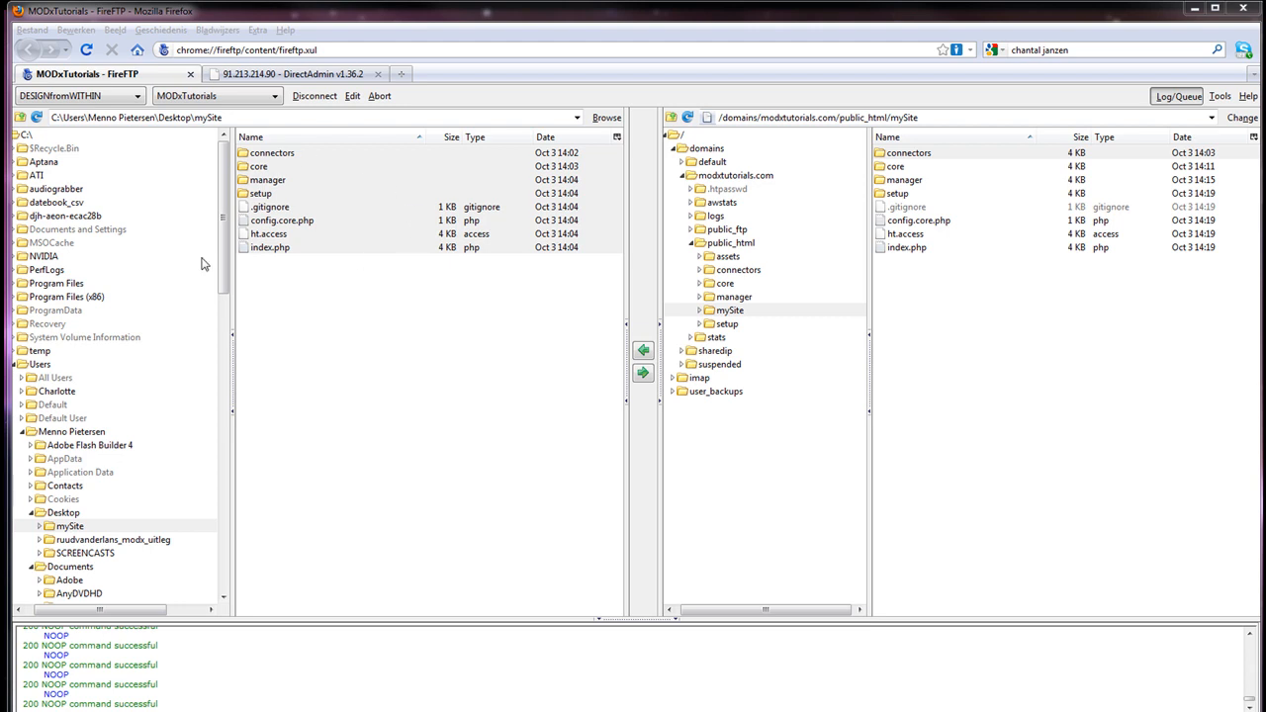
mouse_move(1090, 224)
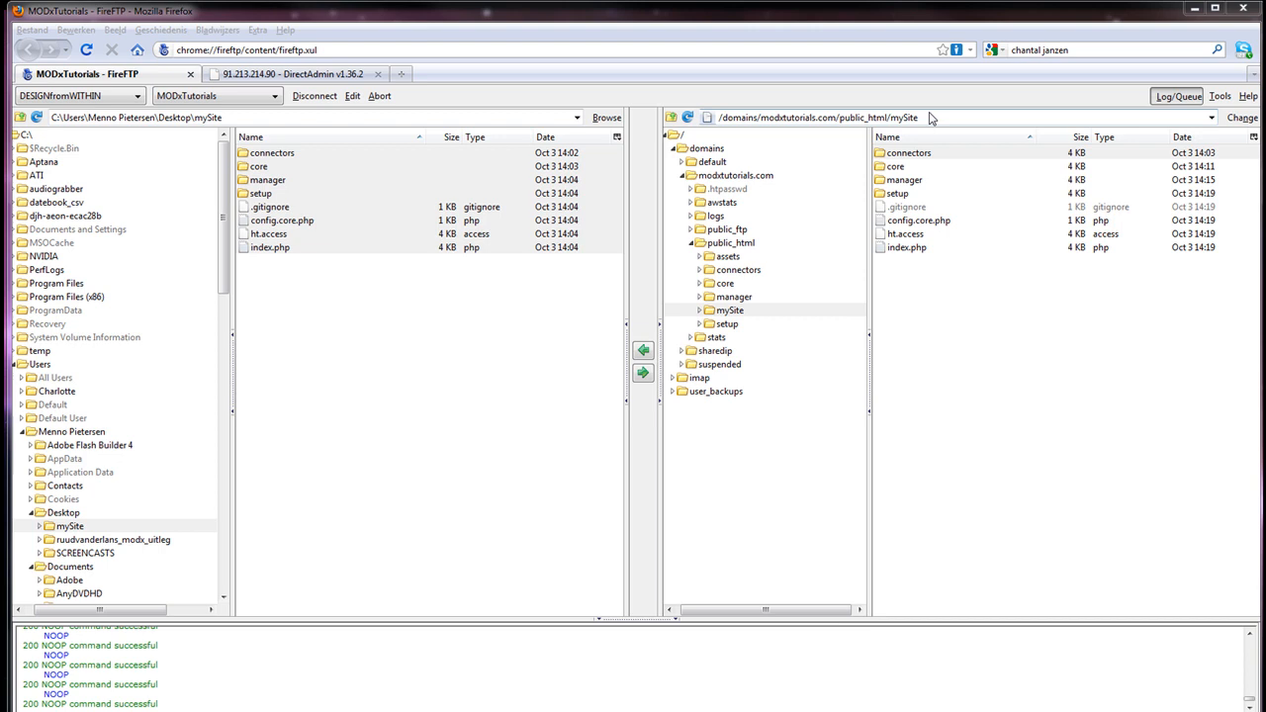
Review the new database details in DirectAdmin, then return to FireFTP and open a blank tab.
click(930, 117)
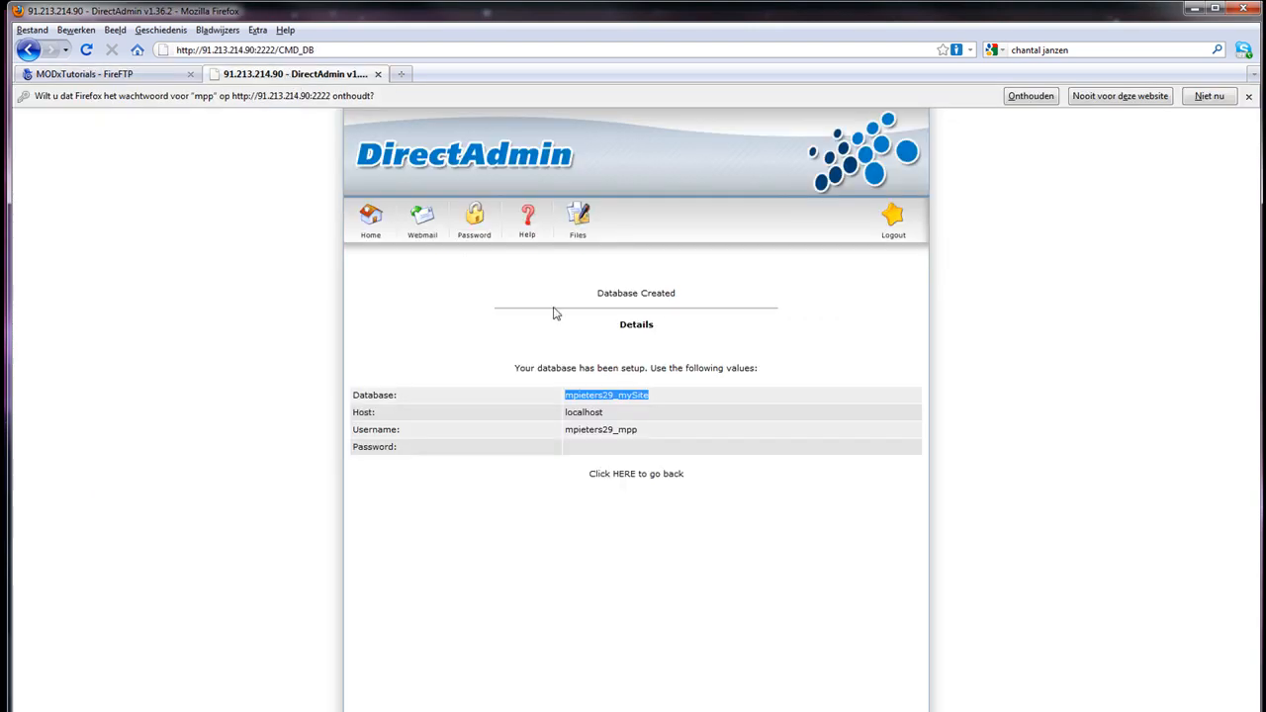
mouse_move(544, 402)
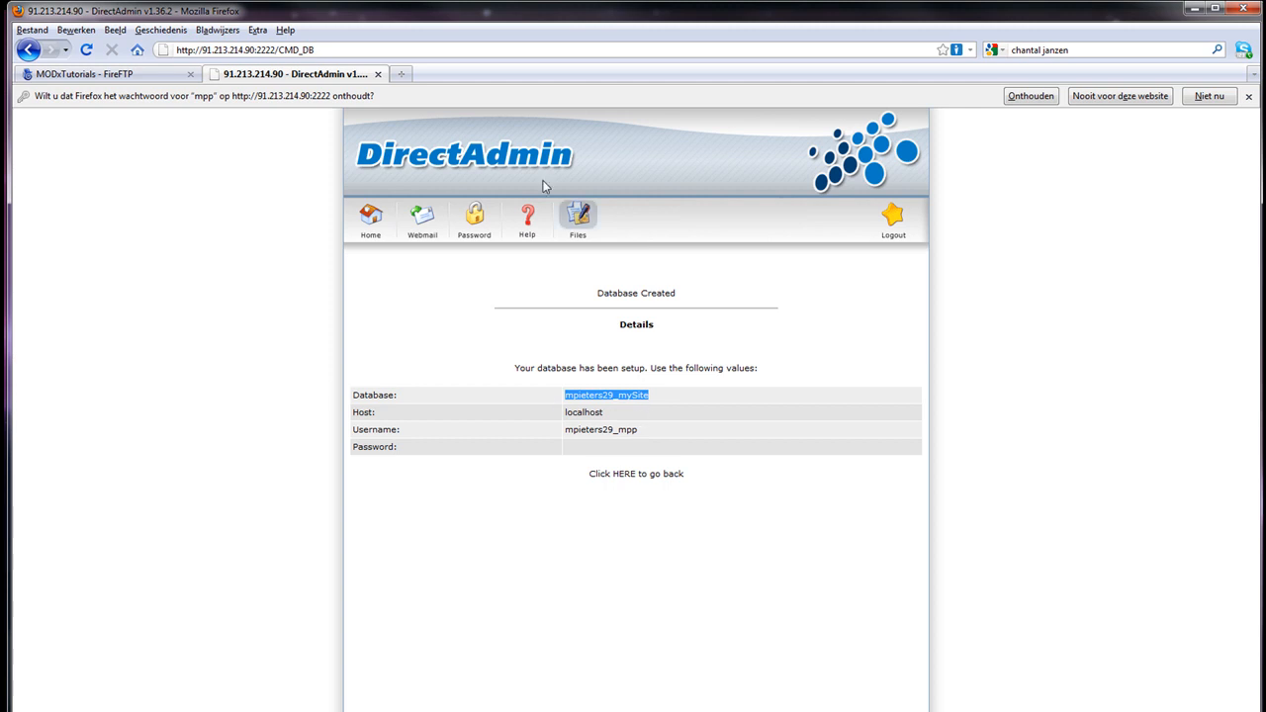
click(108, 73)
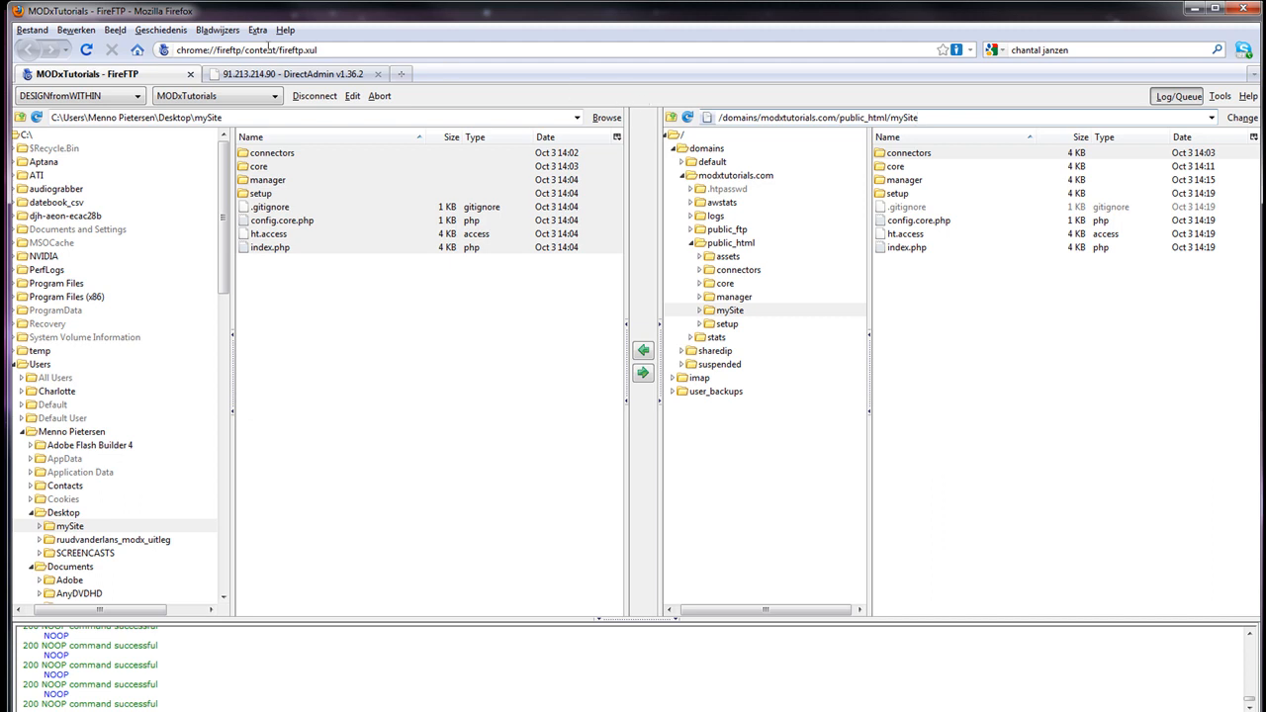
double_click(797, 117)
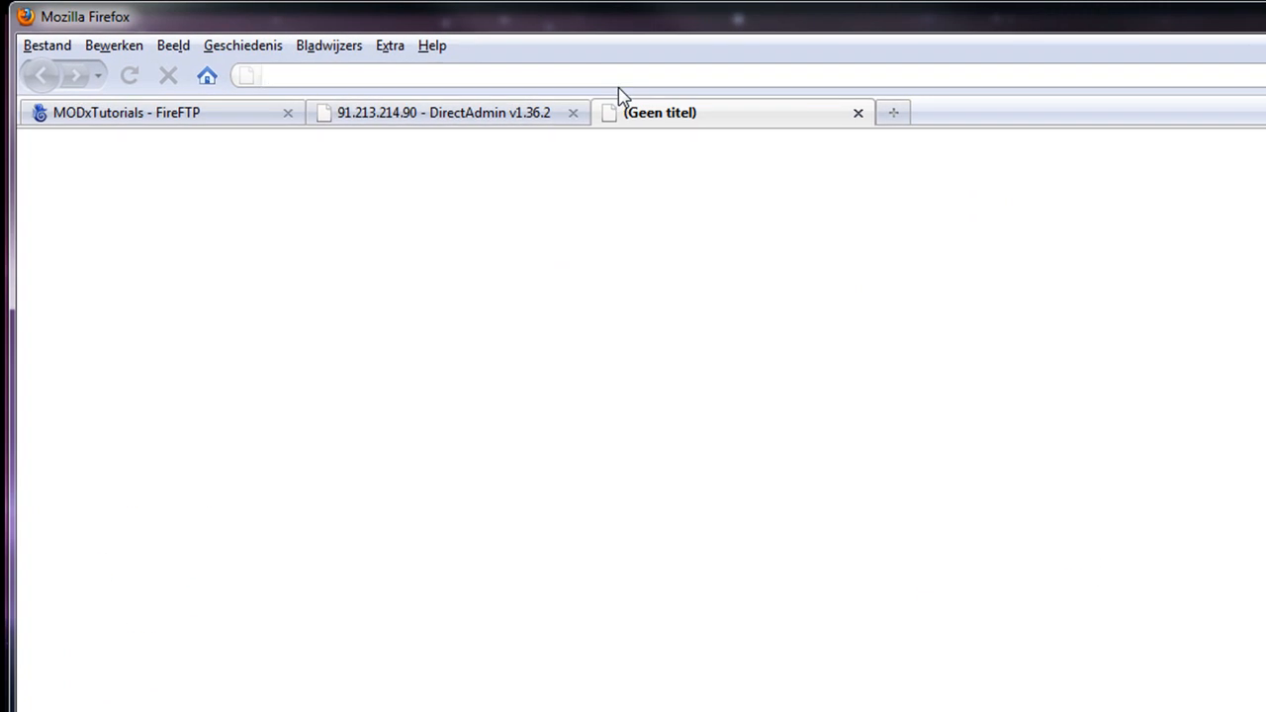
text(modxt)
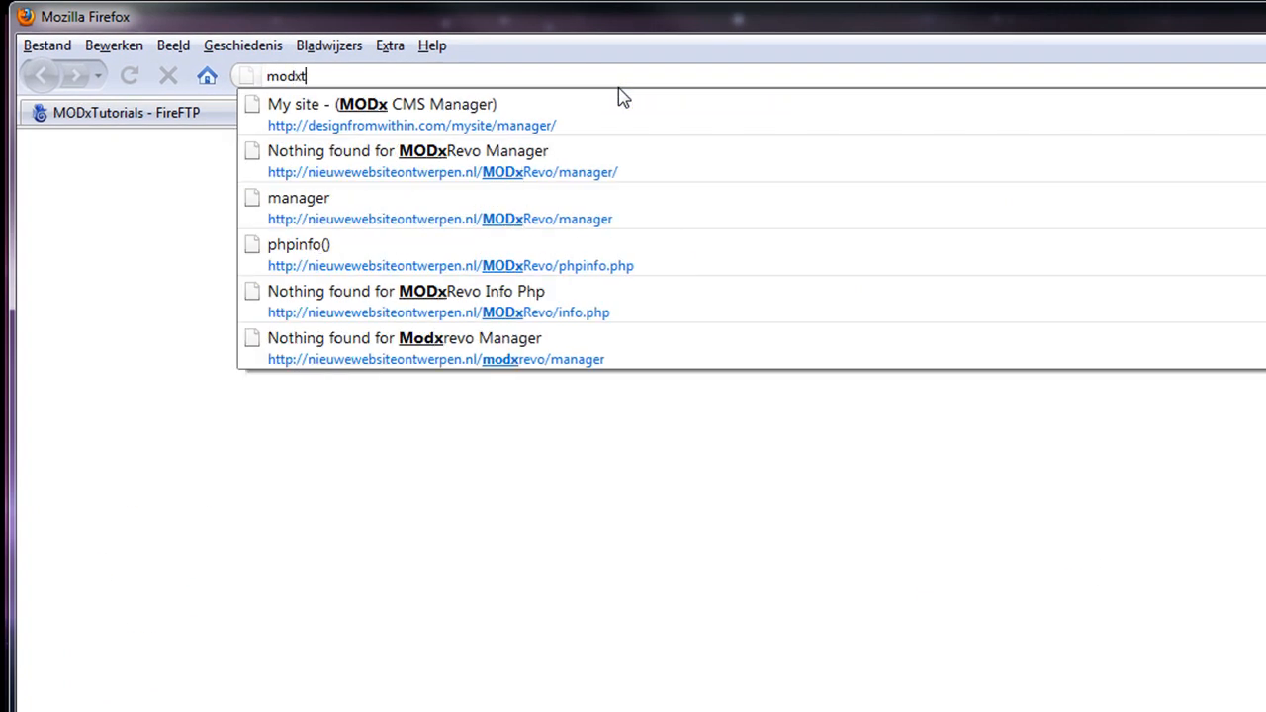
text(utorials.com/mySite)
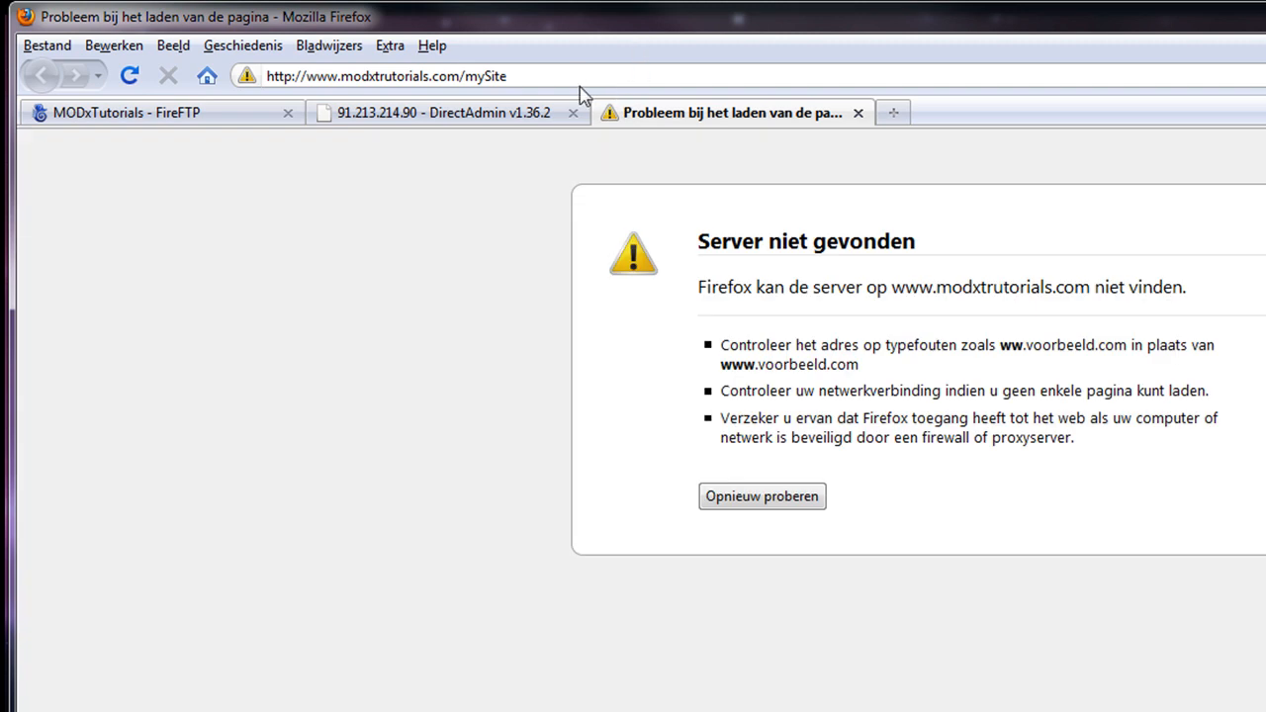
click(396, 76)
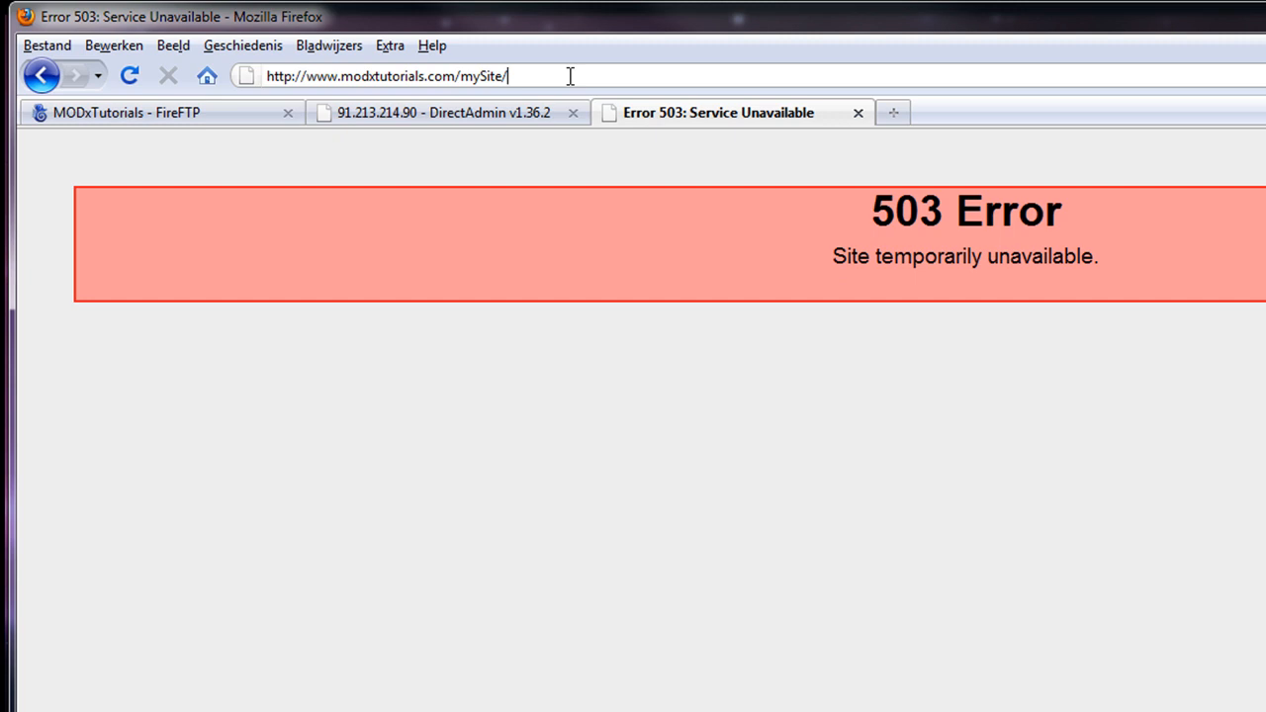
text(set)
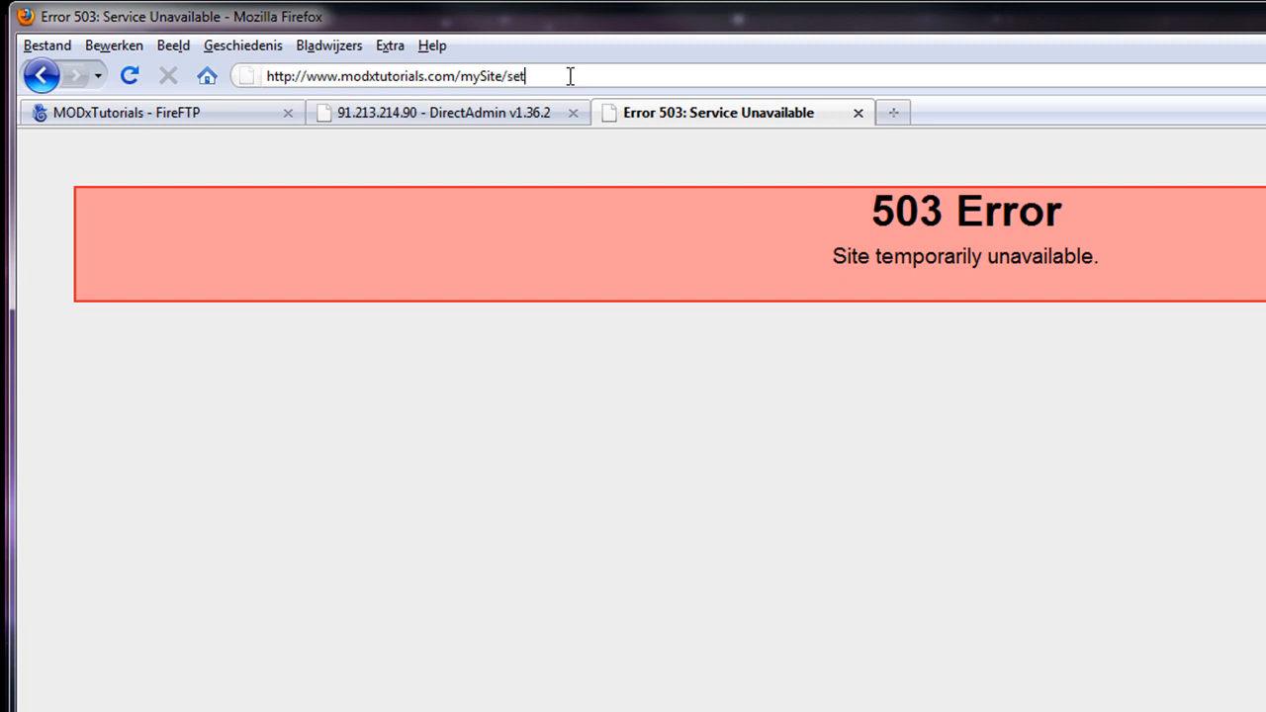
key(Return)
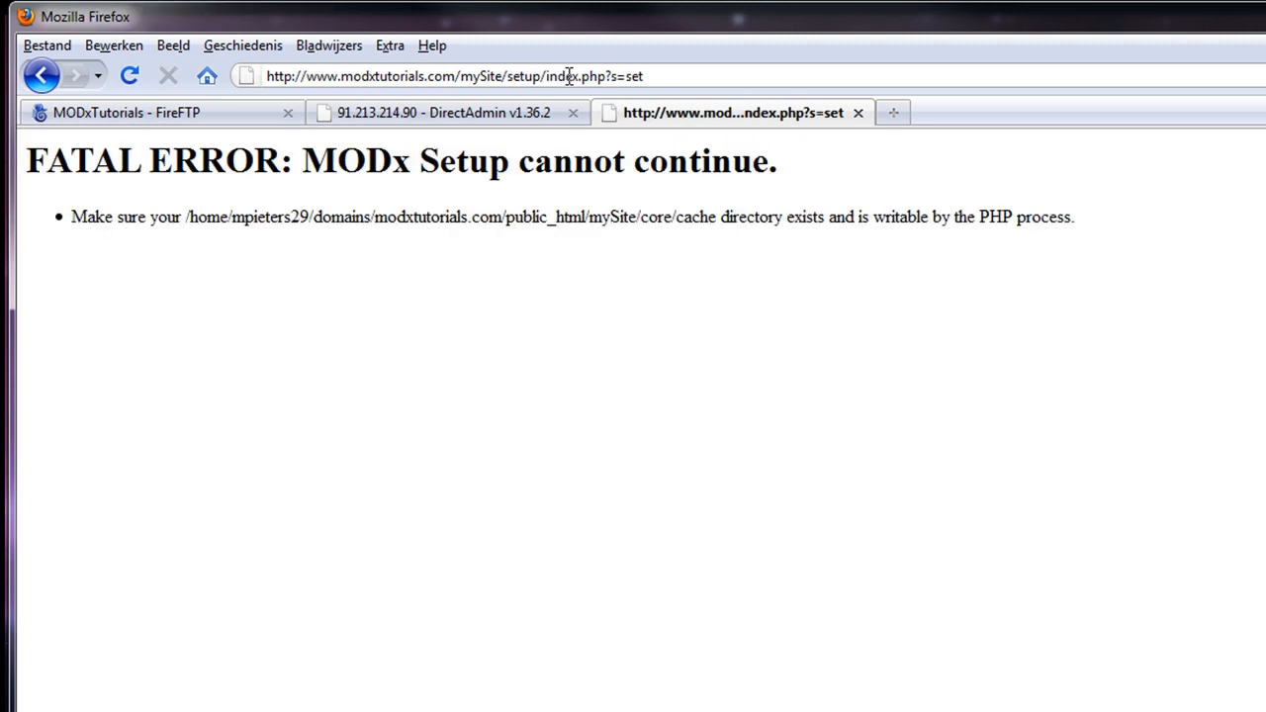
mouse_move(702, 116)
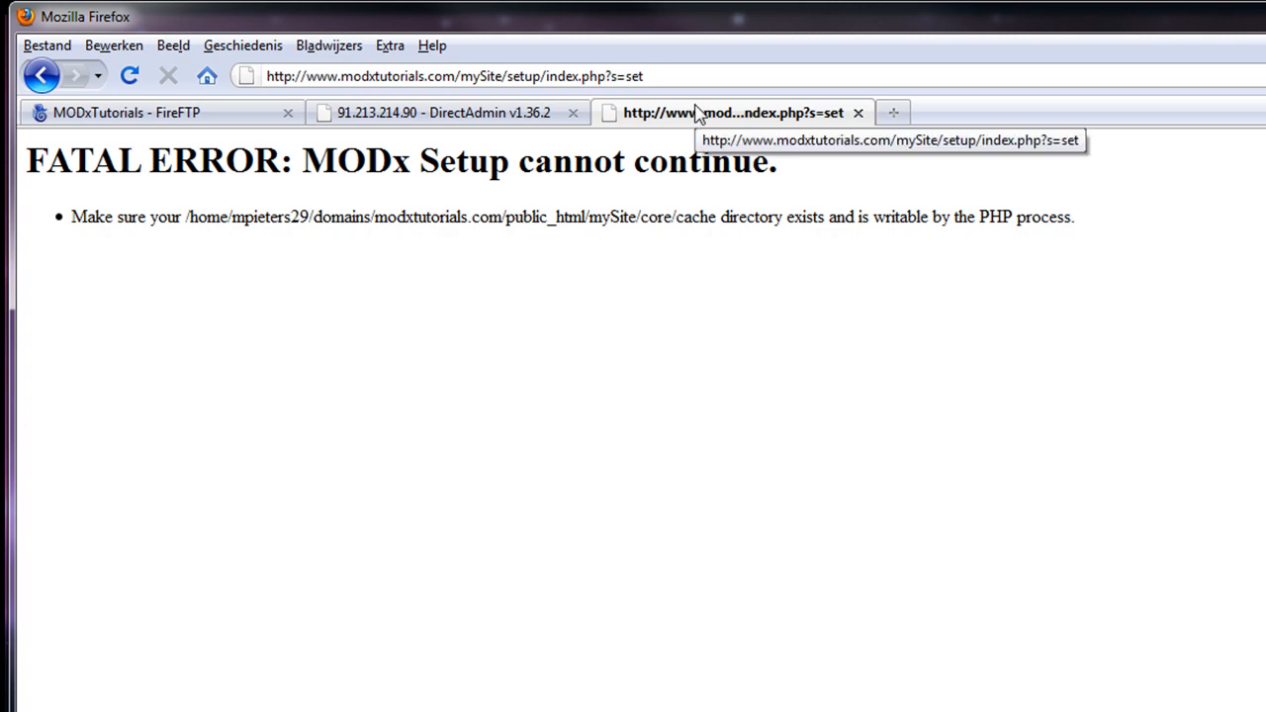
mouse_move(385, 220)
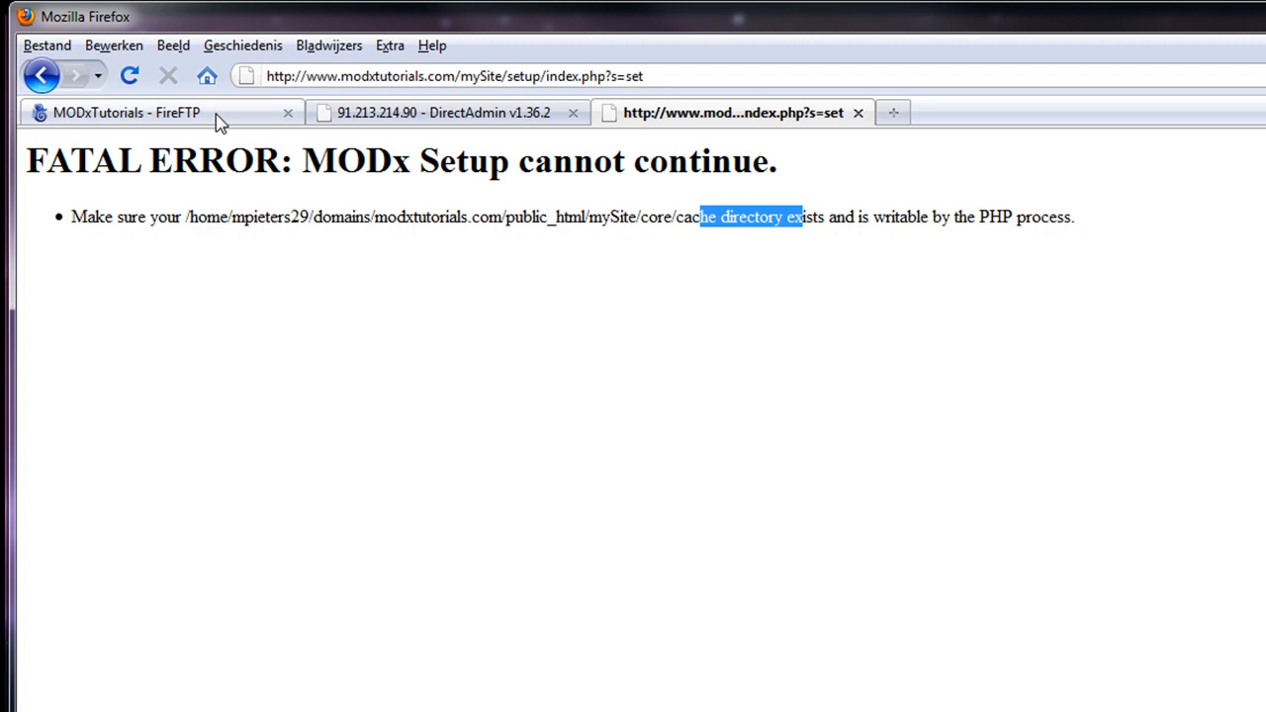
Give the server's mySite core/cache folder 0777 permissions by adding group write.
click(148, 112)
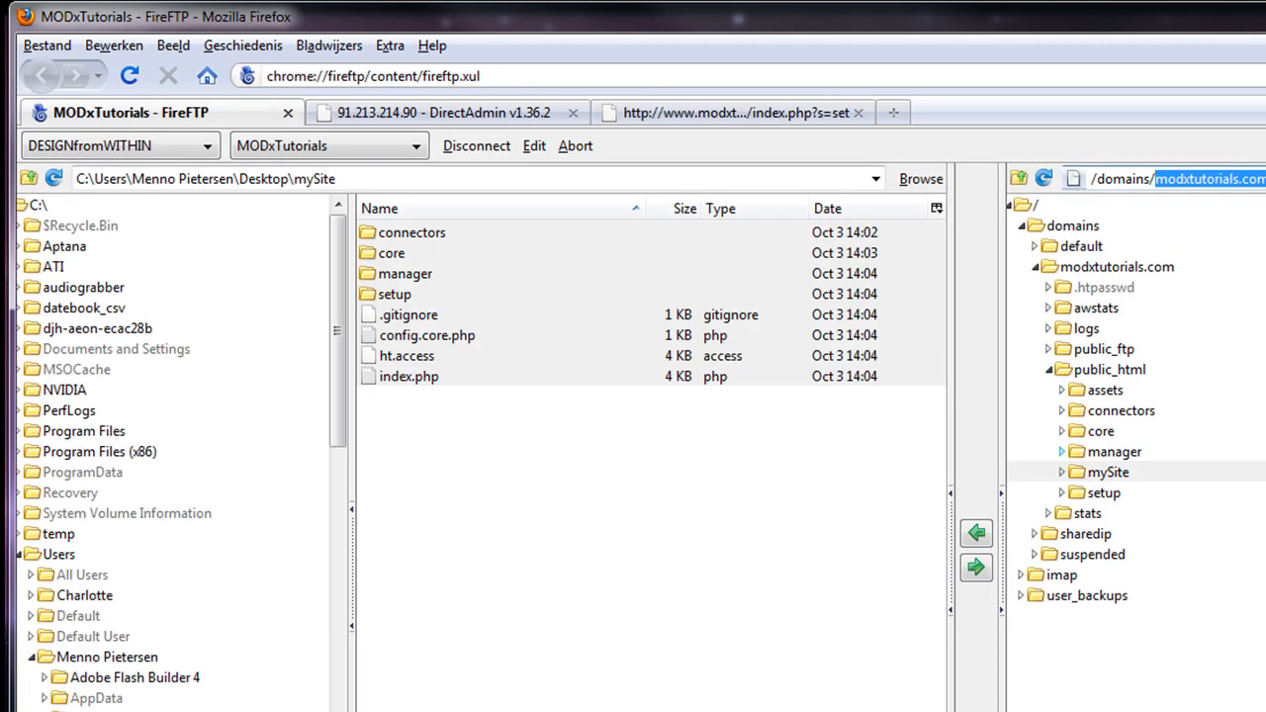
click(1105, 368)
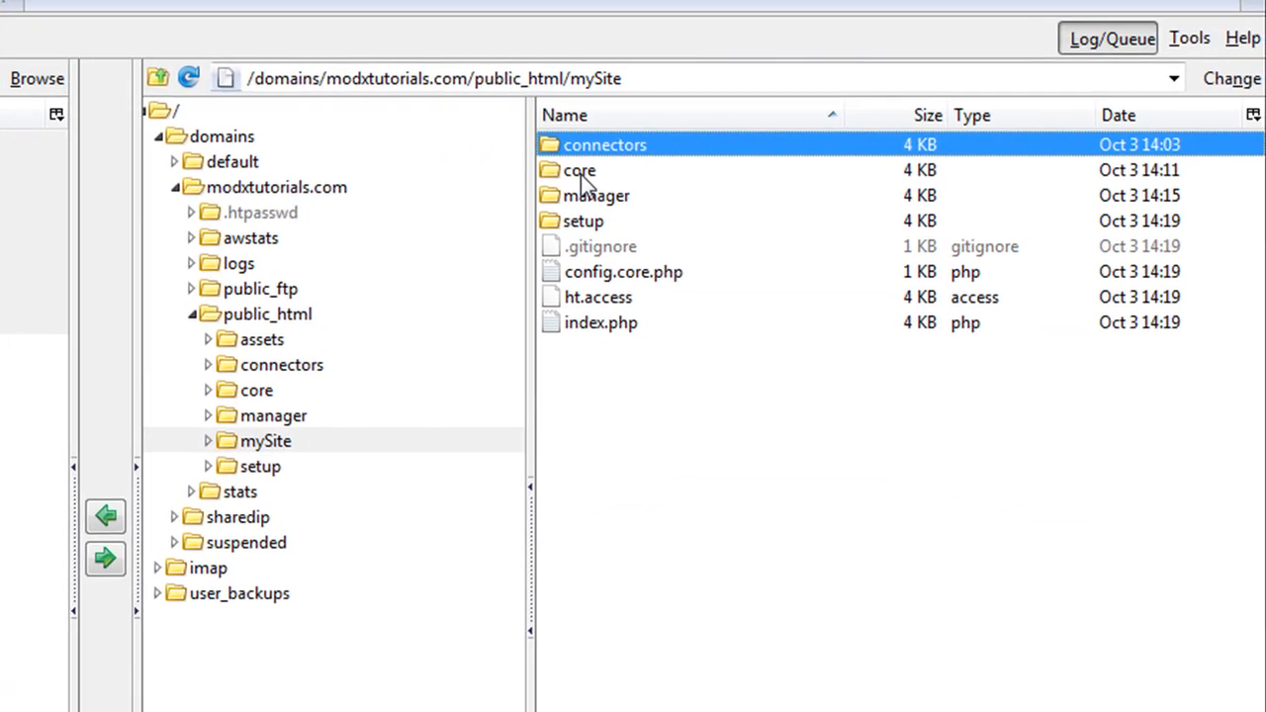
right_click(583, 144)
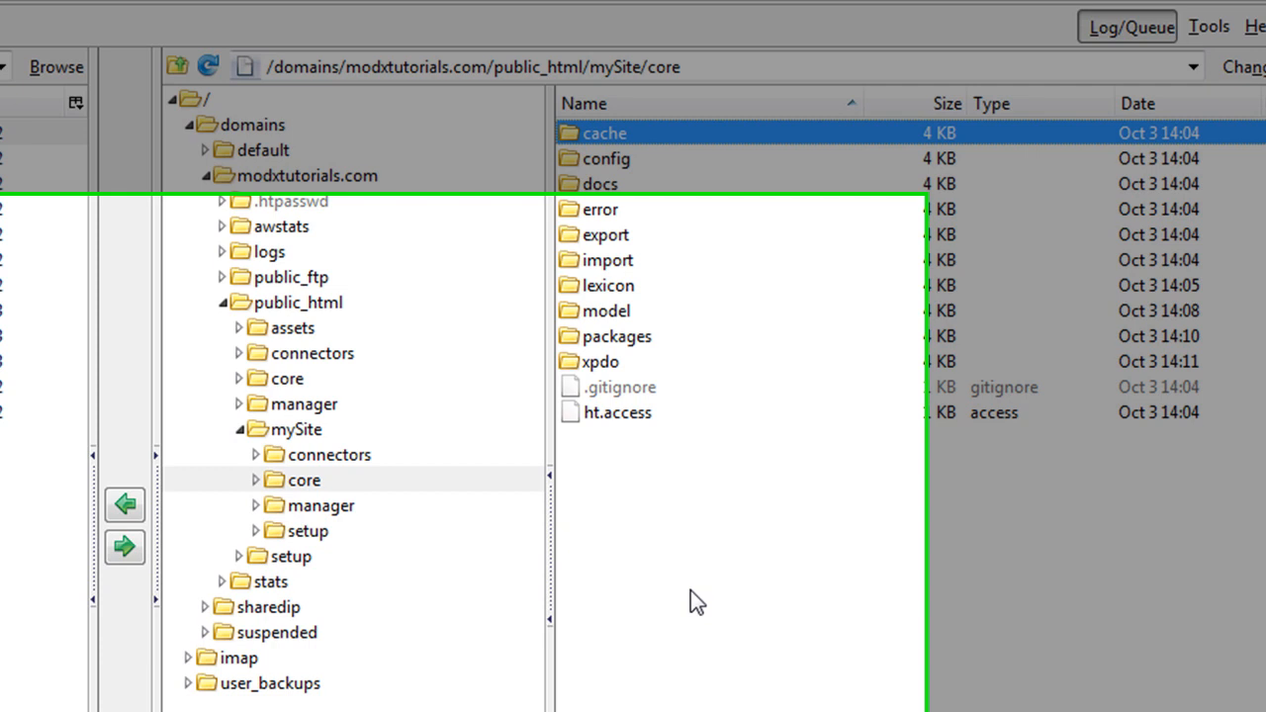
right_click(606, 131)
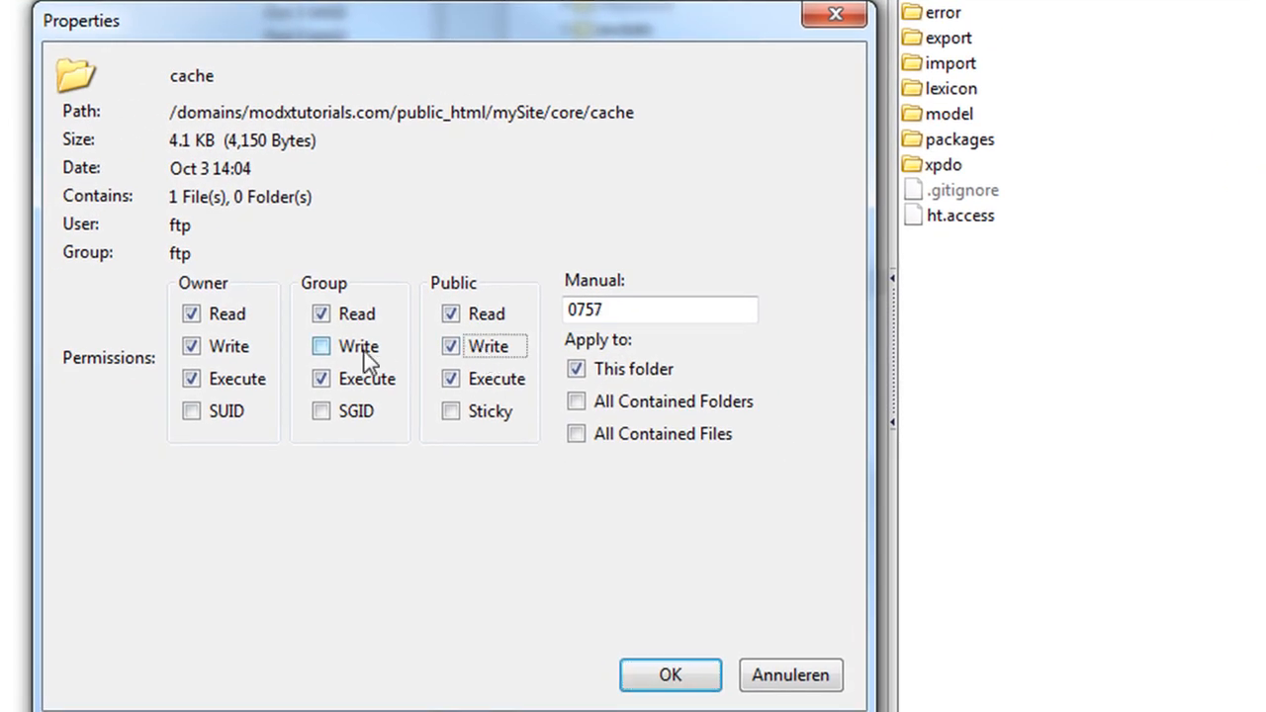
click(320, 346)
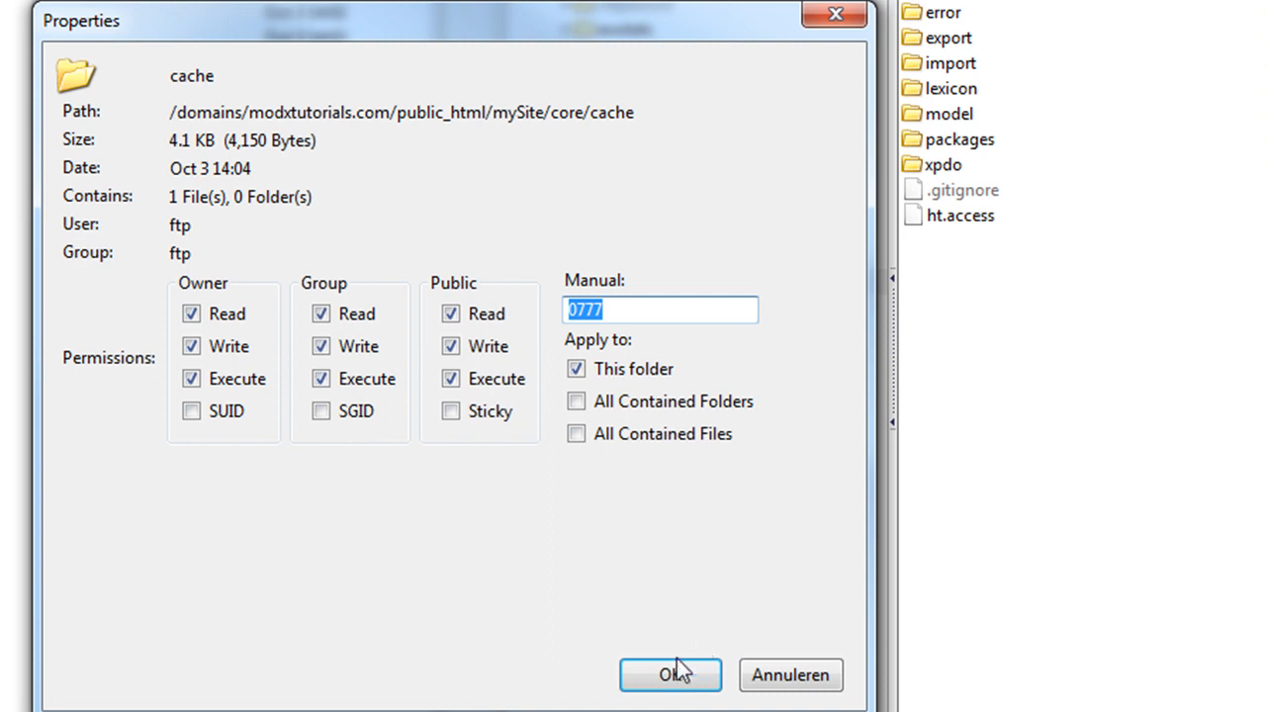
click(669, 675)
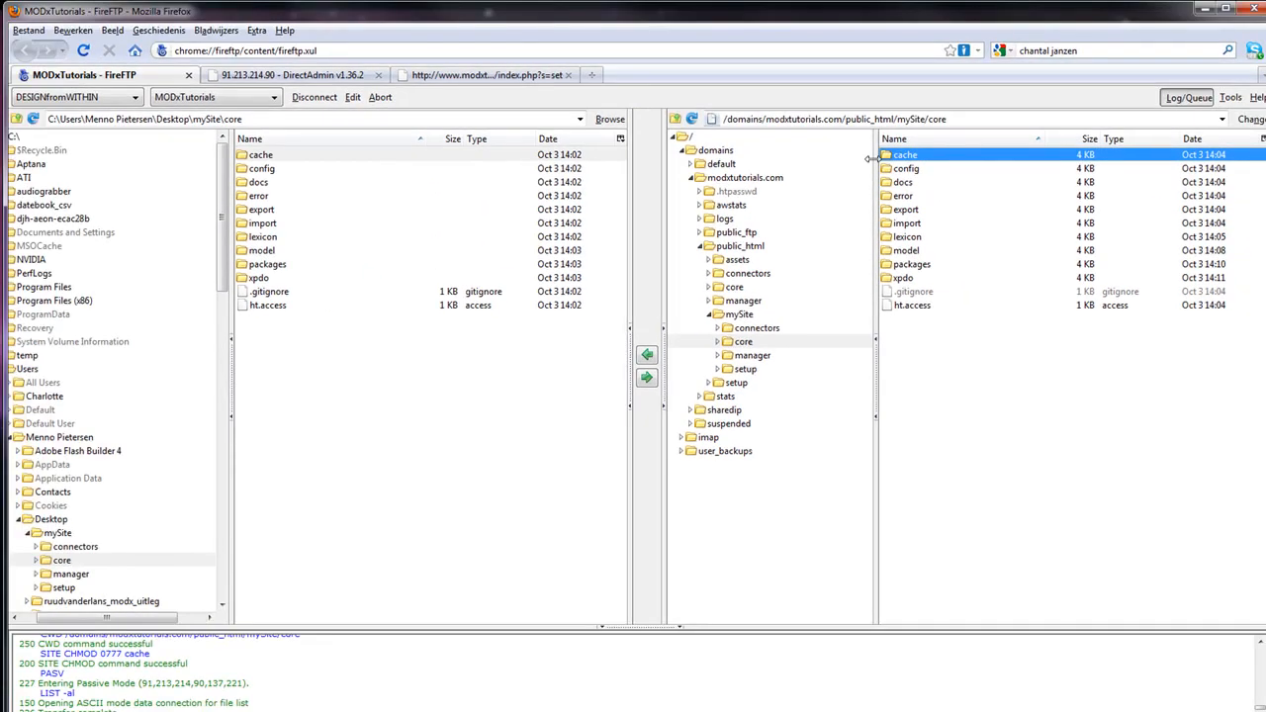
Reopen the cache folder's properties to confirm the 0777 permissions.
right_click(905, 154)
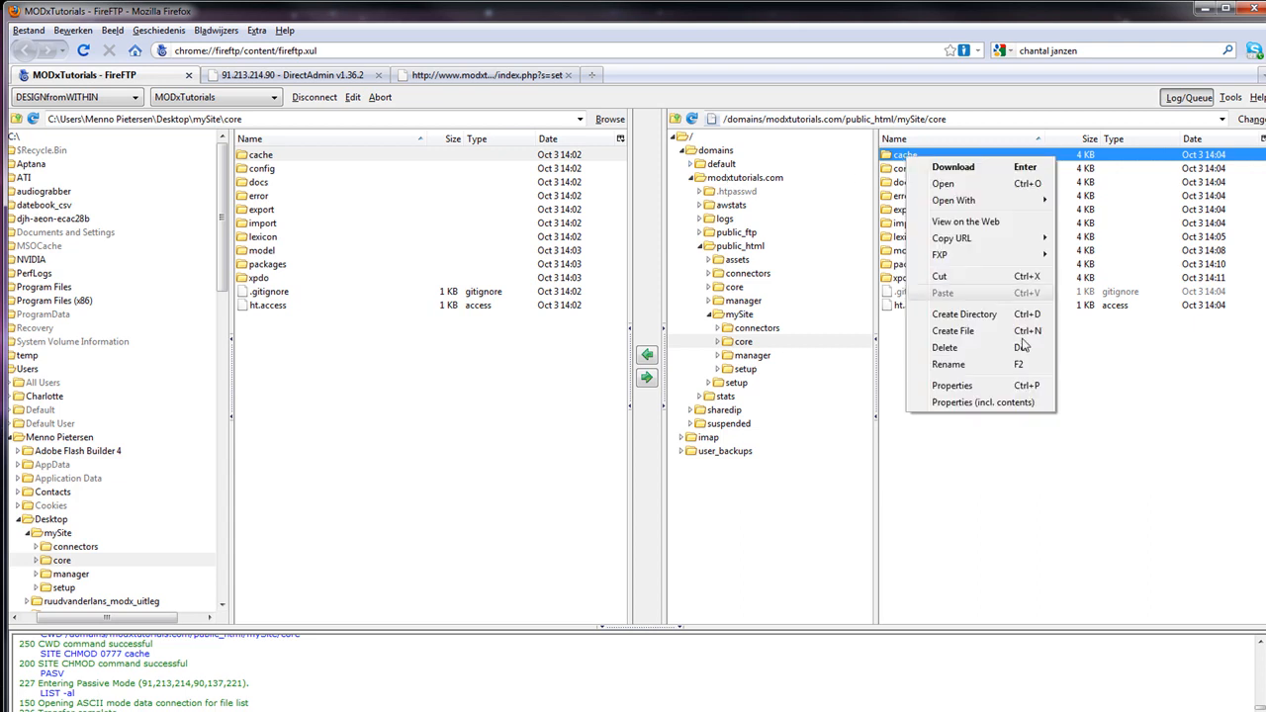
click(966, 410)
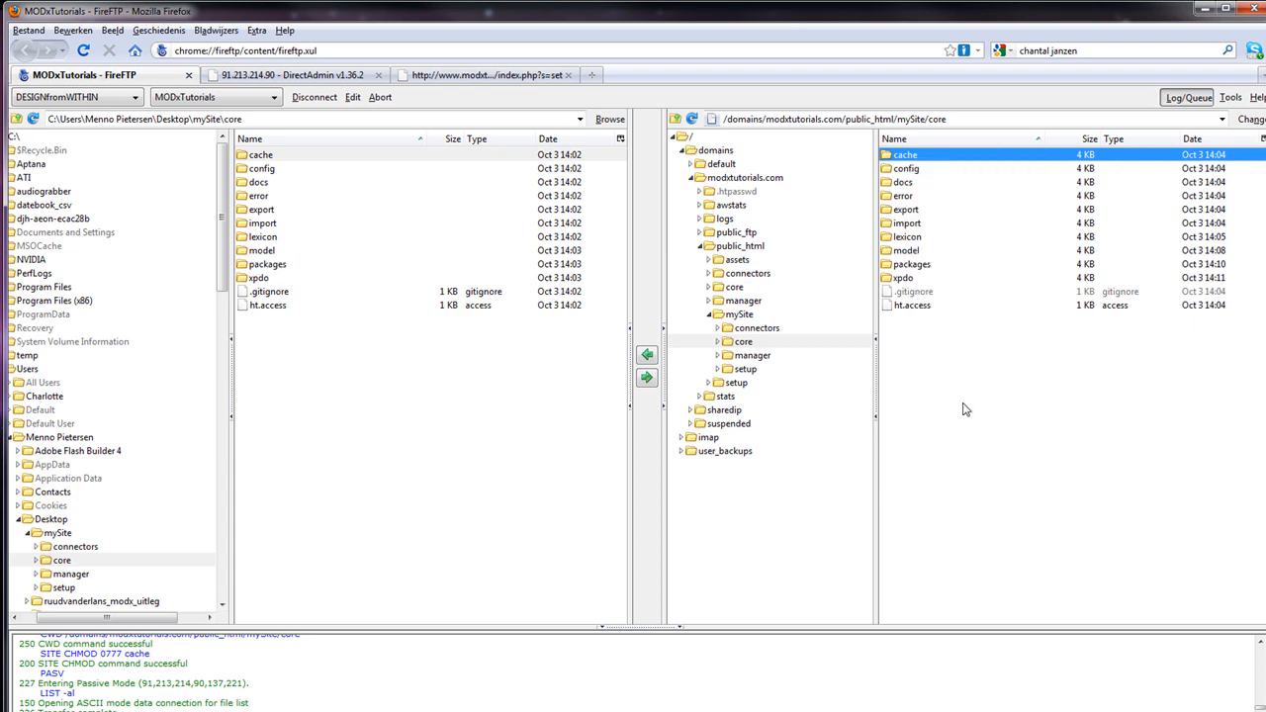
right_click(902, 154)
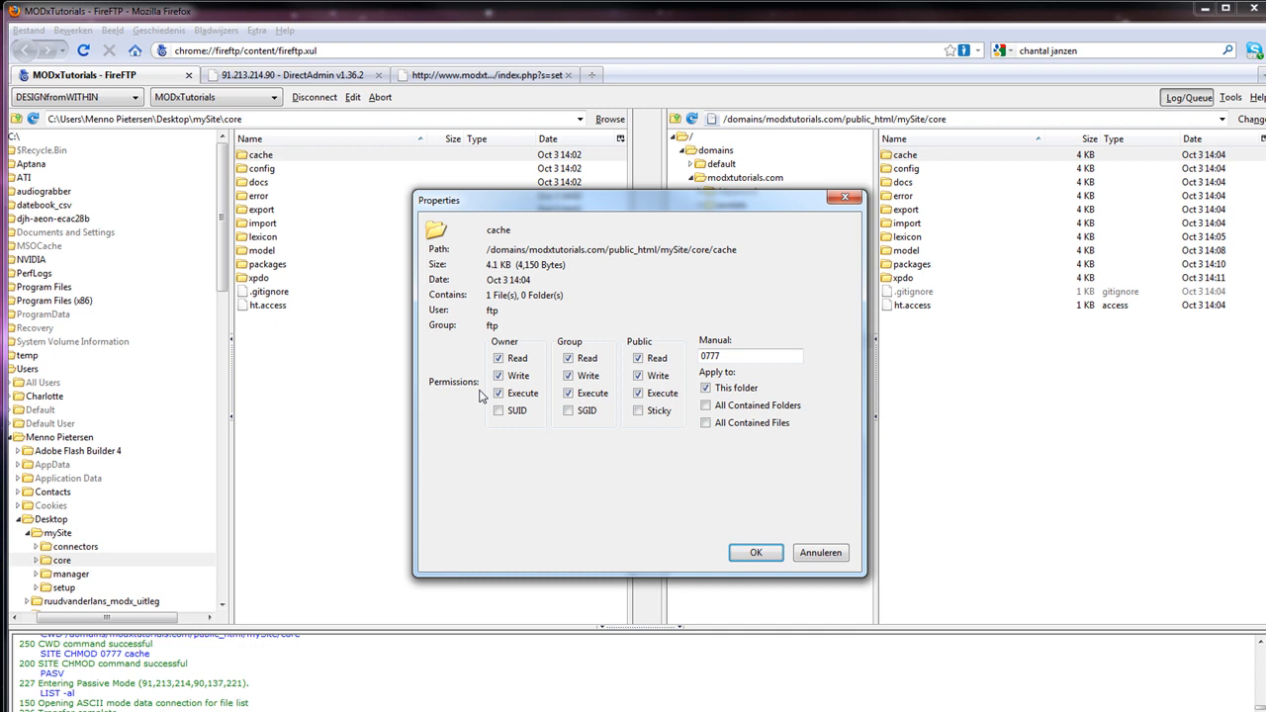
click(755, 551)
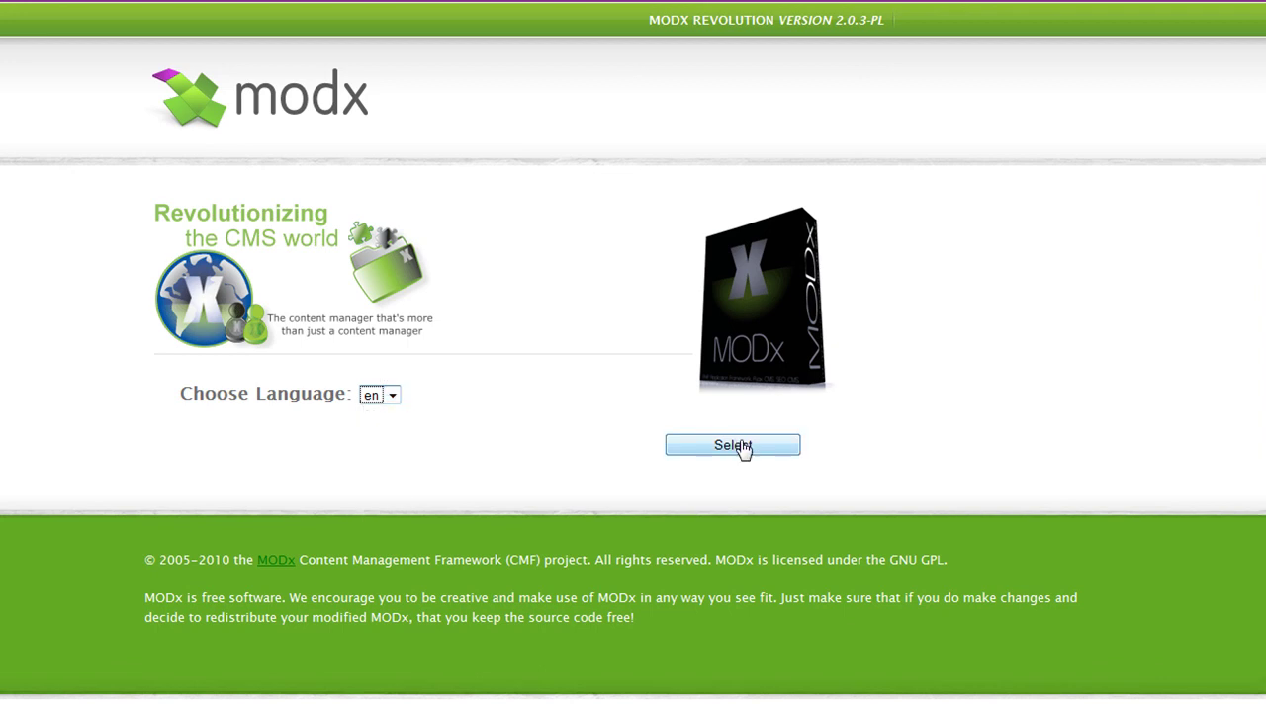
Pick English, pass the welcome page, and continue as a New Installation.
click(732, 445)
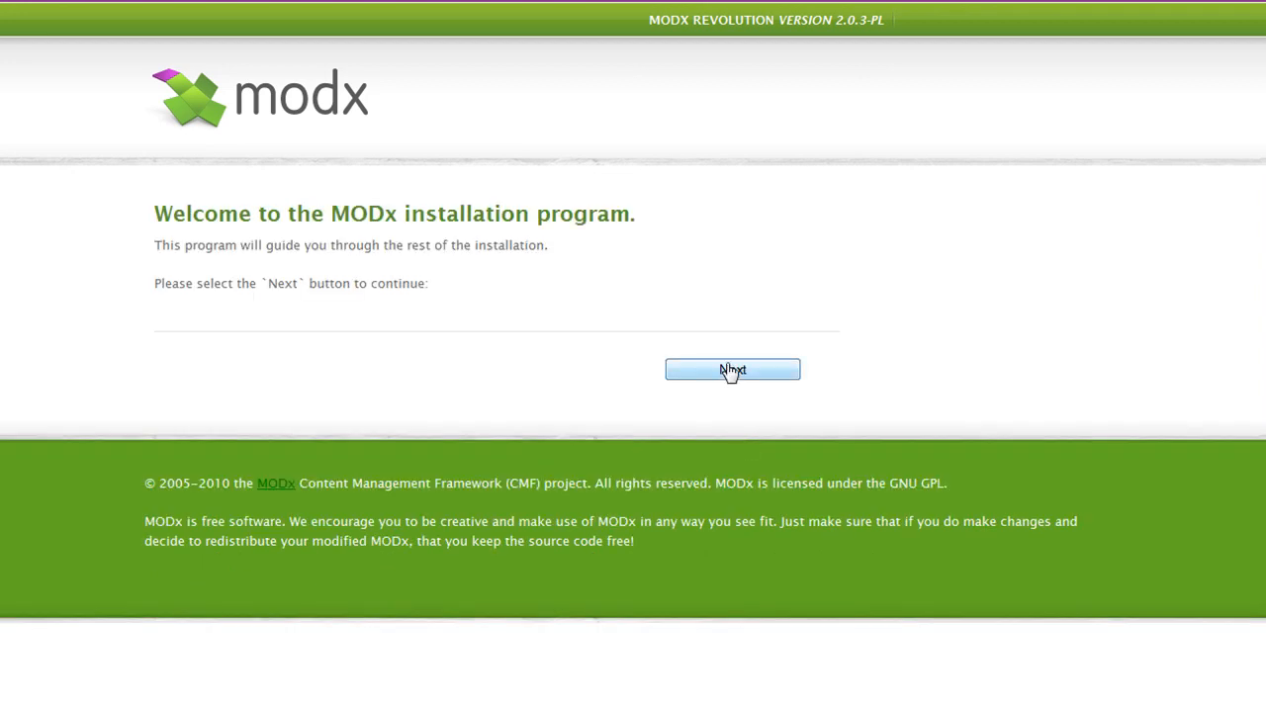
click(732, 368)
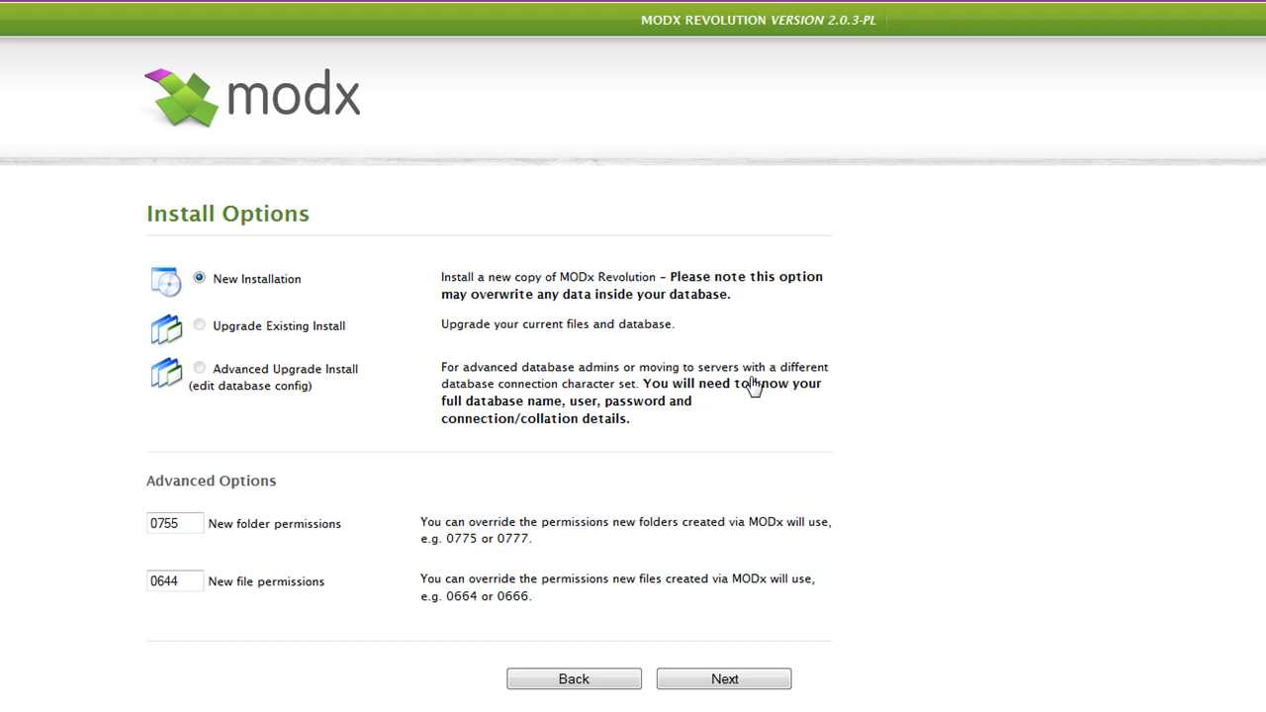
mouse_move(373, 349)
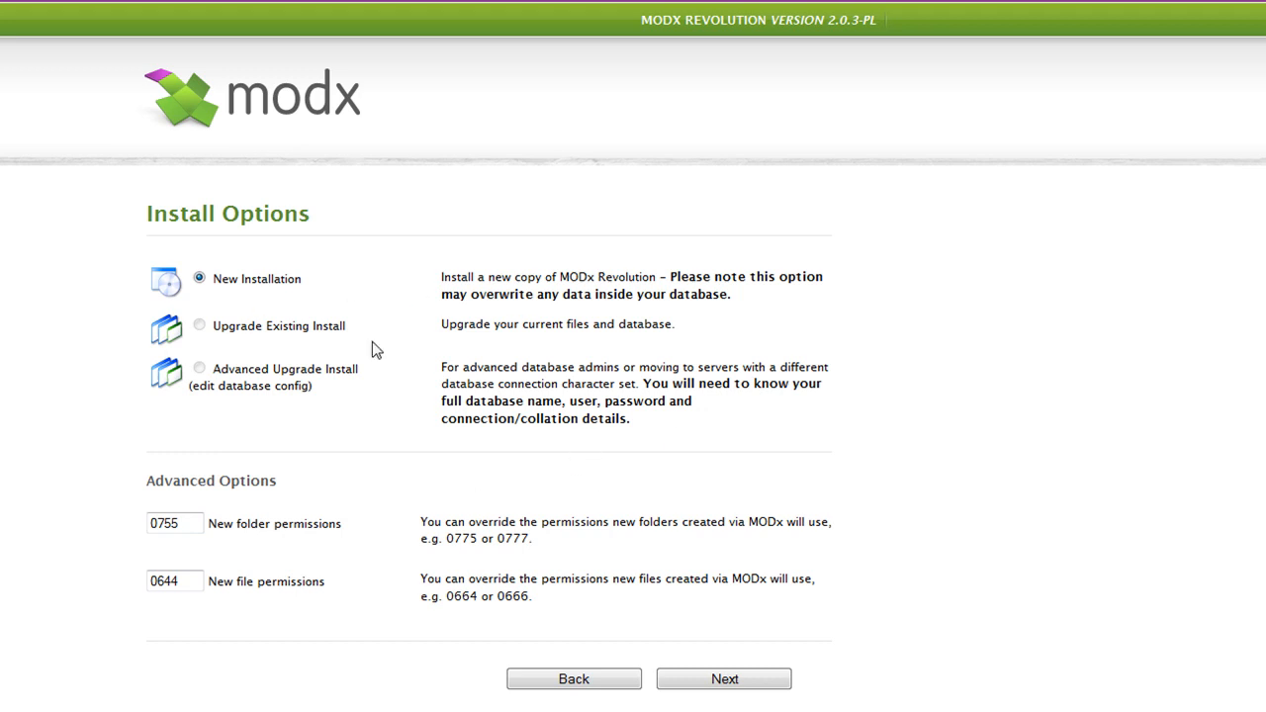
mouse_move(706, 641)
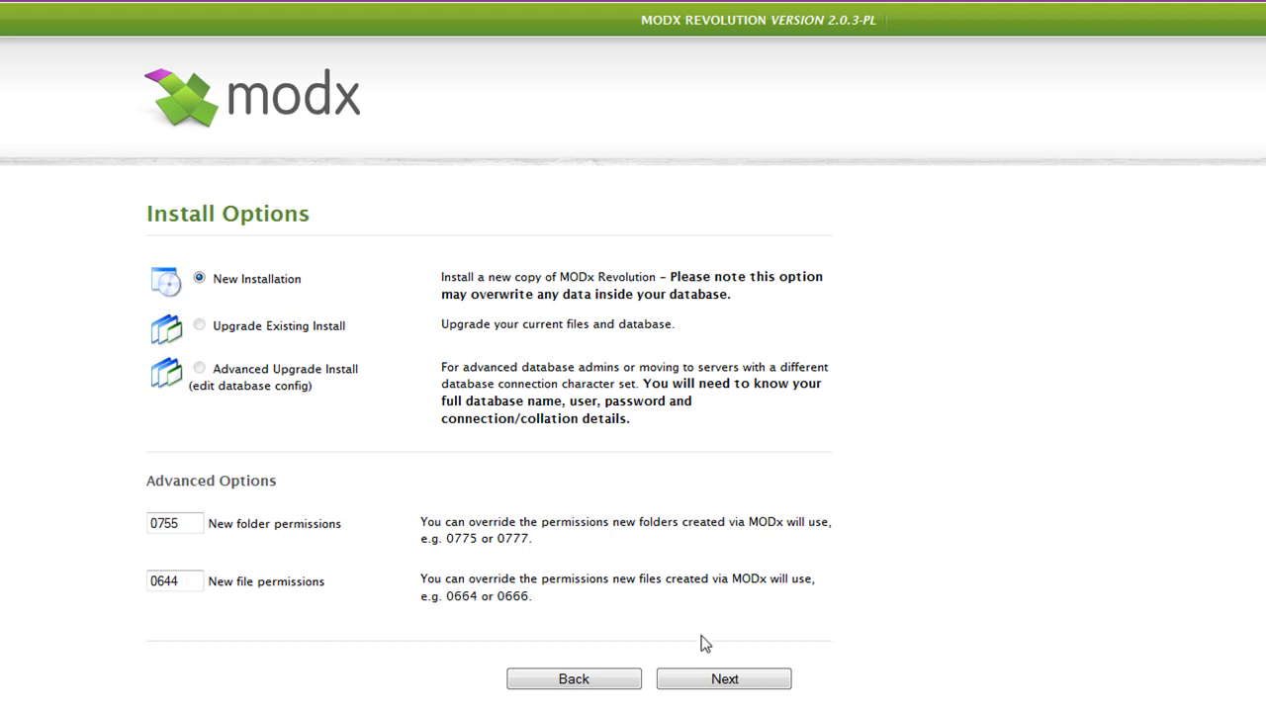
click(722, 678)
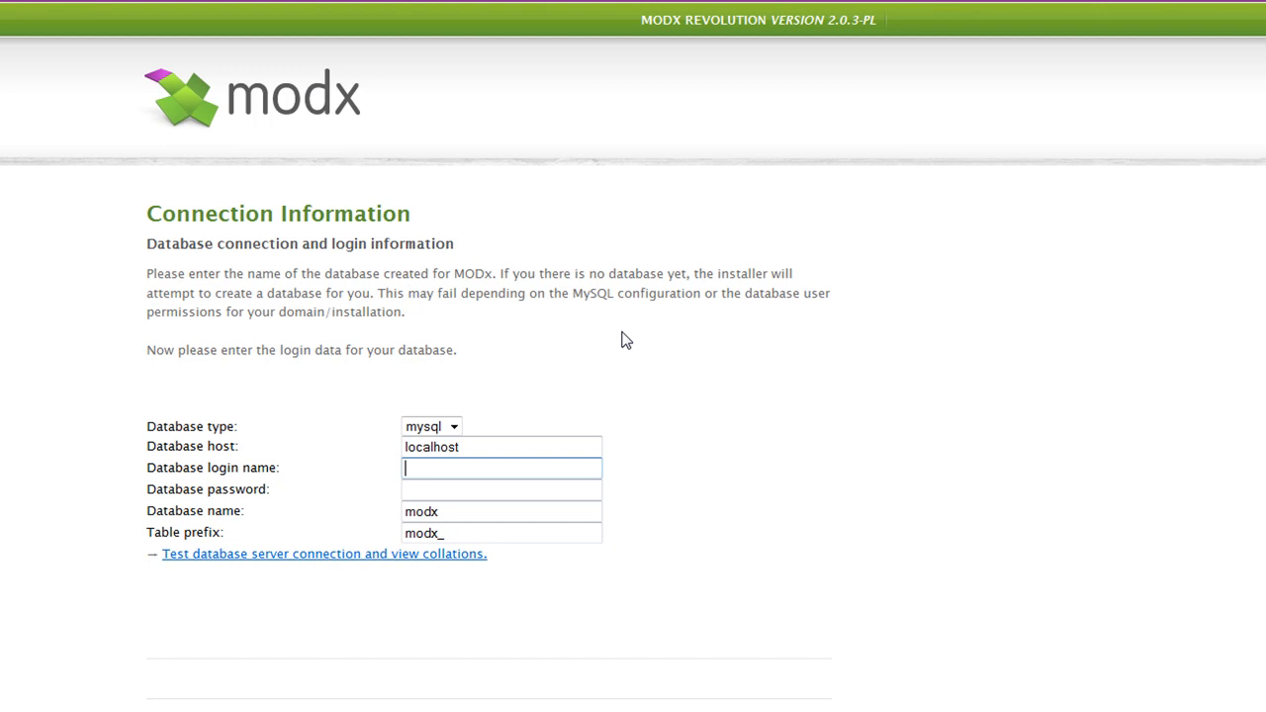
Enter database mpieters29_mySite and test the server connection to load collations.
text(mpieters29_mpp)
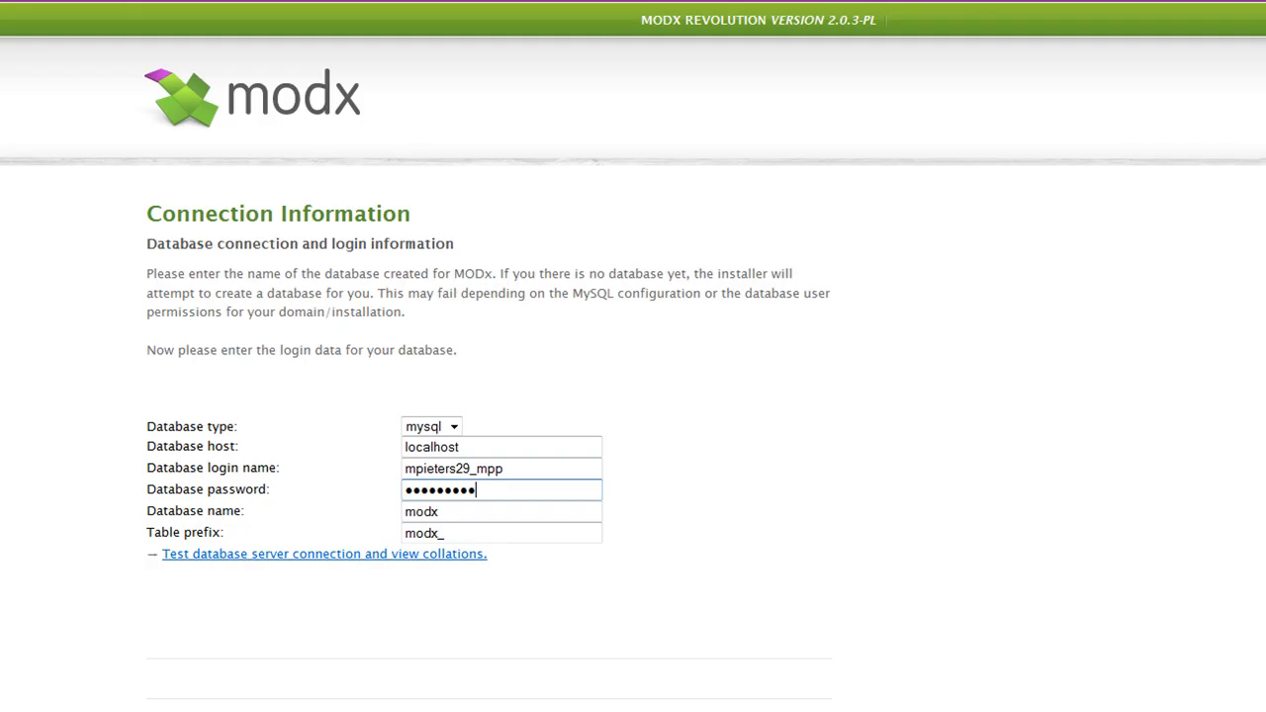
text(mpieters29_mySite)
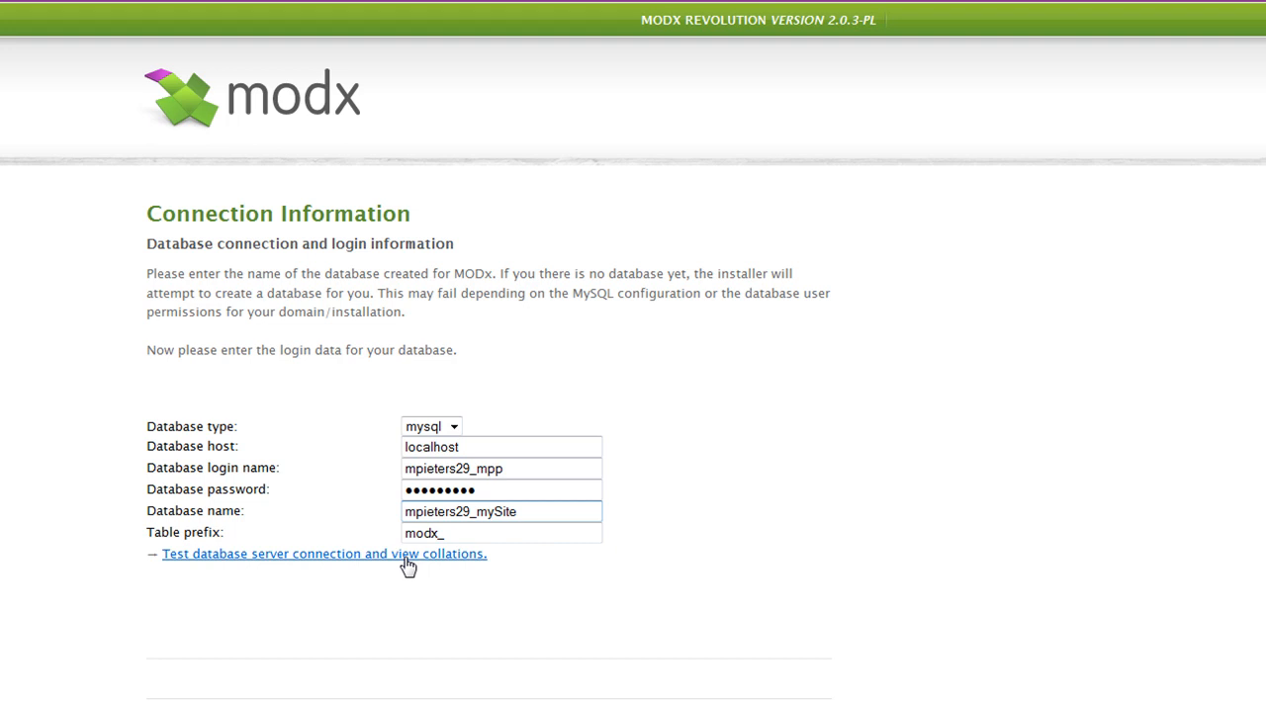
click(323, 554)
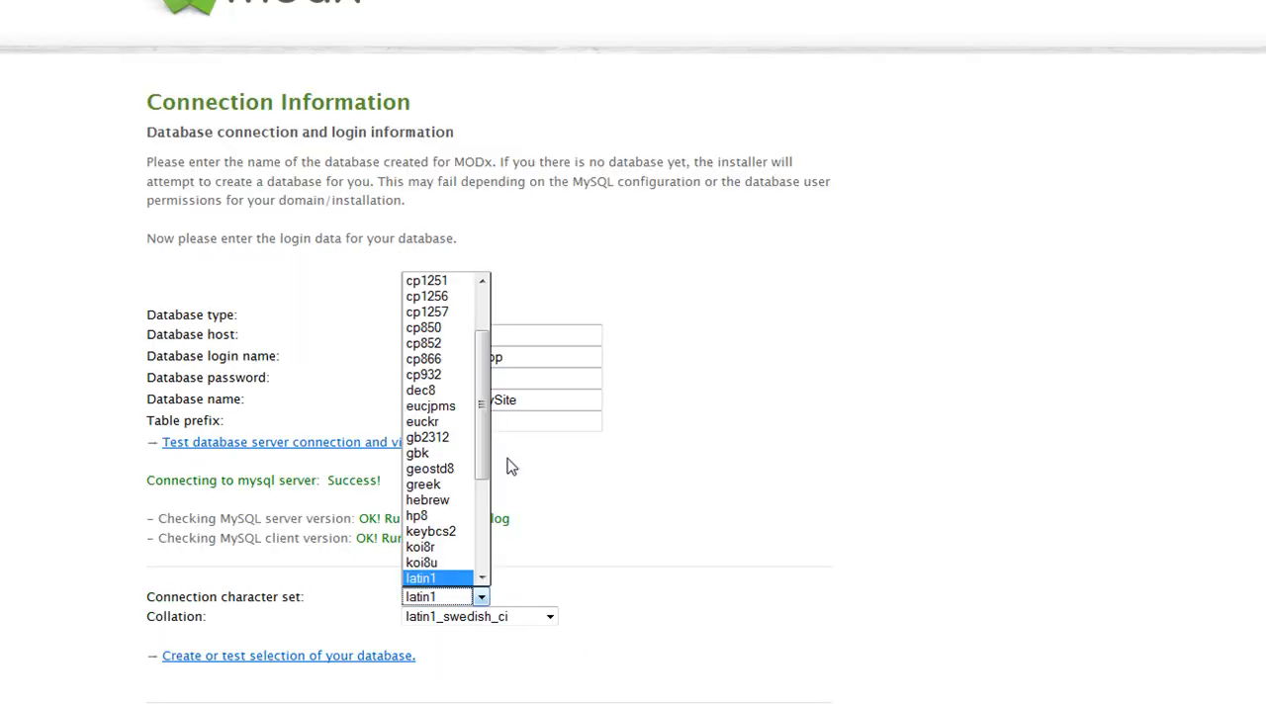
scroll(down, 3)
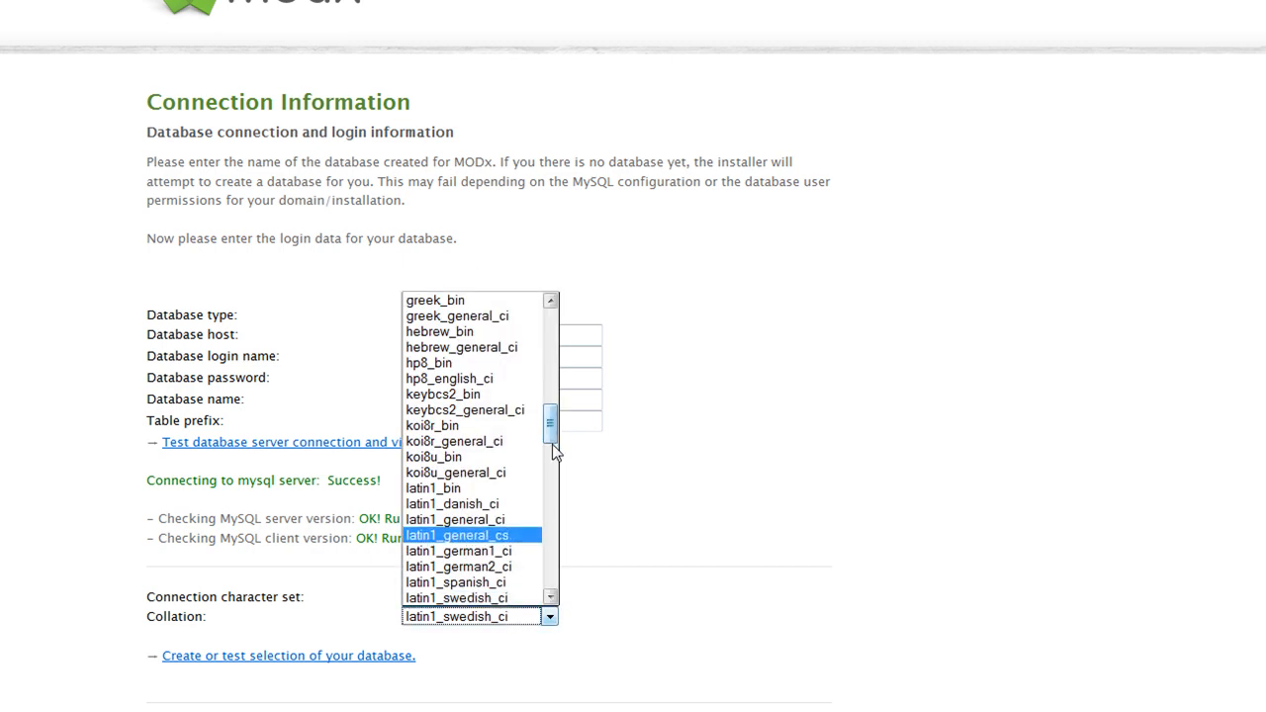
scroll(down, 3)
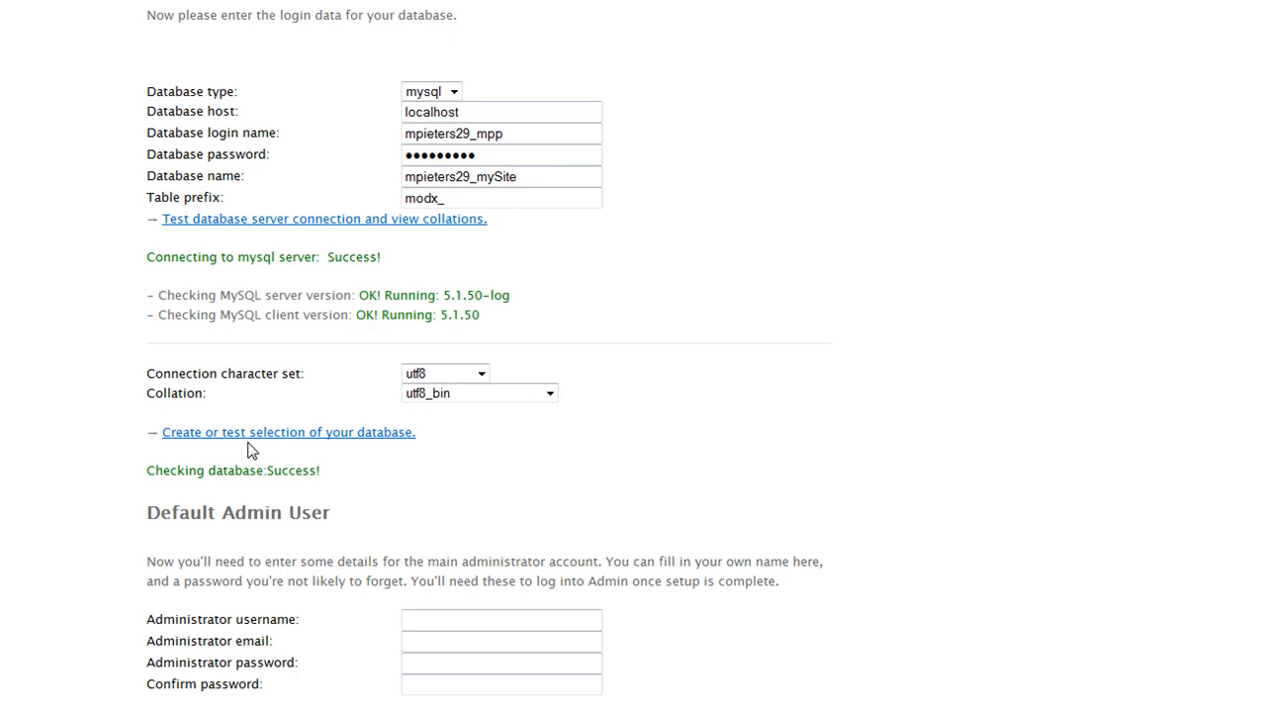
mouse_move(361, 383)
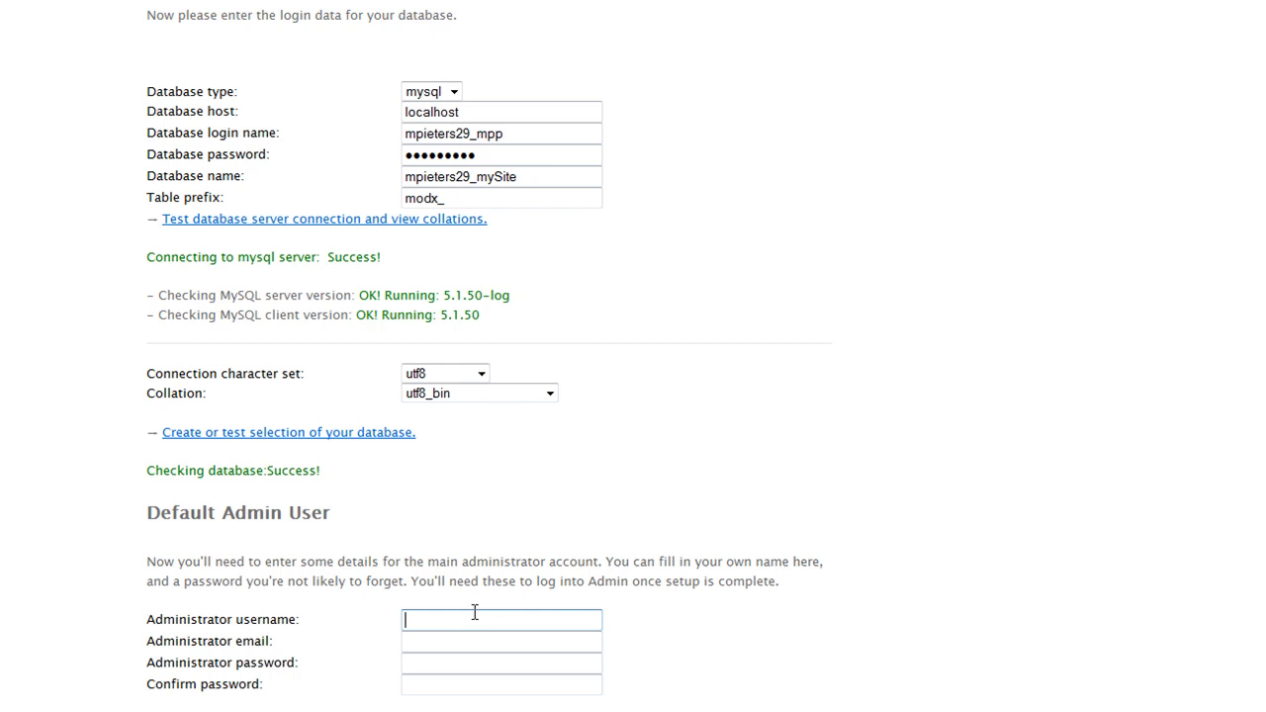
Enter admin username Monno Pieter with email and password, then proceed to installation checks.
text(Monno Pietersen)
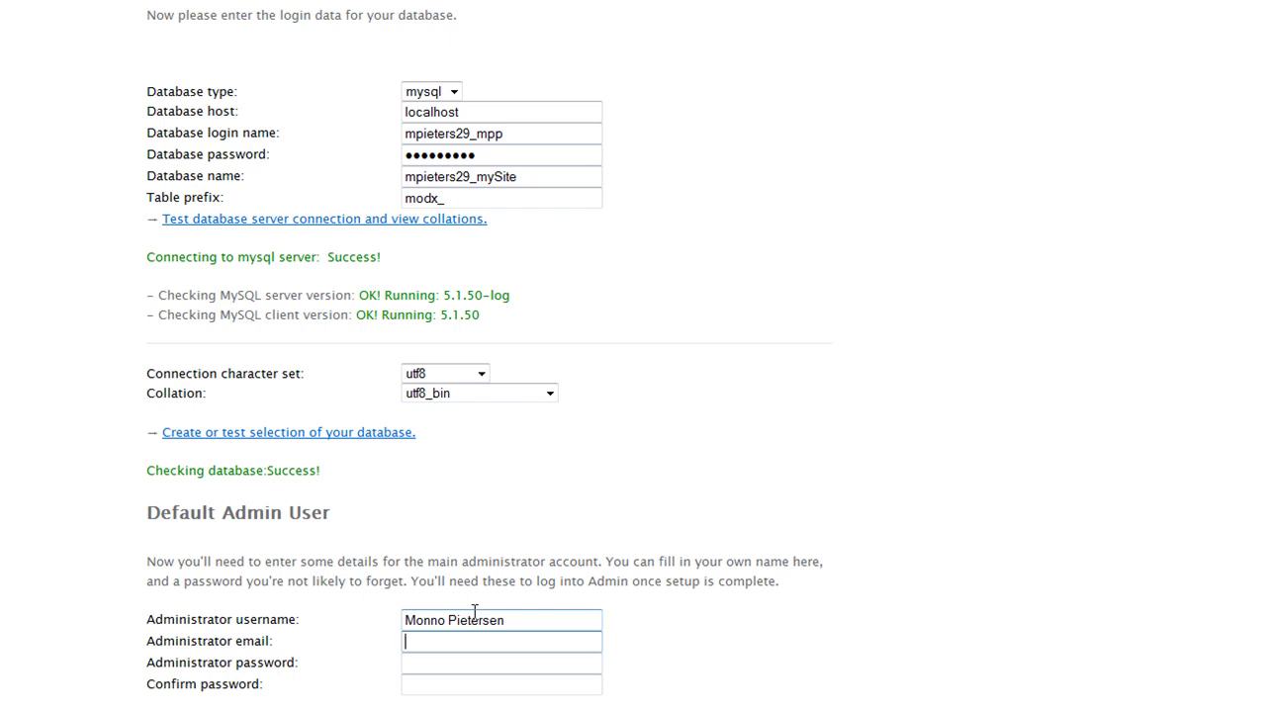
text(i)
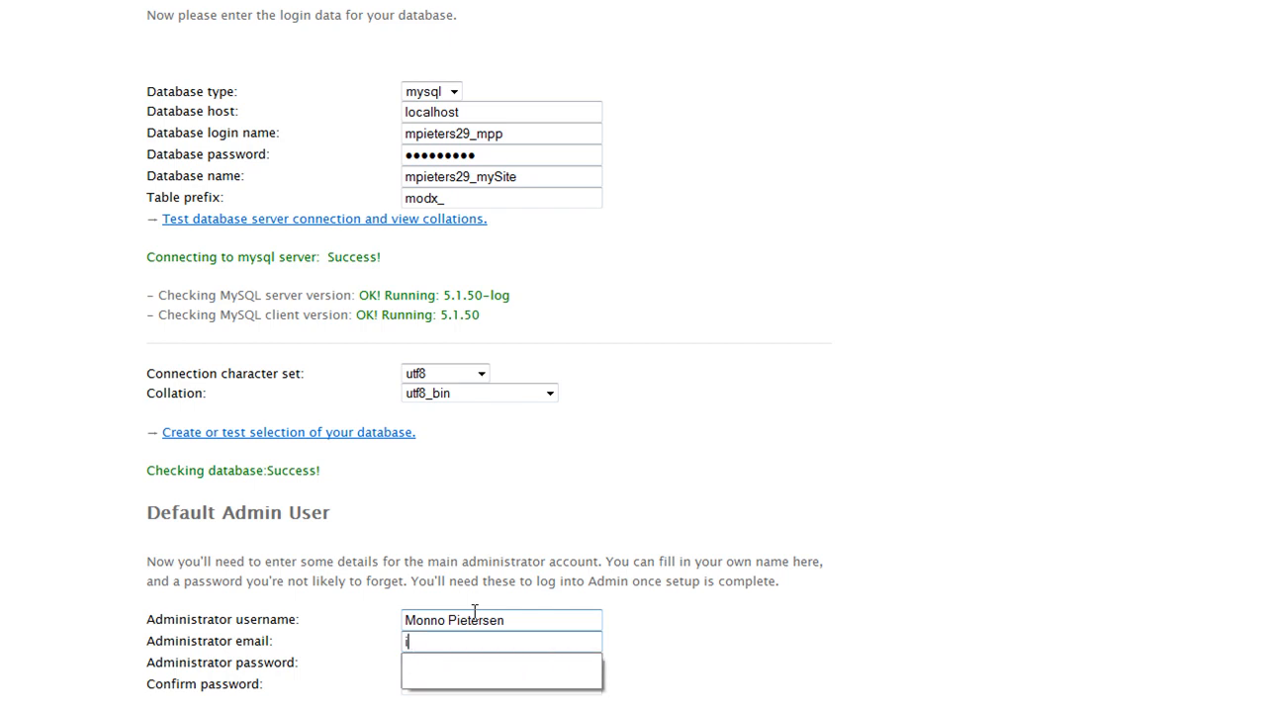
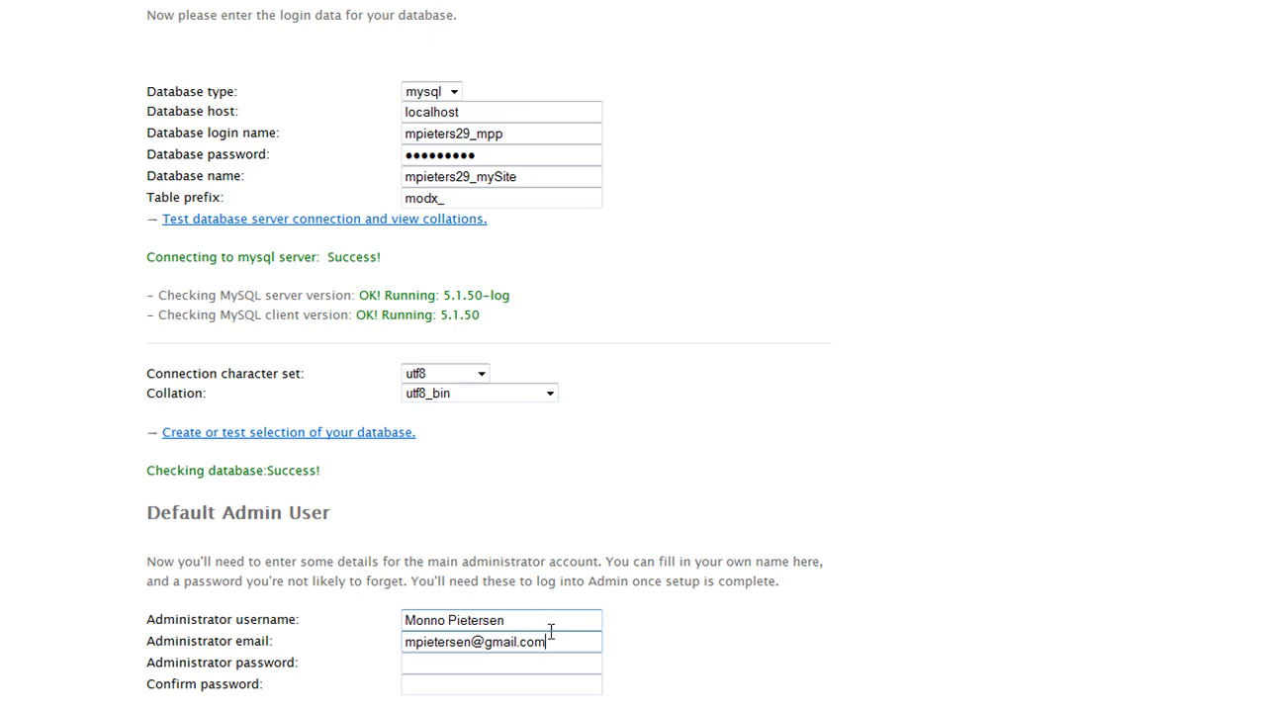
text(••)
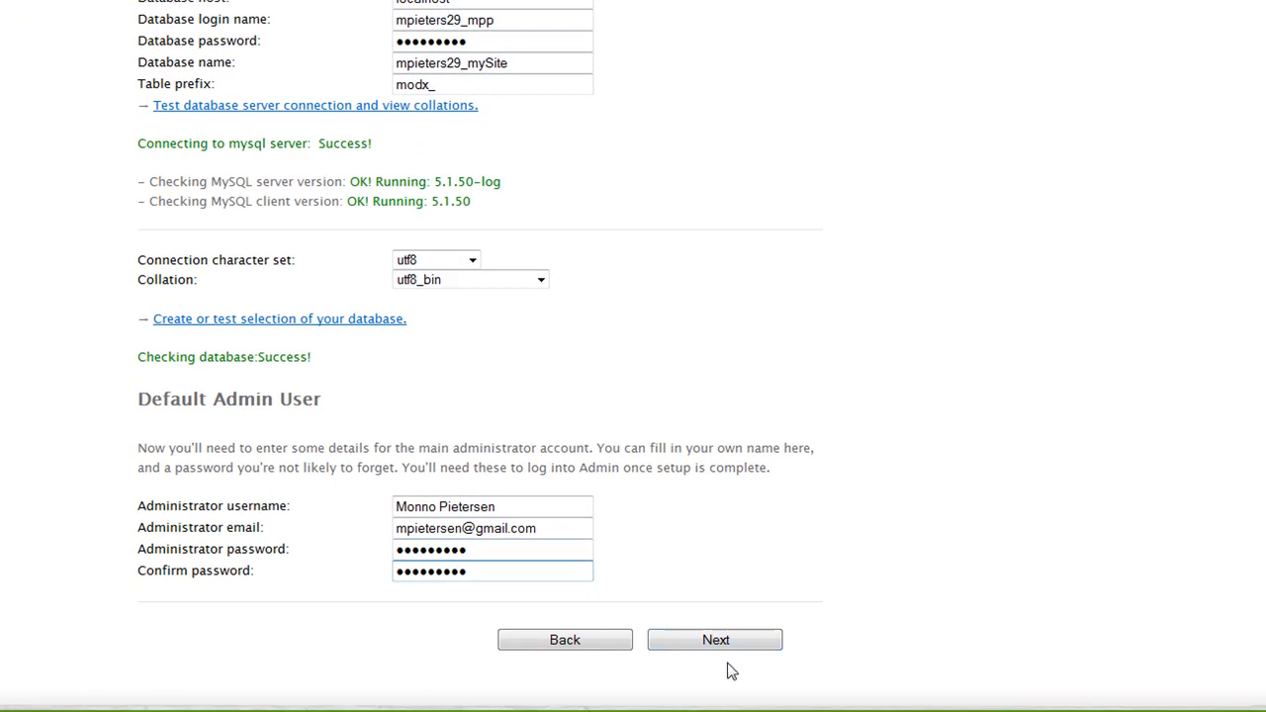
click(714, 639)
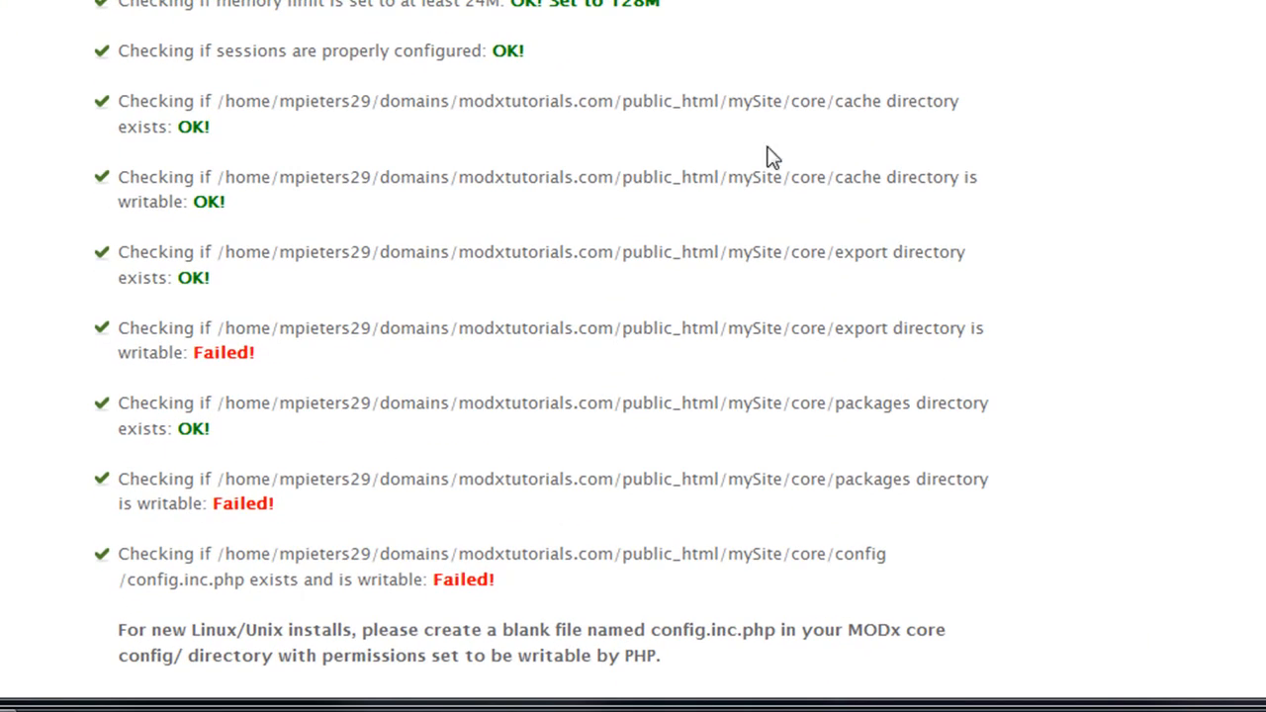
scroll(down, 3)
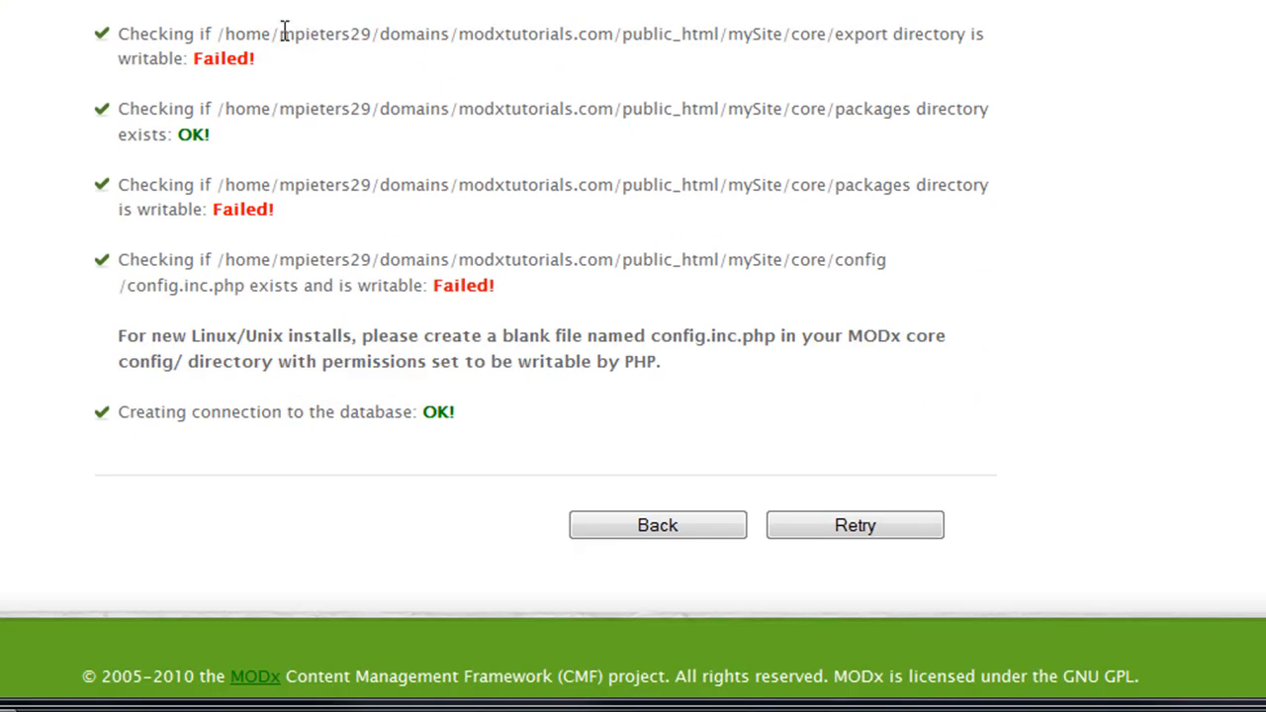
mouse_move(279, 27)
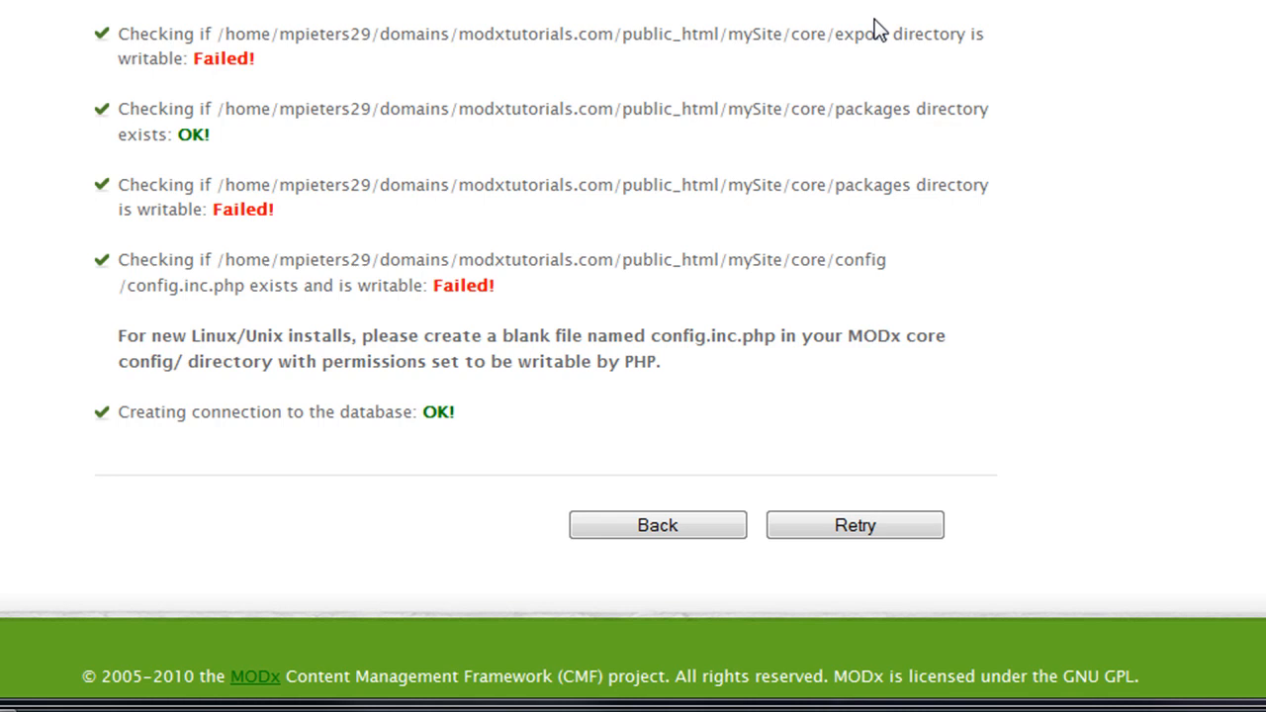
drag(583, 33, 722, 33)
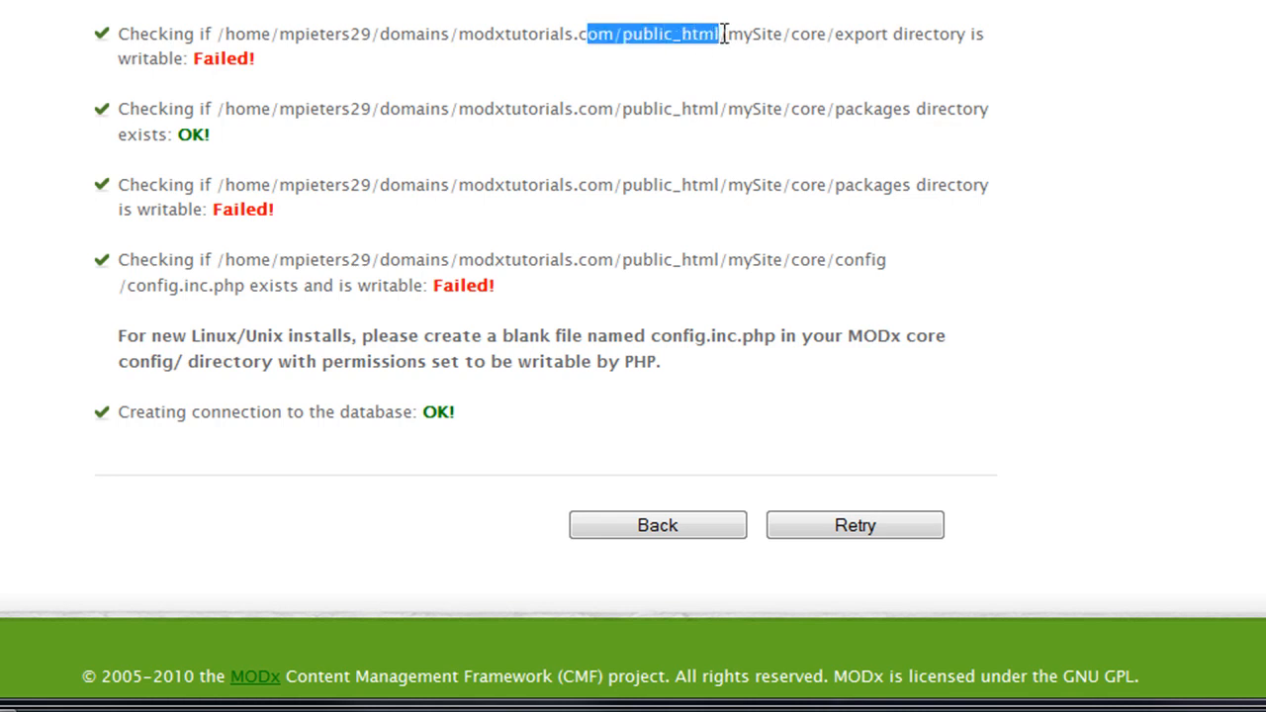
click(638, 33)
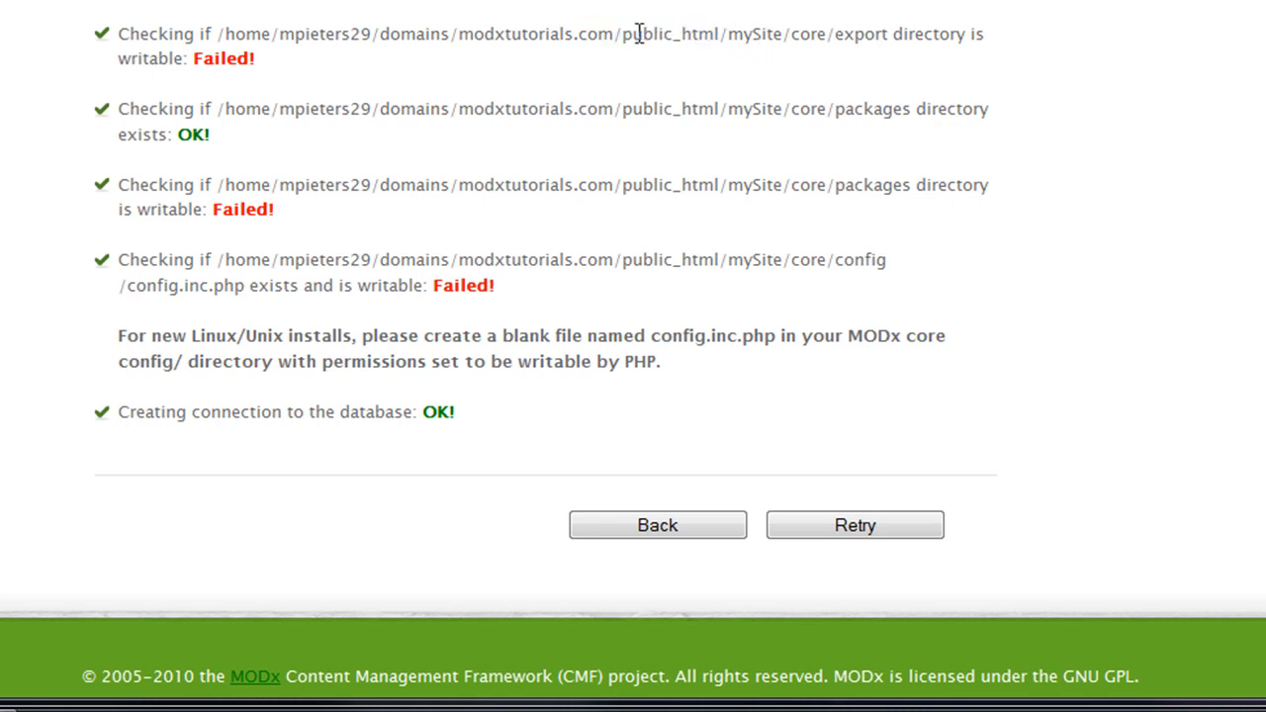
drag(631, 34, 769, 34)
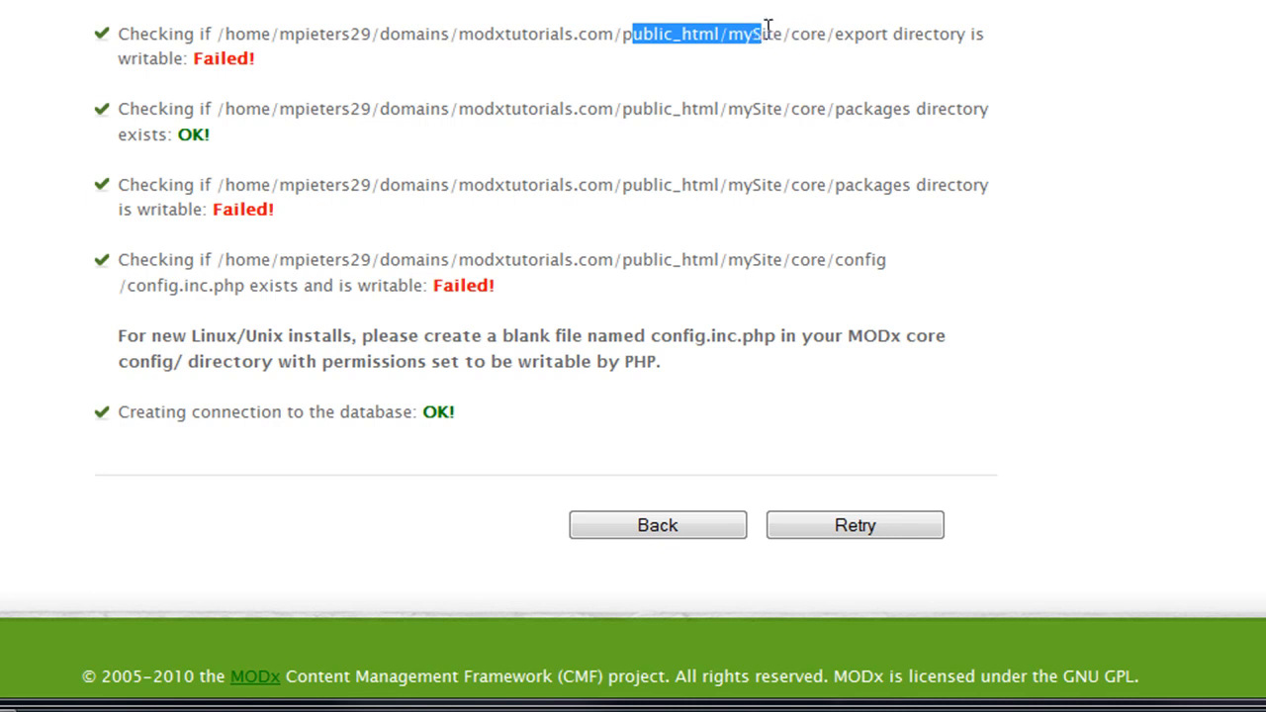
drag(771, 34, 863, 34)
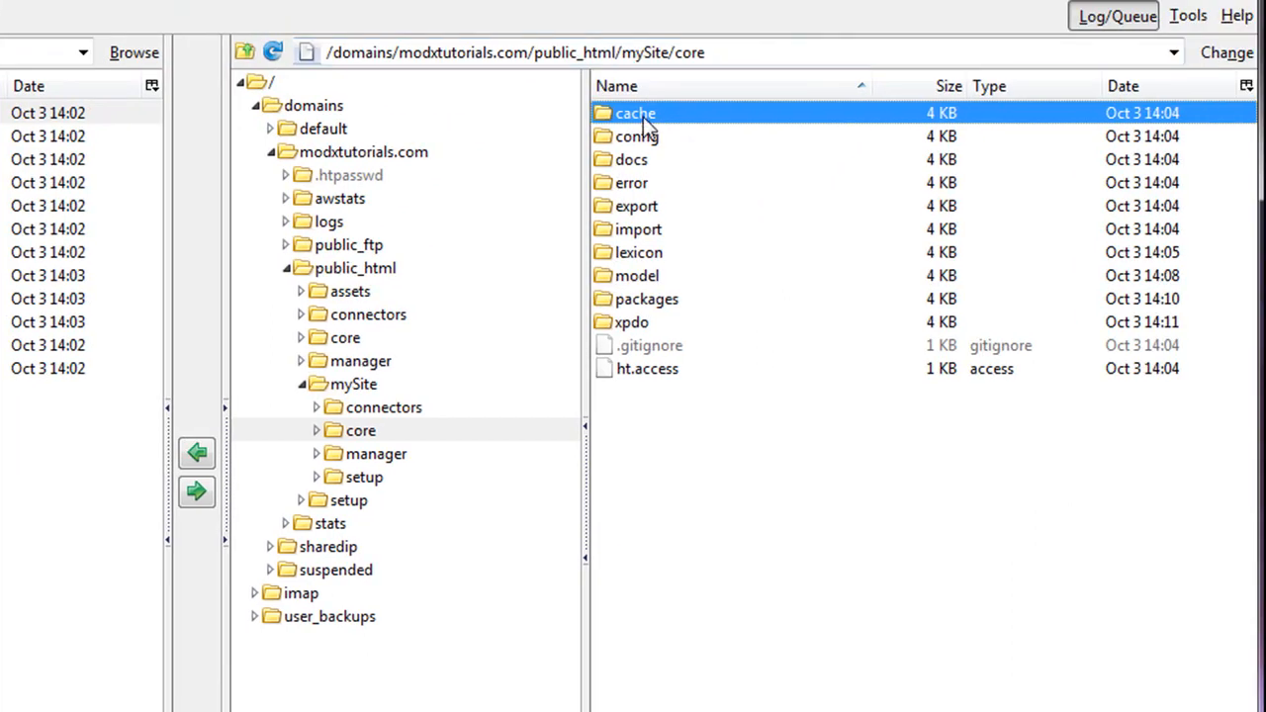
mouse_move(692, 250)
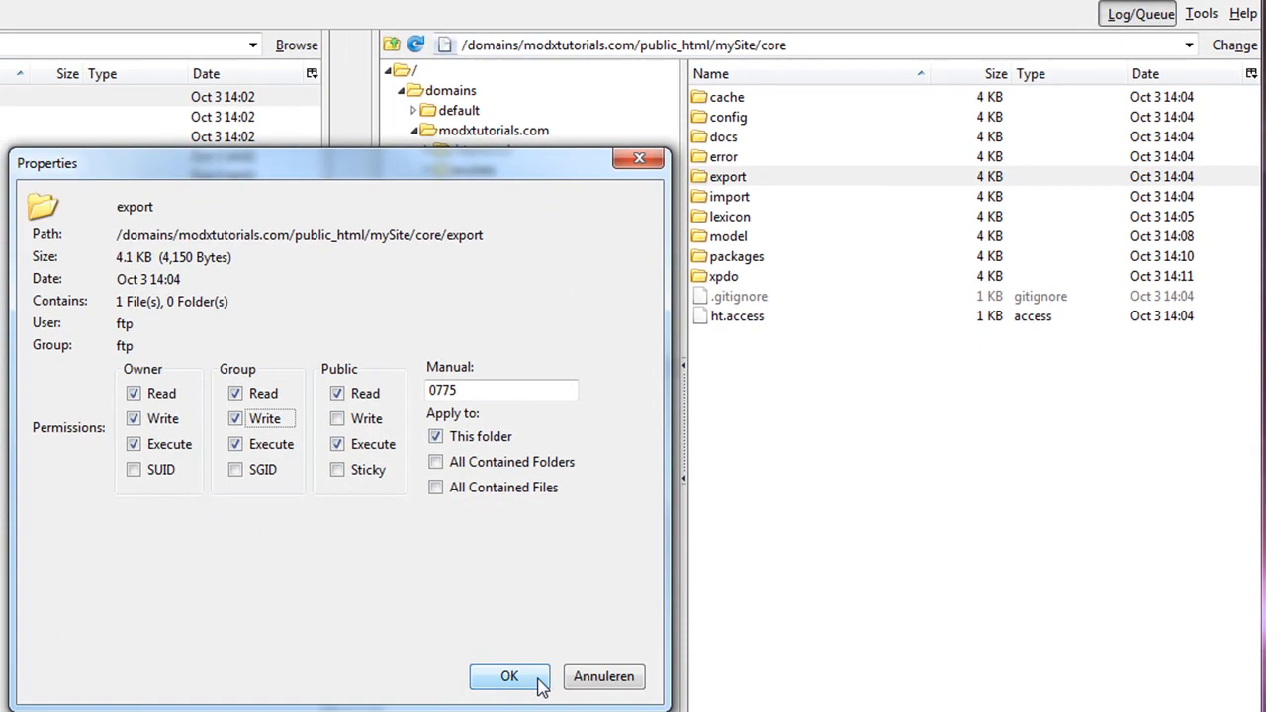
Apply 0775 permissions to the export folder, then bring up the packages folder's actions.
click(509, 676)
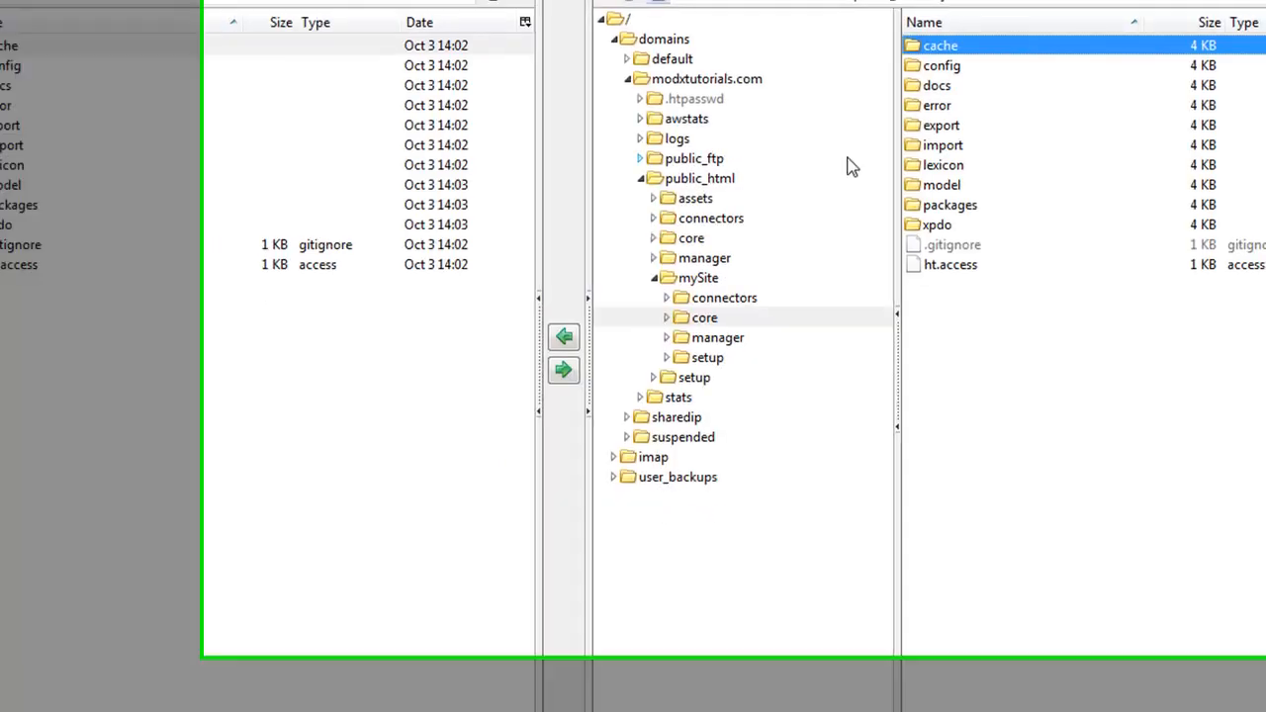
right_click(747, 263)
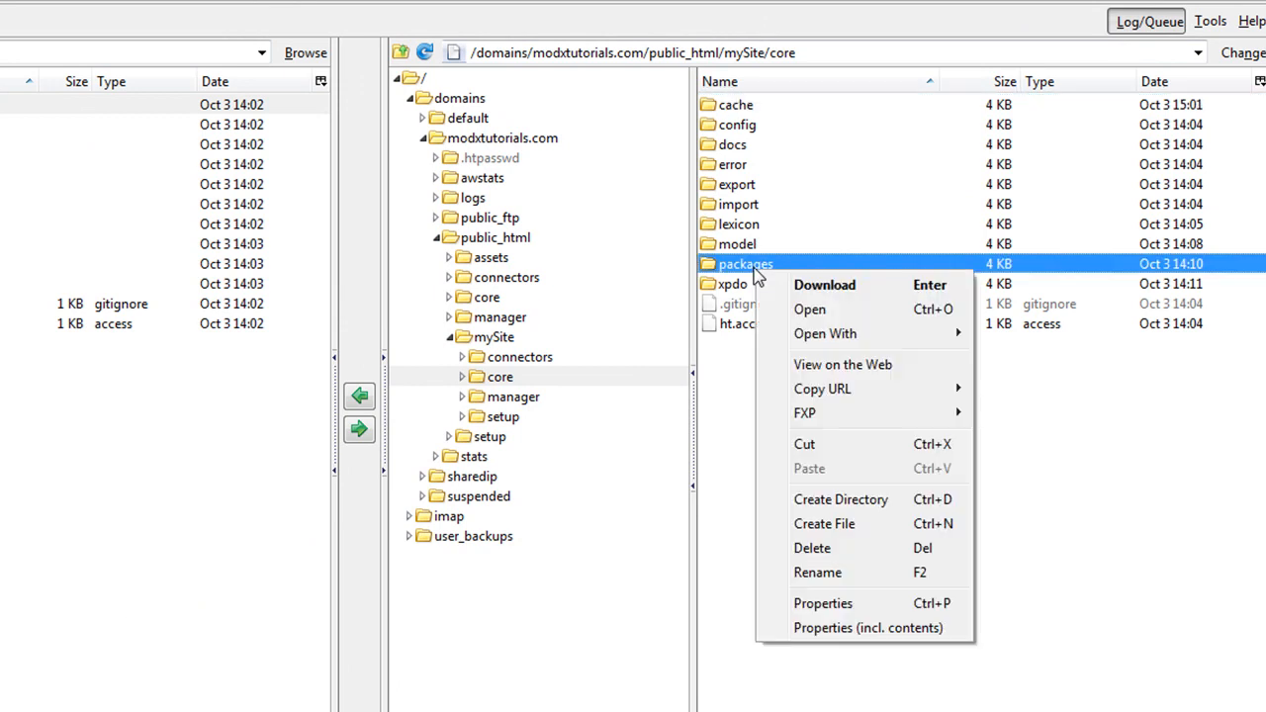
click(736, 448)
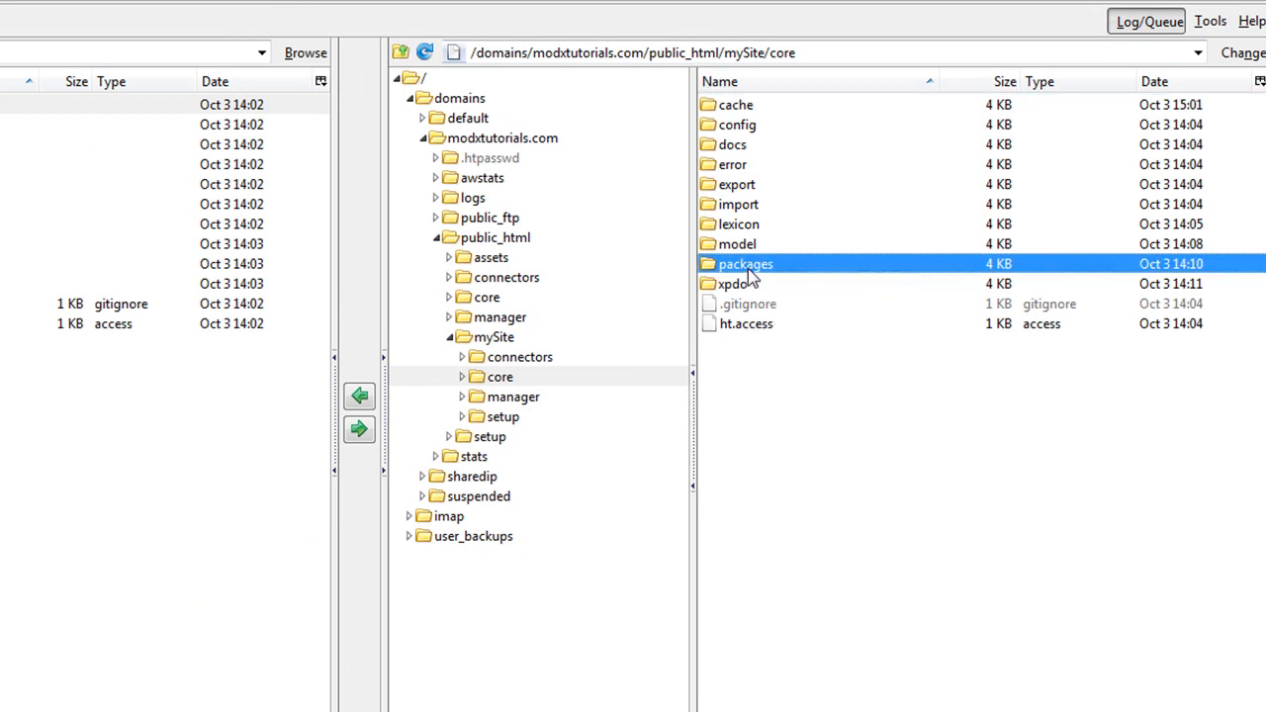
right_click(744, 263)
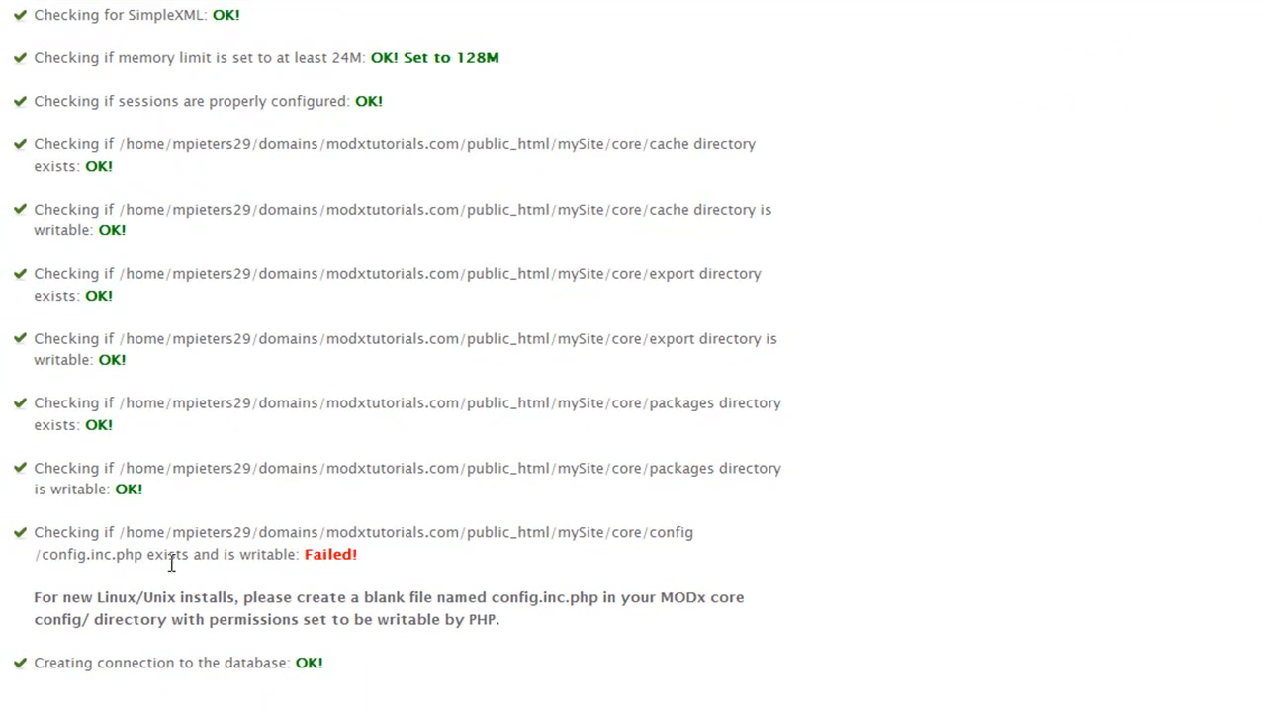
mouse_move(106, 575)
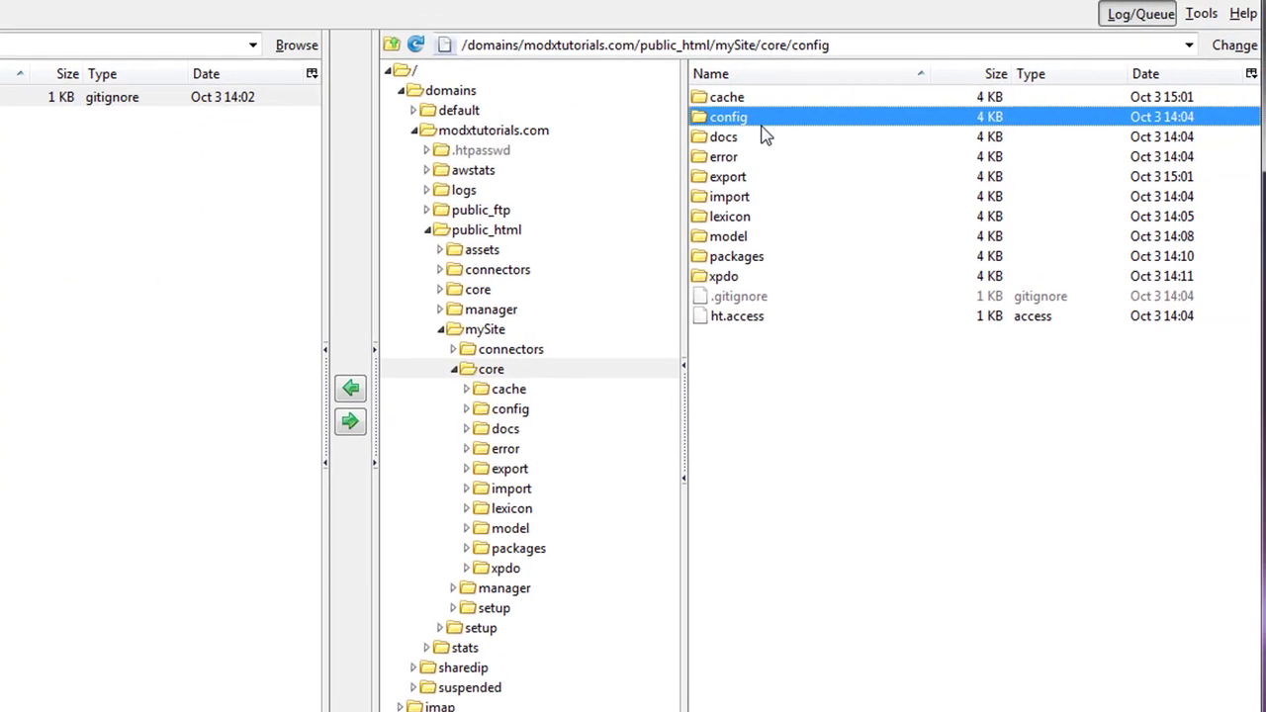
Open the config folder inside the server's core directory in FireFTP.
double_click(727, 116)
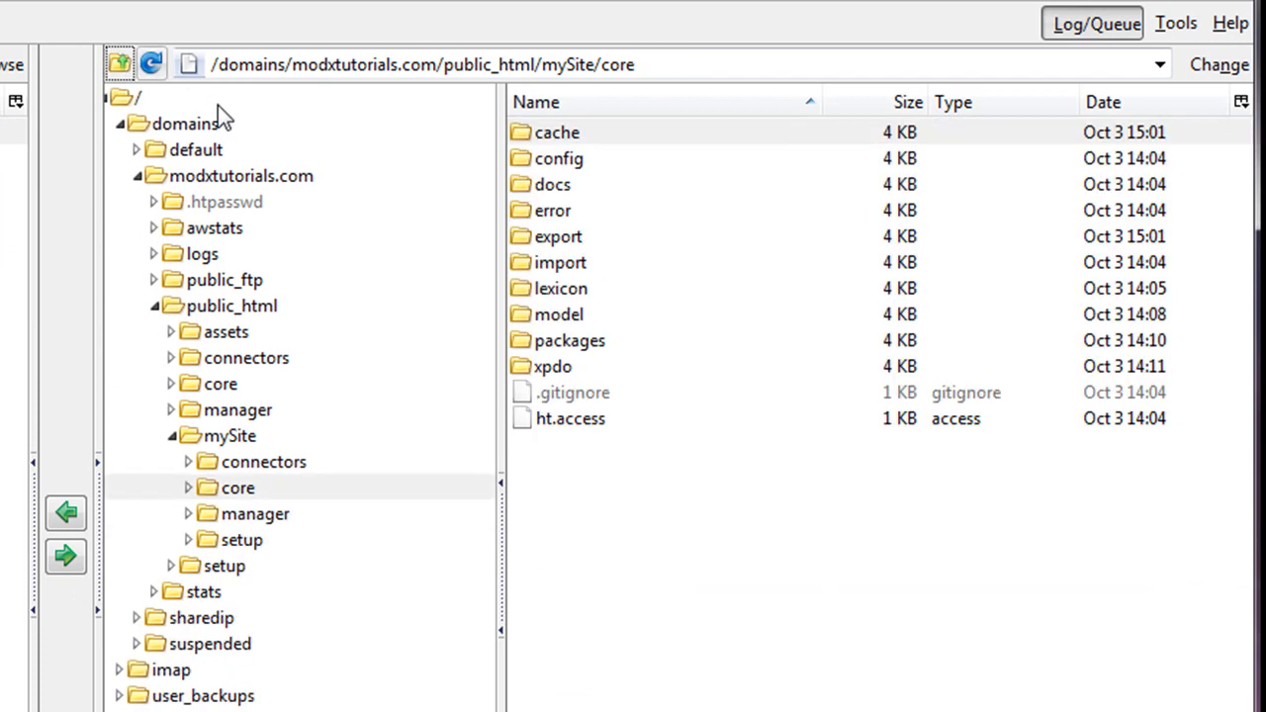
right_click(559, 159)
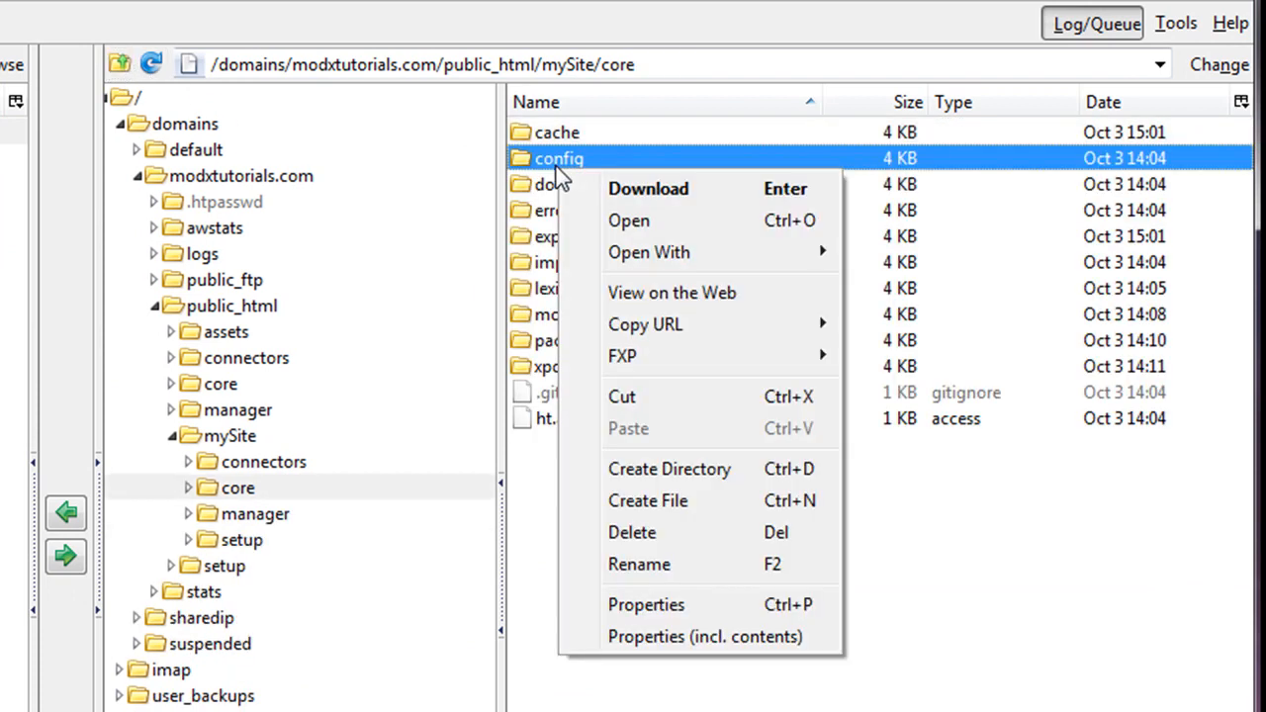
click(557, 157)
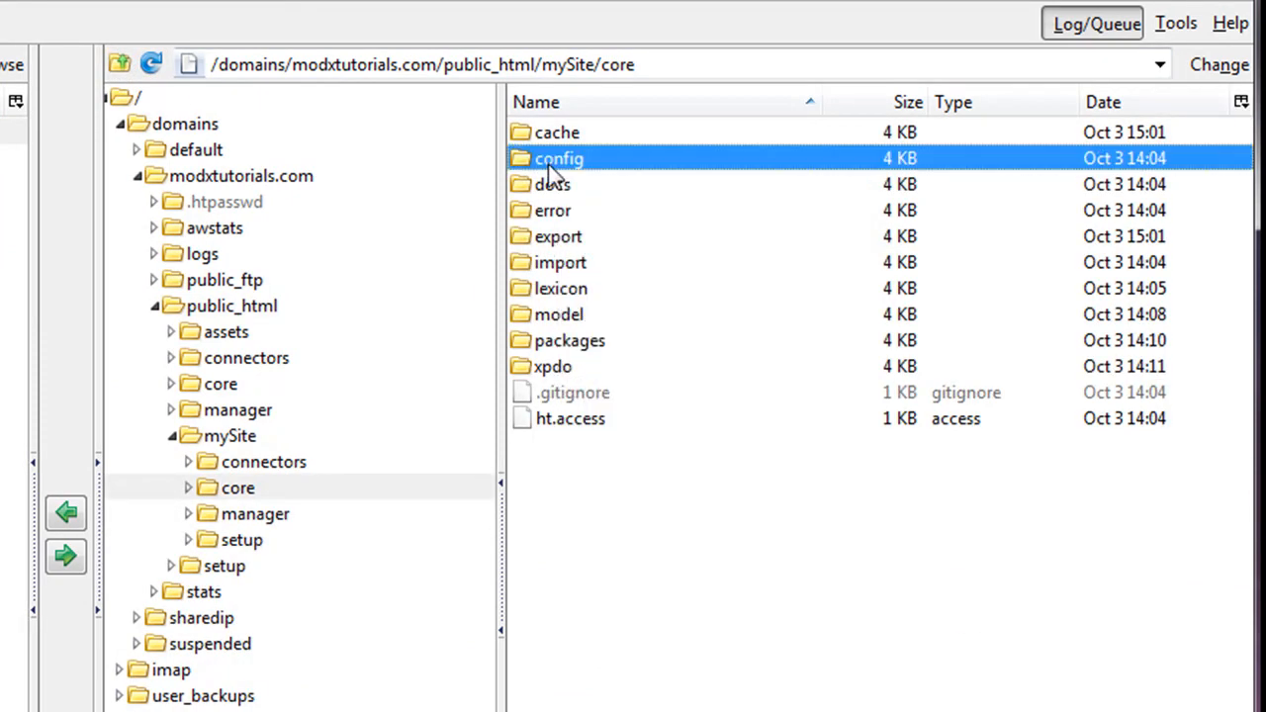
double_click(557, 157)
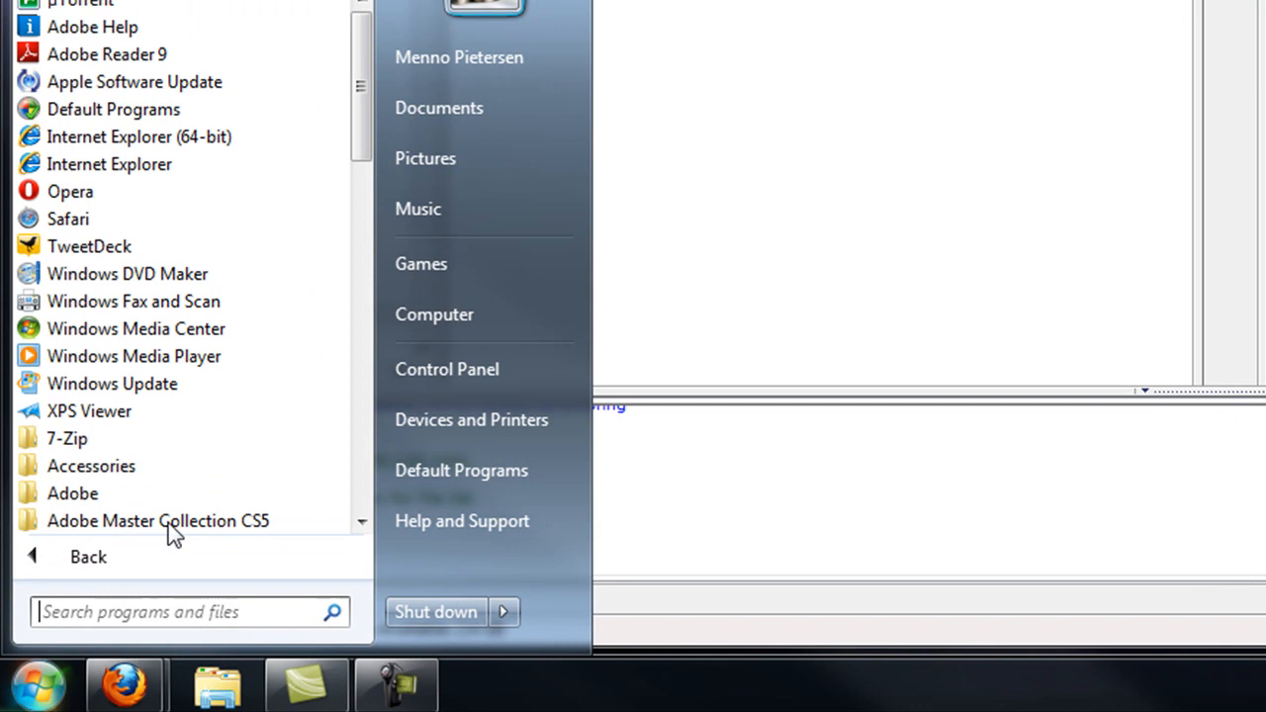
Launch Notepad from the Start menu and save a blank file into the local core\config folder.
scroll(down, 3)
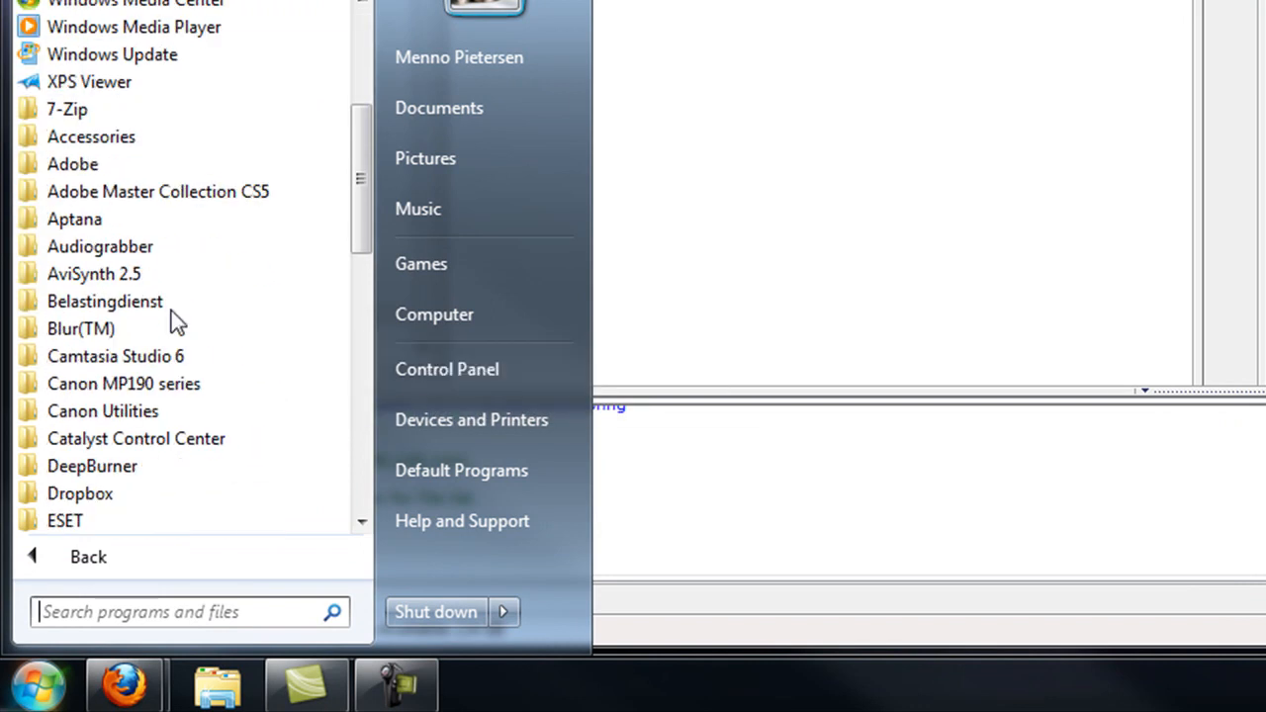
click(91, 136)
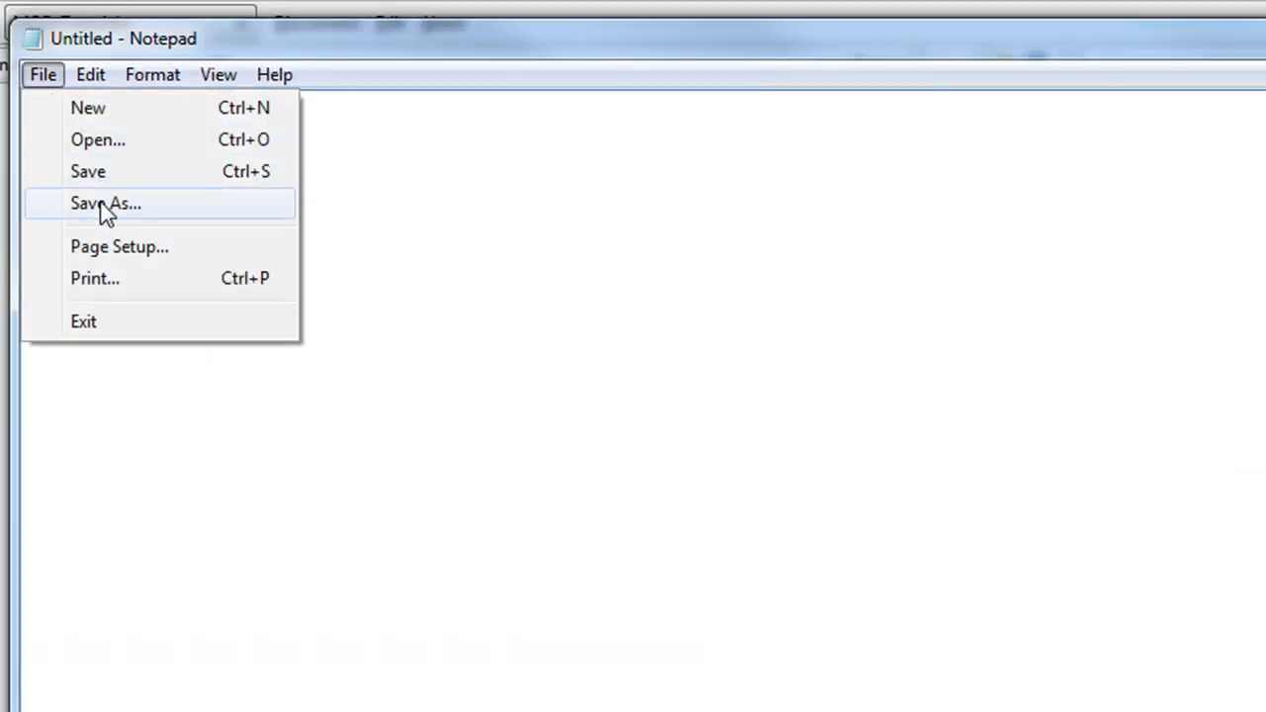
click(104, 202)
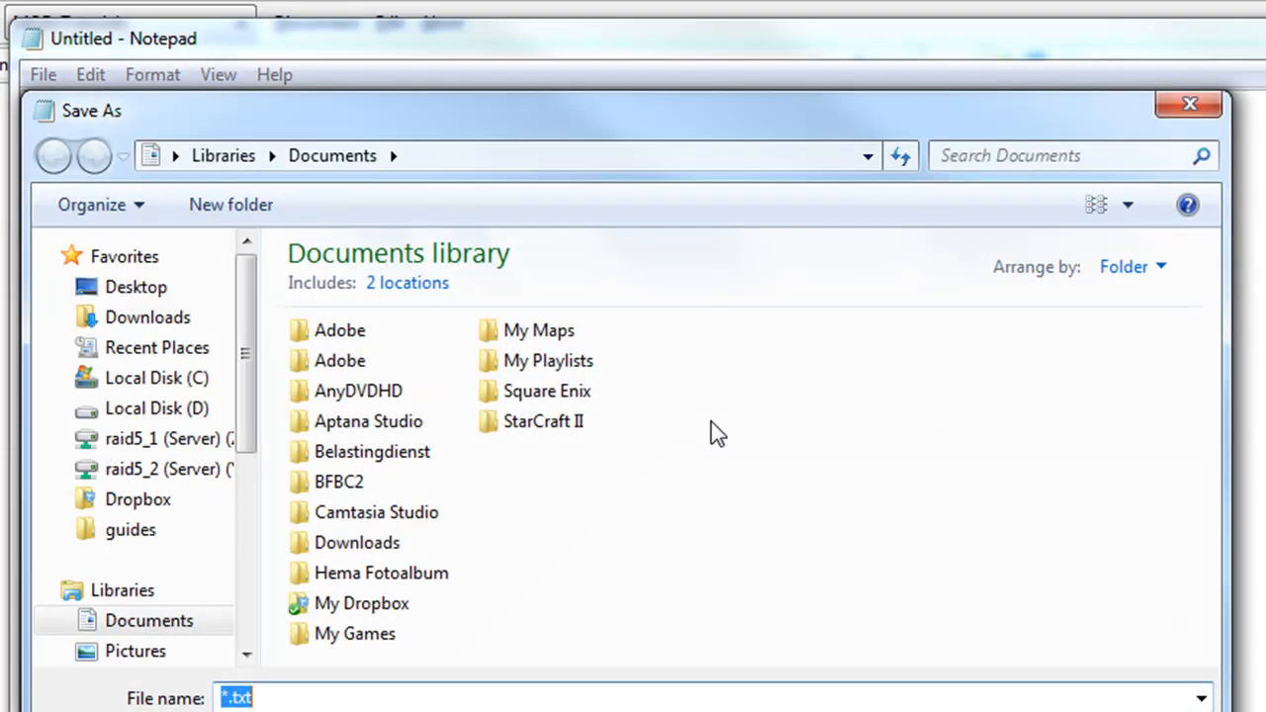
click(135, 286)
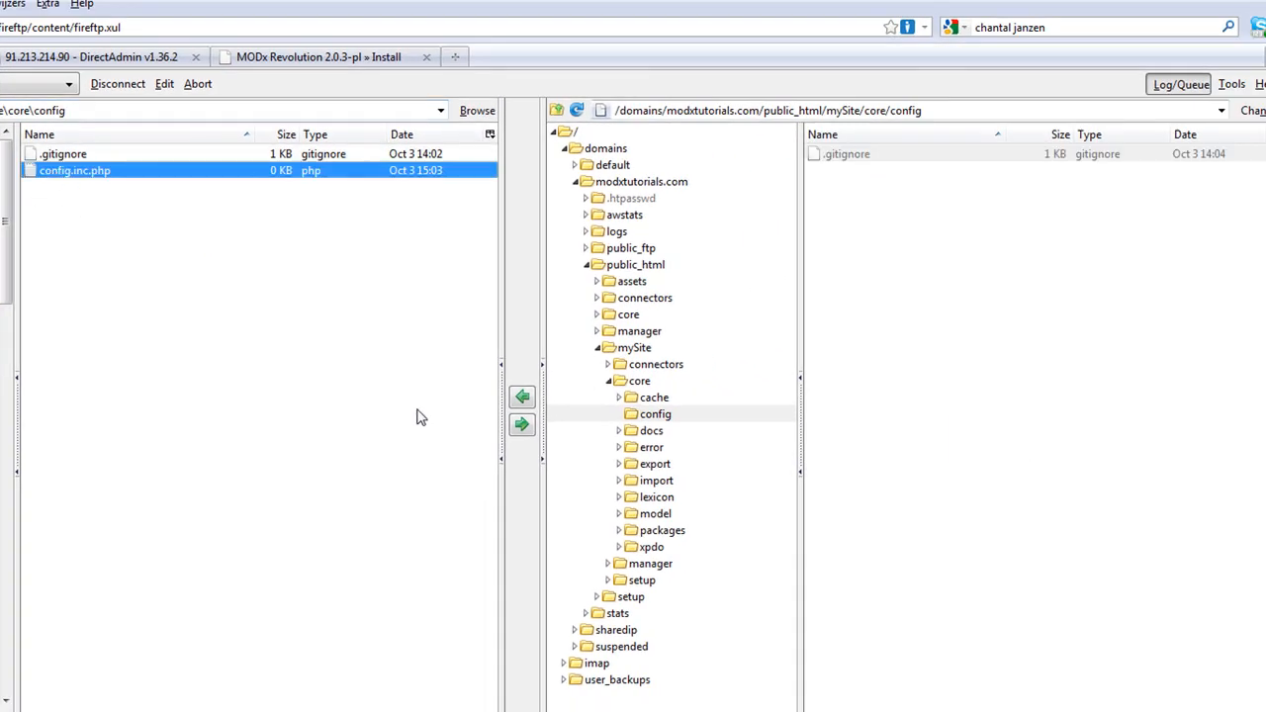
Upload config.inc.php to the server's core config folder and open its permission settings.
click(521, 423)
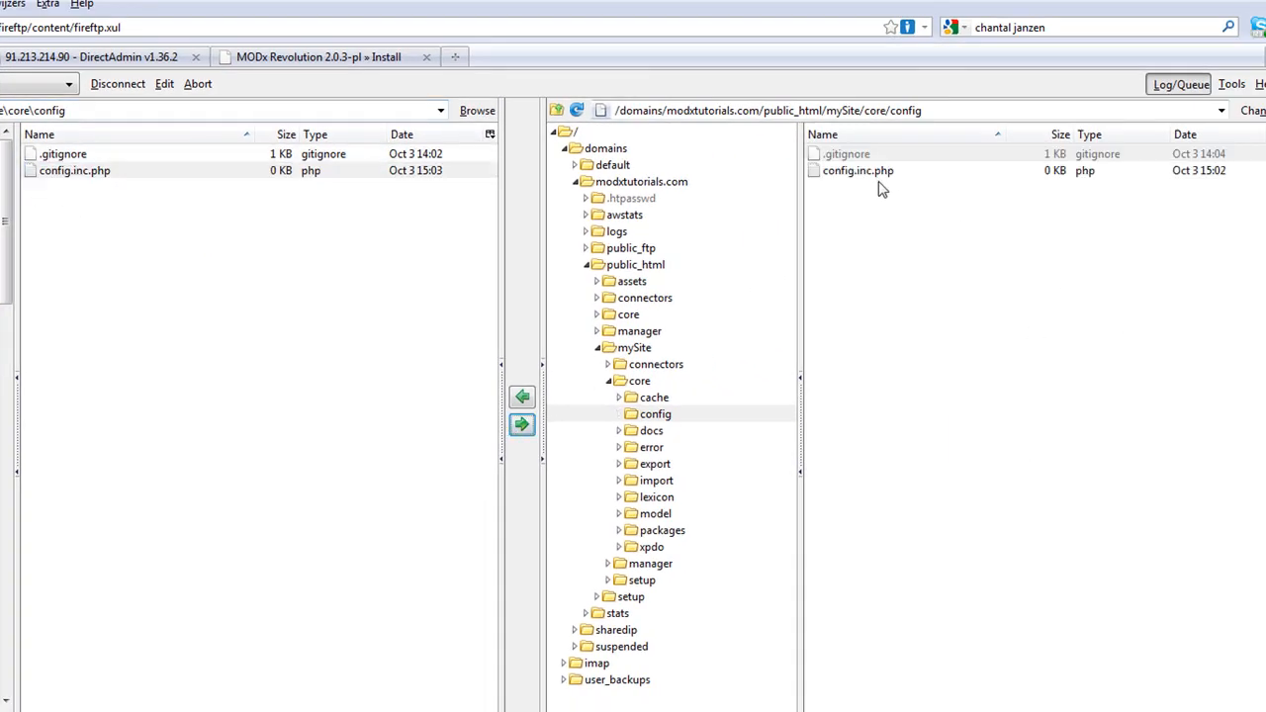
right_click(858, 170)
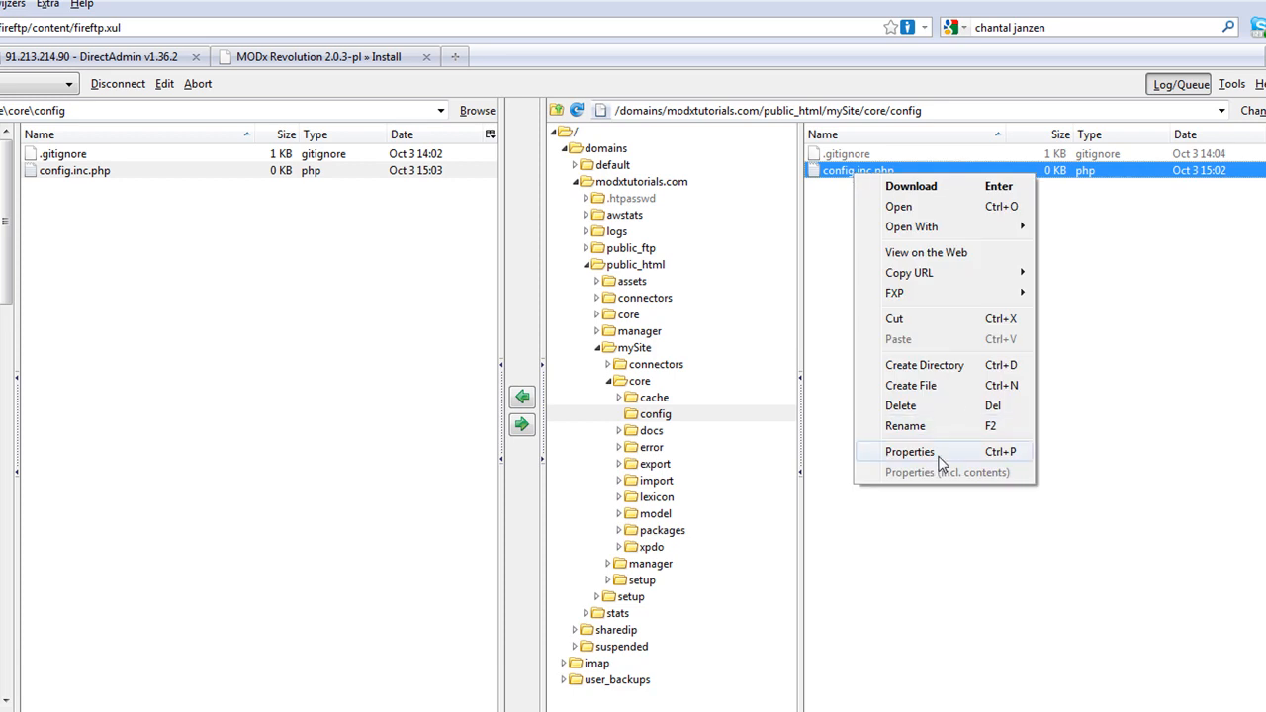
click(908, 451)
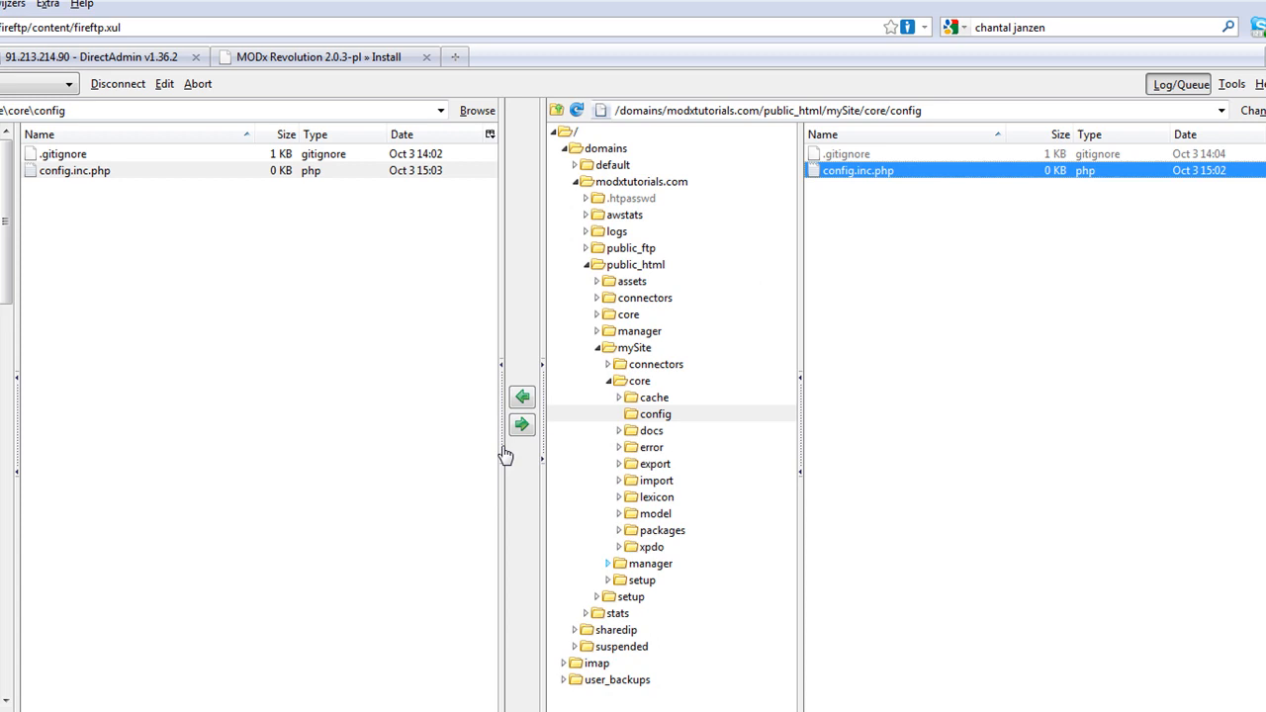
click(332, 56)
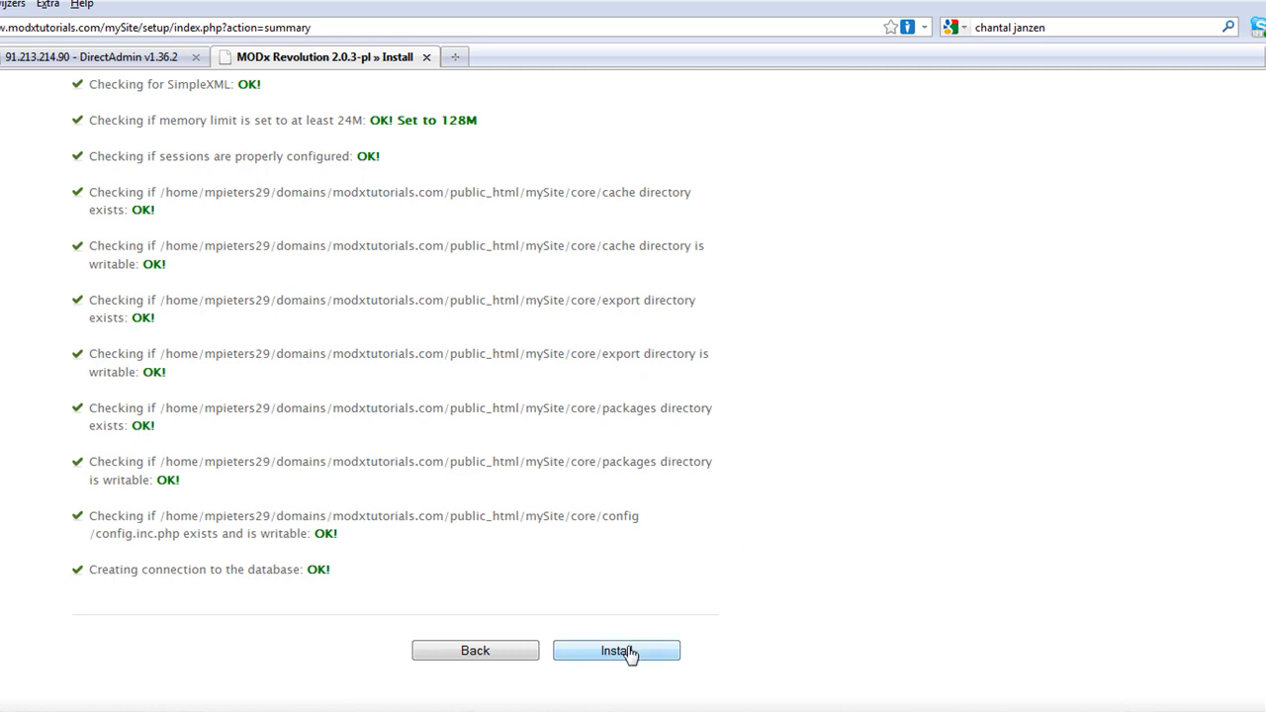
Install MODX Revolution and continue from the Installation Summary to the thank-you page.
click(616, 650)
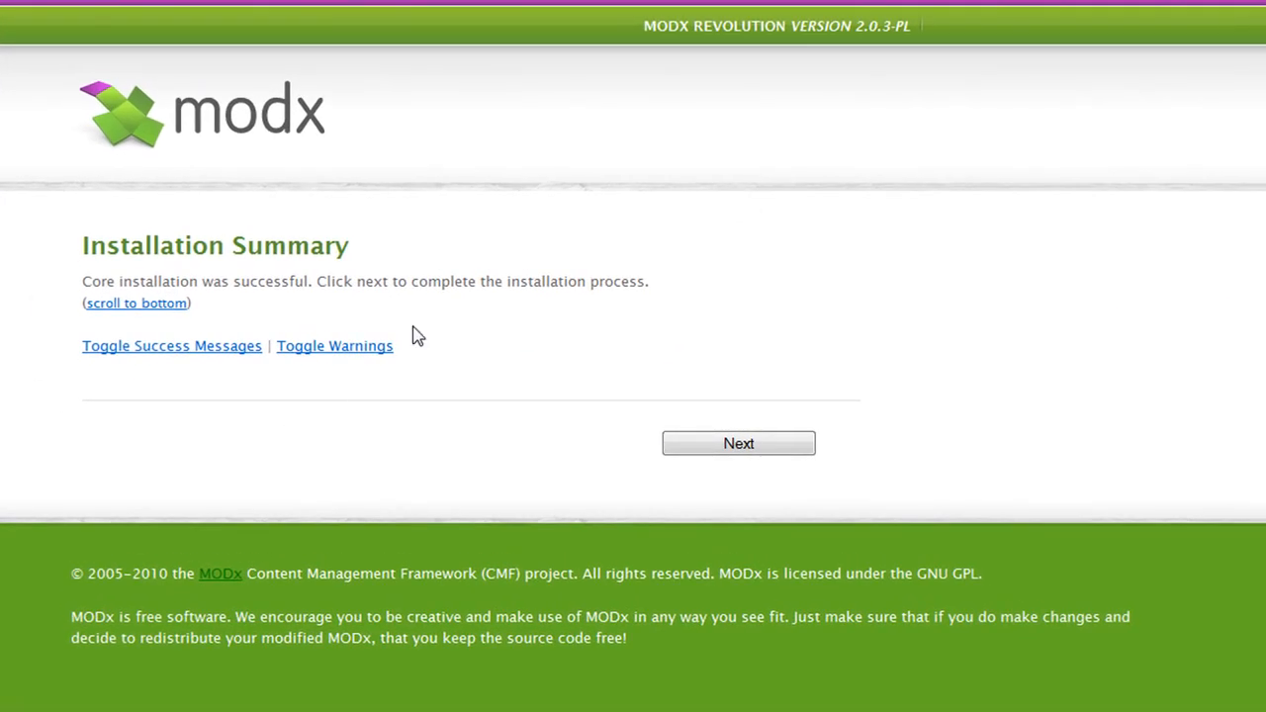
mouse_move(143, 358)
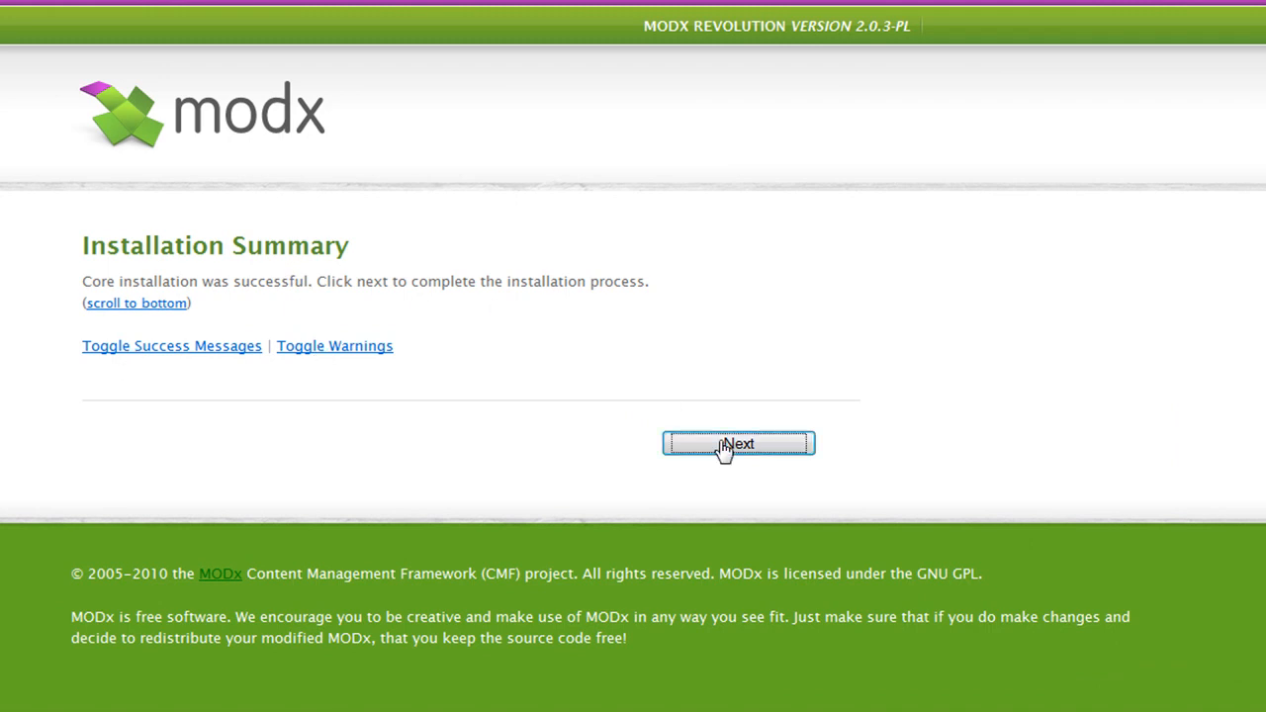
click(739, 444)
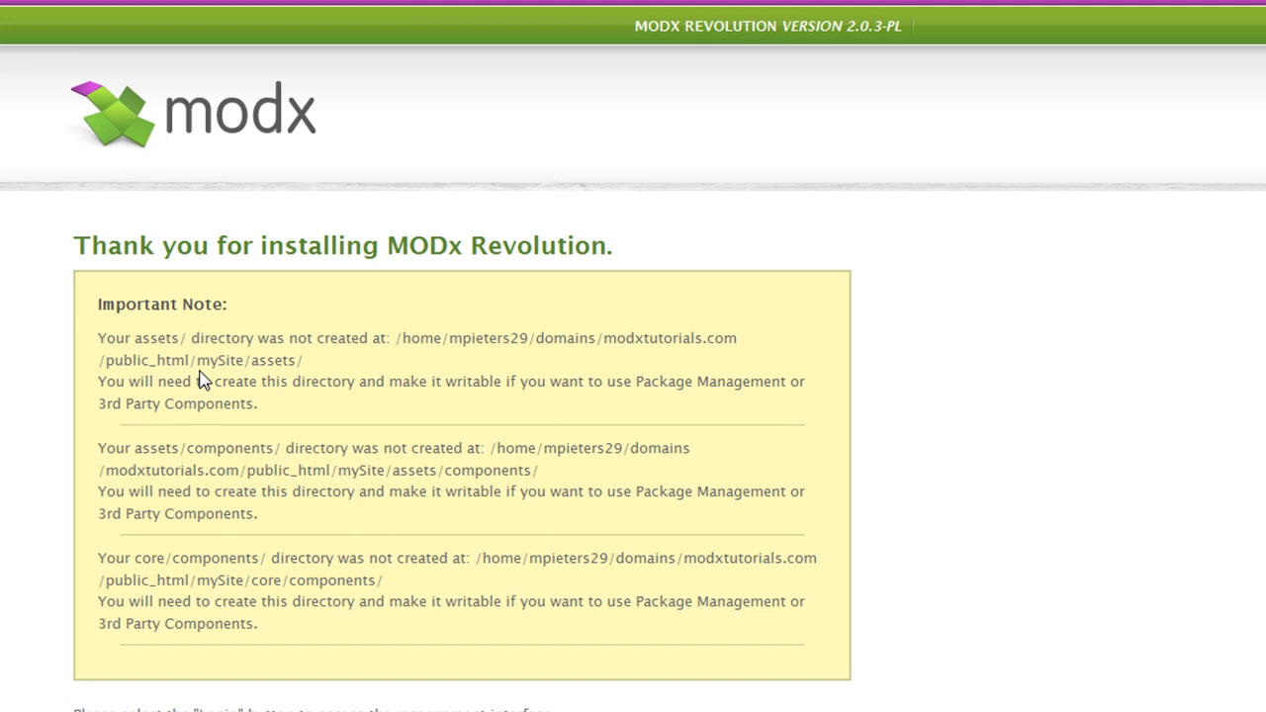
mouse_move(343, 336)
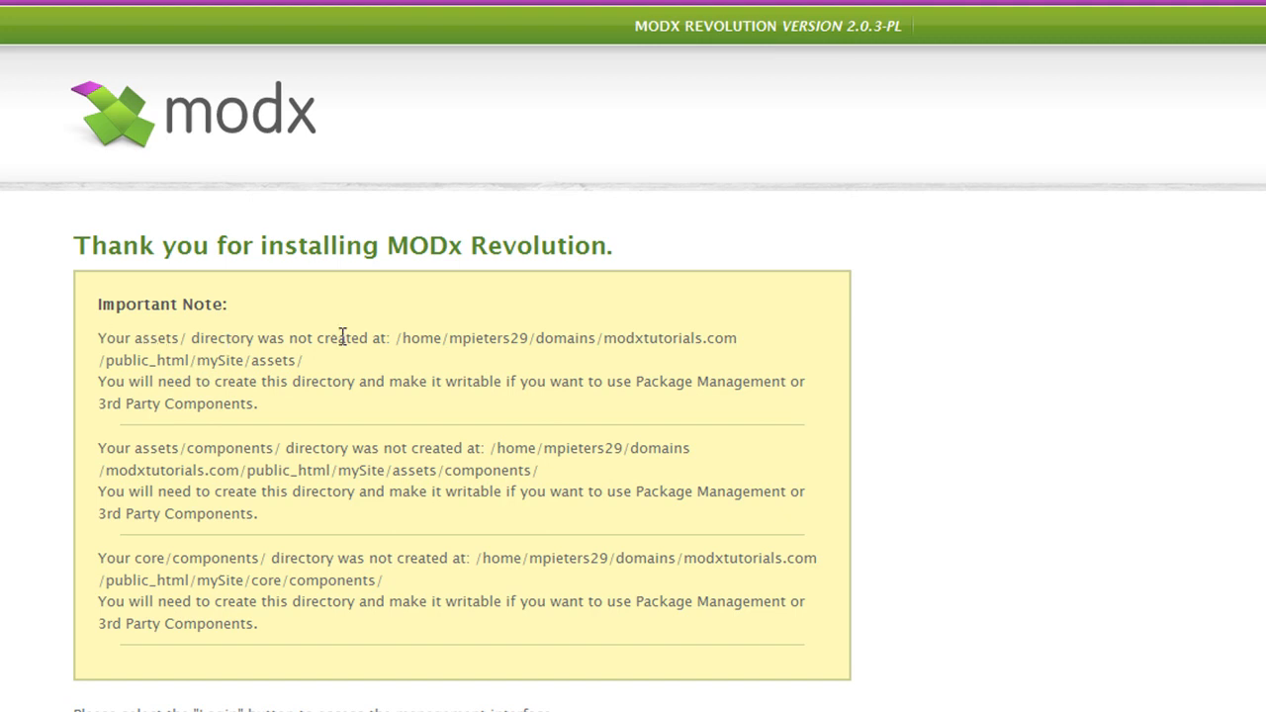
mouse_move(363, 338)
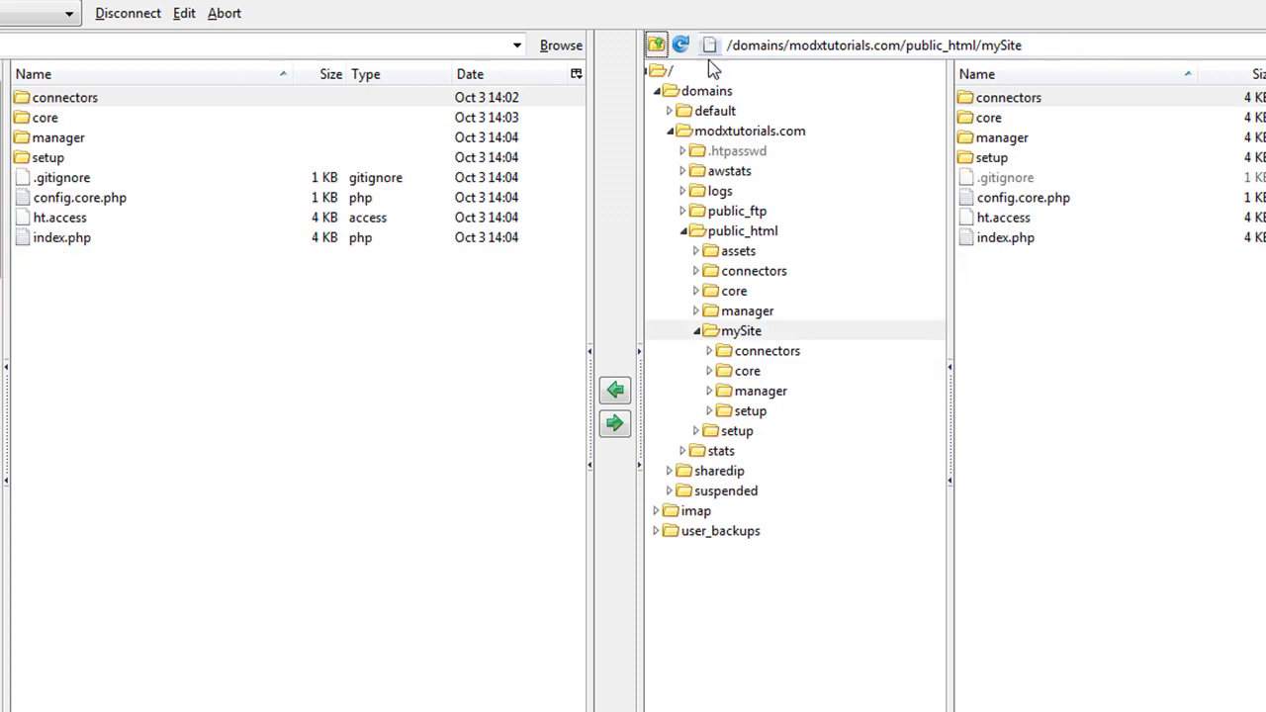
Create an 'assets' folder in local mySite, upload it, and give it 0777 write permissions.
click(62, 97)
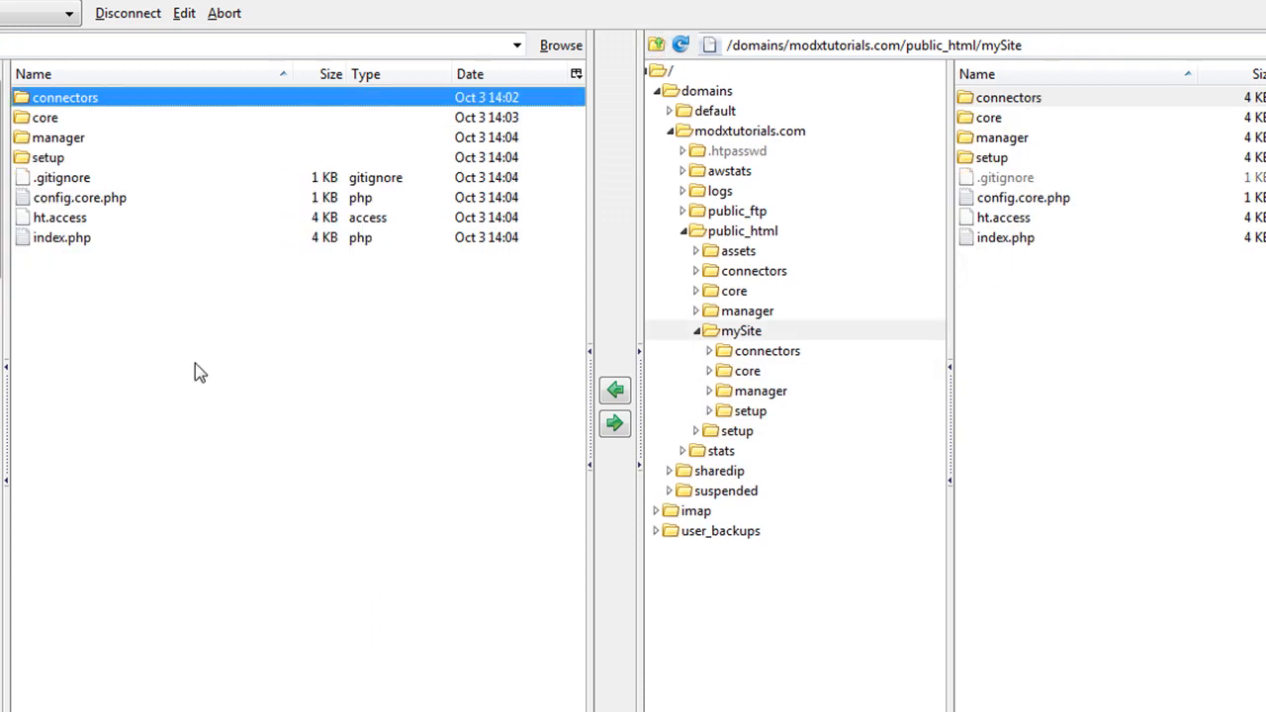
mouse_move(259, 463)
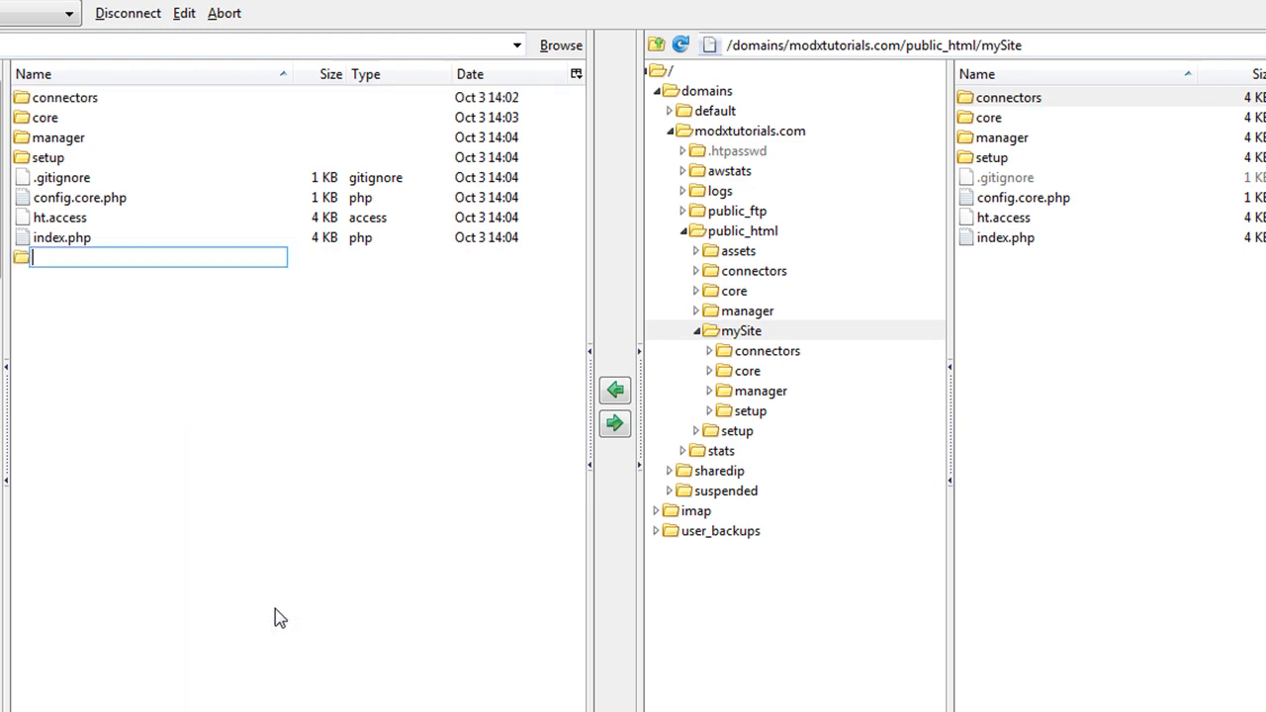
text(assets)
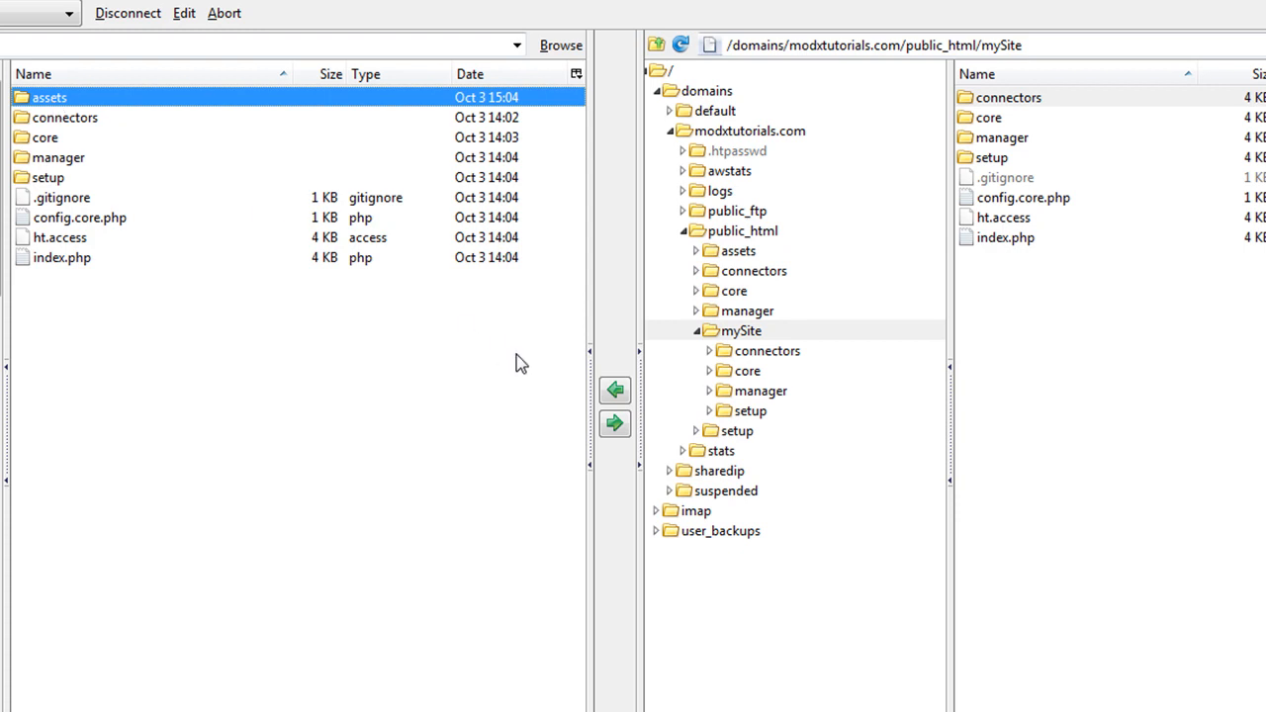
right_click(991, 97)
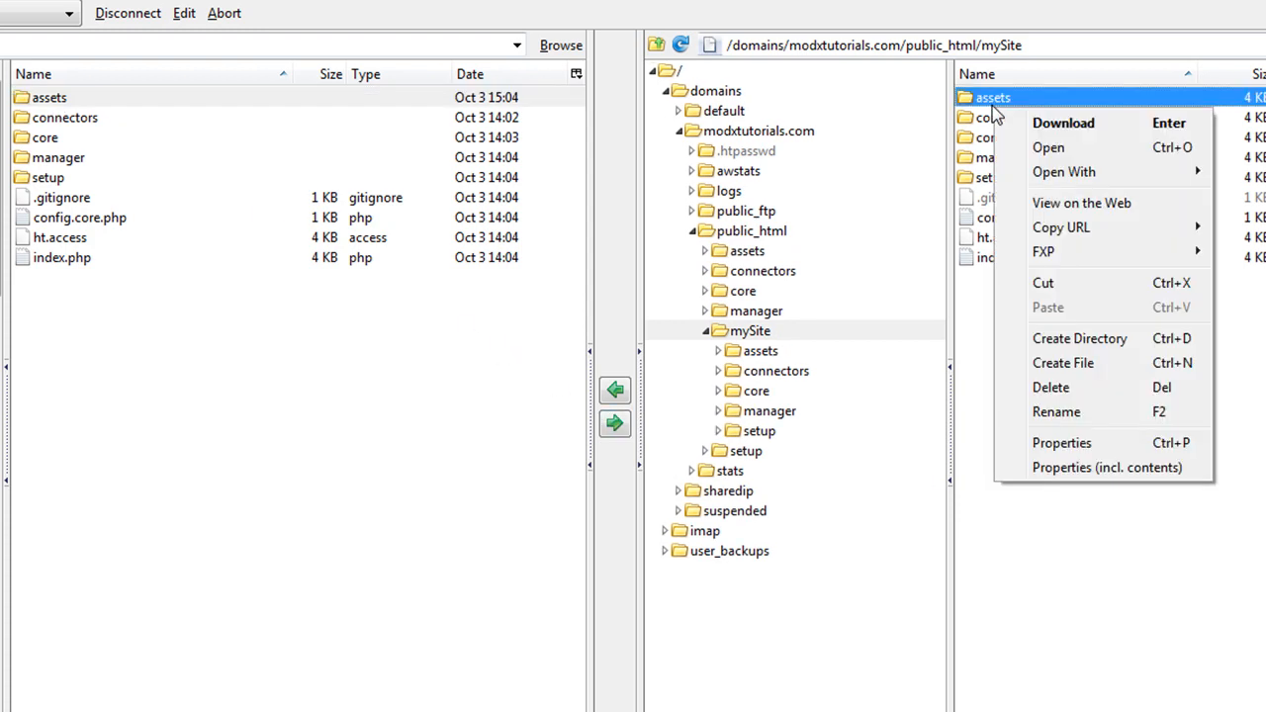
click(1061, 442)
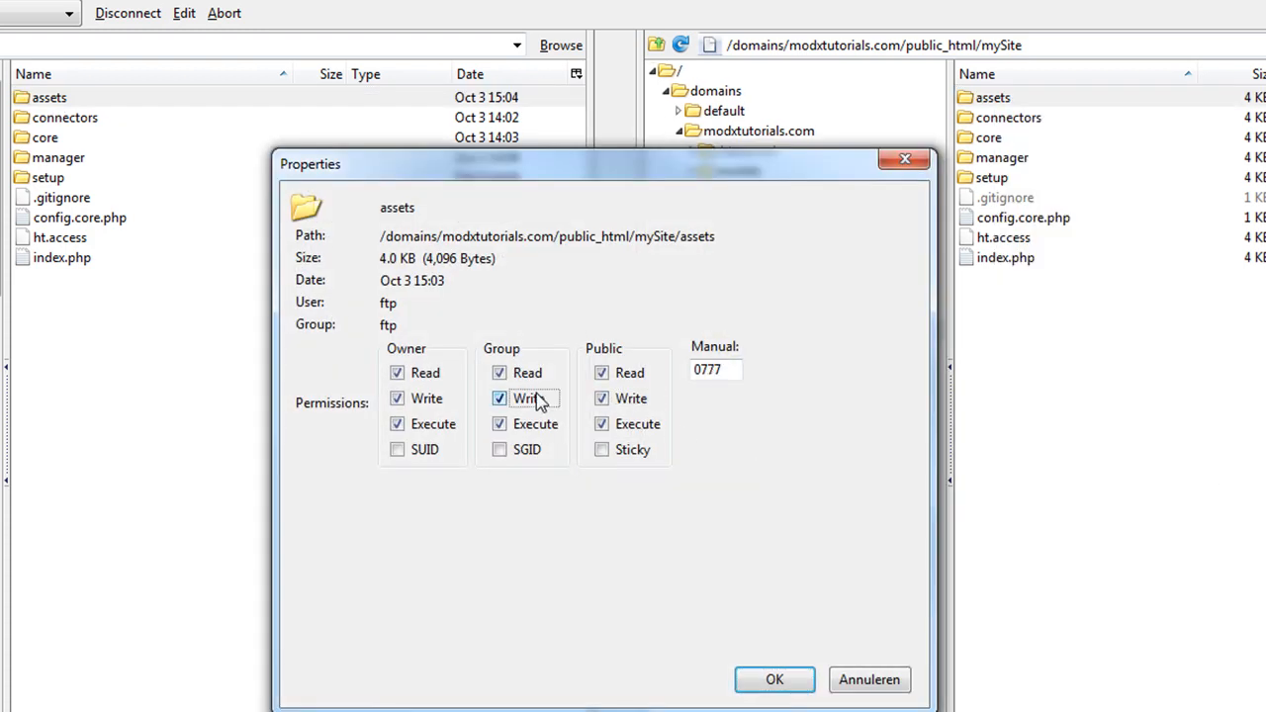
click(775, 679)
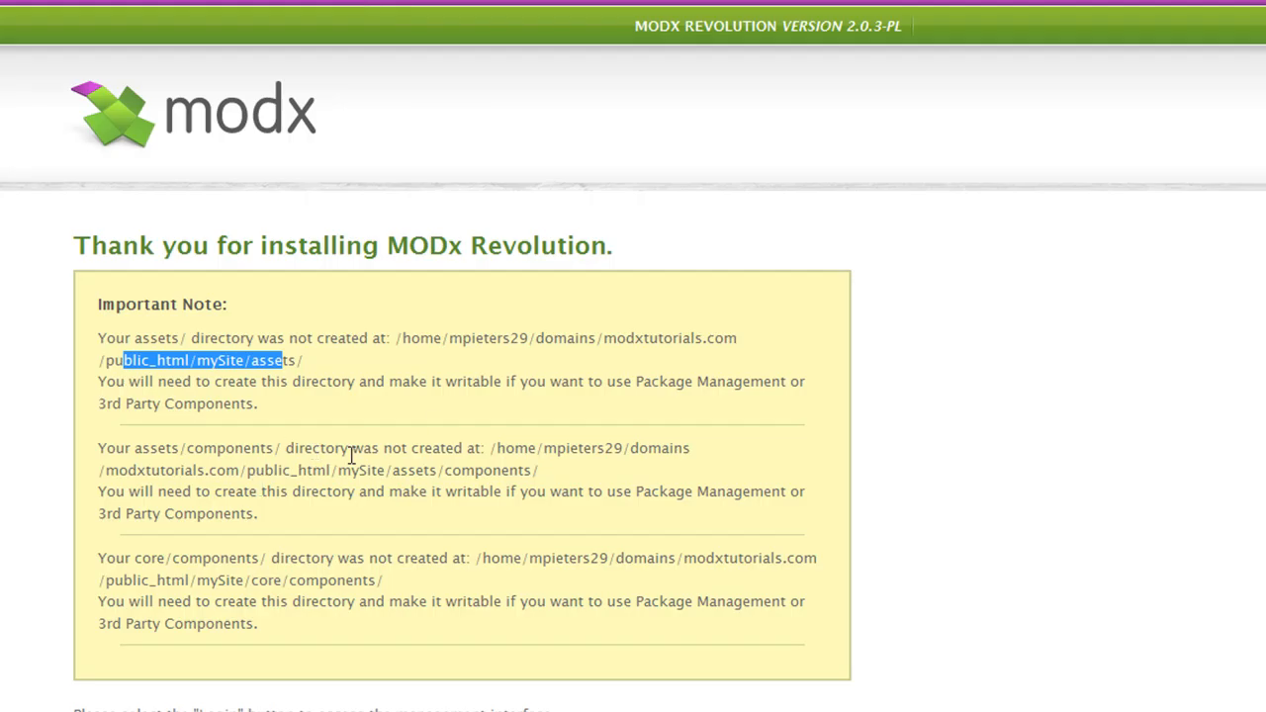
mouse_move(327, 477)
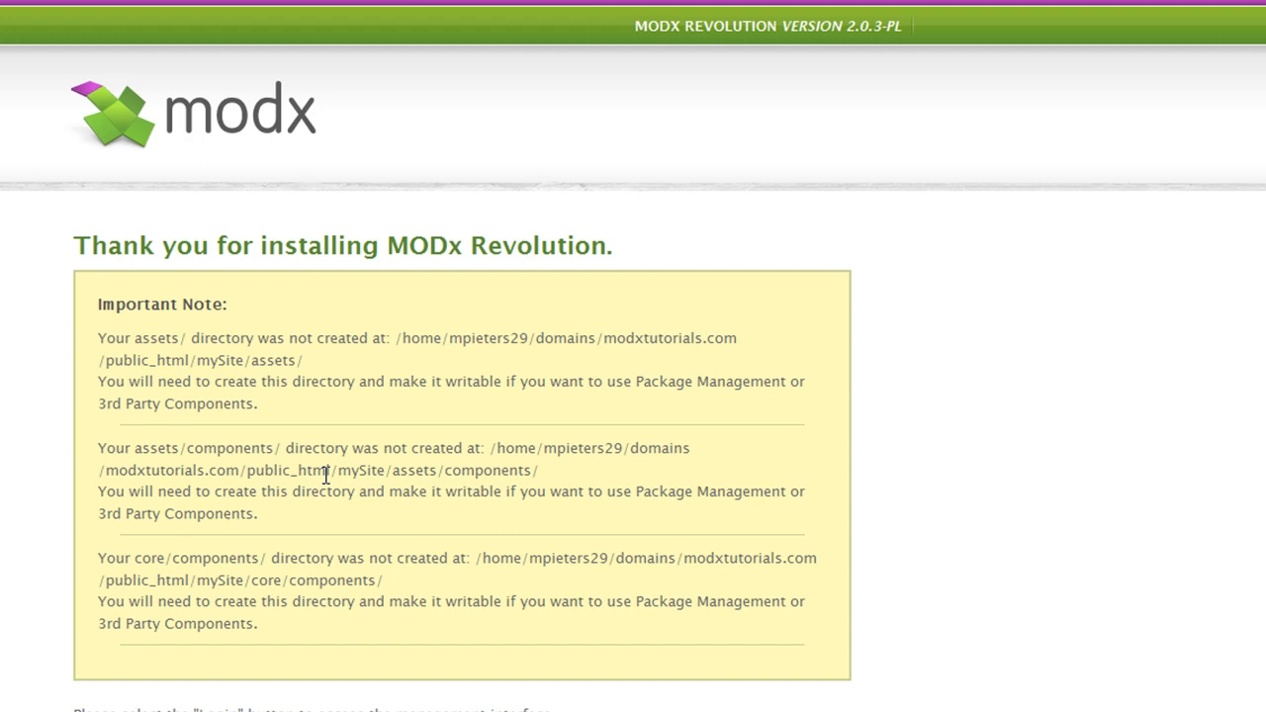
Create a 'components' folder in mySite, upload it, and confirm 0777 permissions on the server.
drag(255, 470, 406, 469)
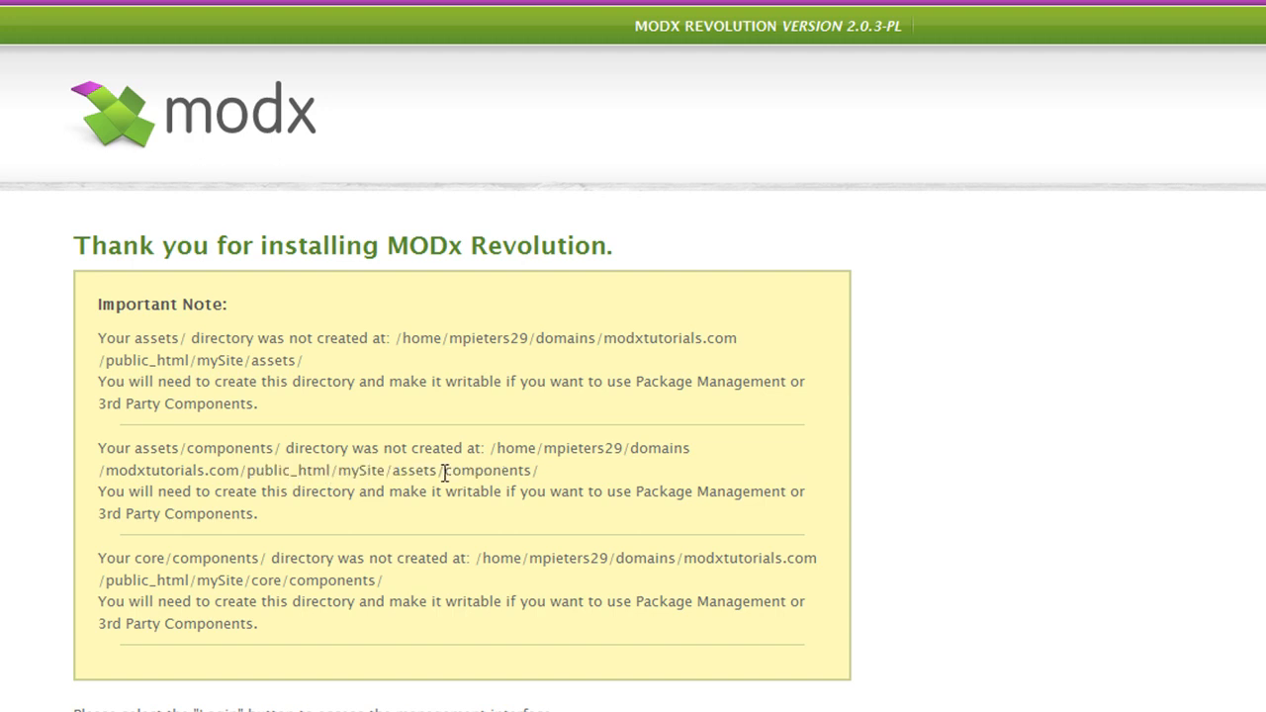
double_click(491, 471)
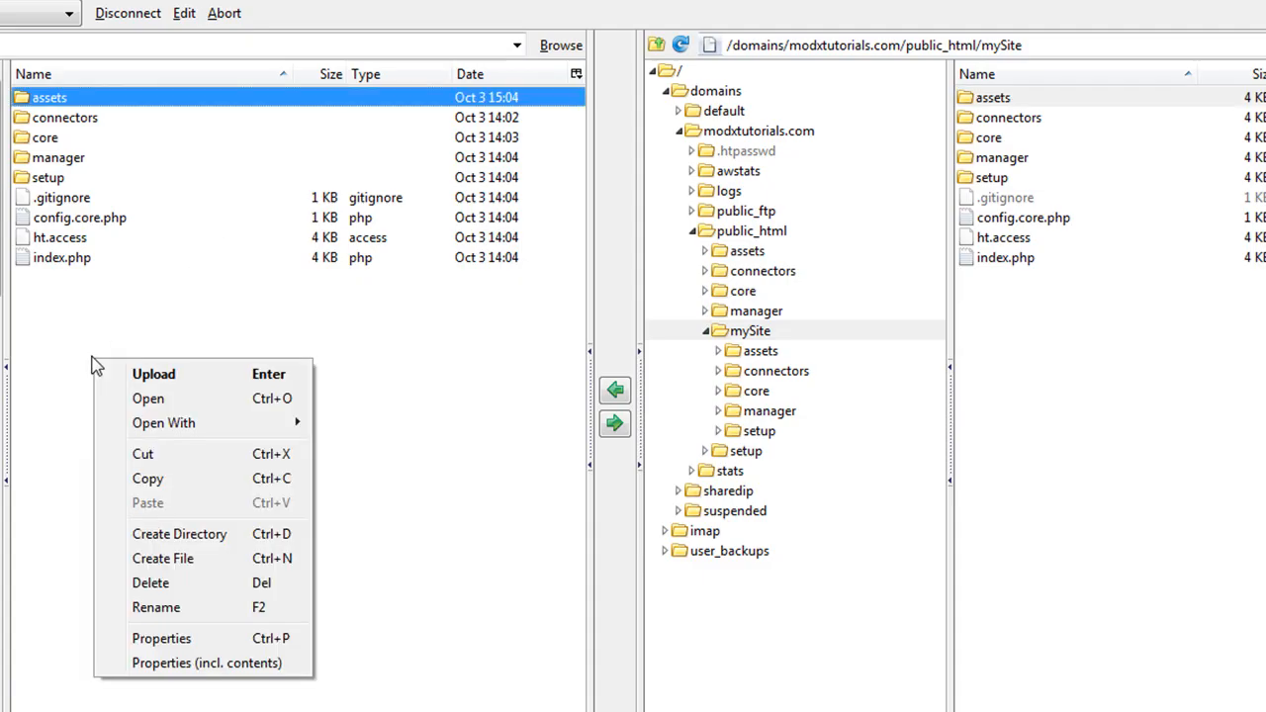
click(179, 534)
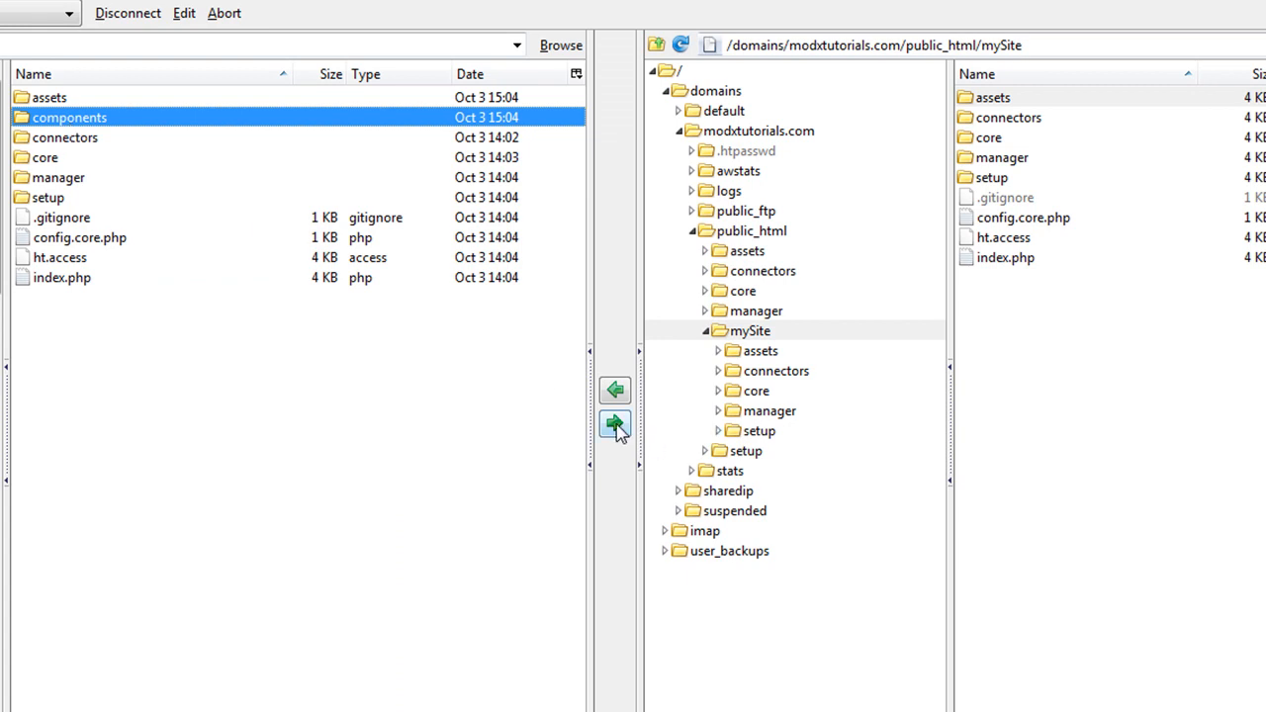
right_click(1009, 117)
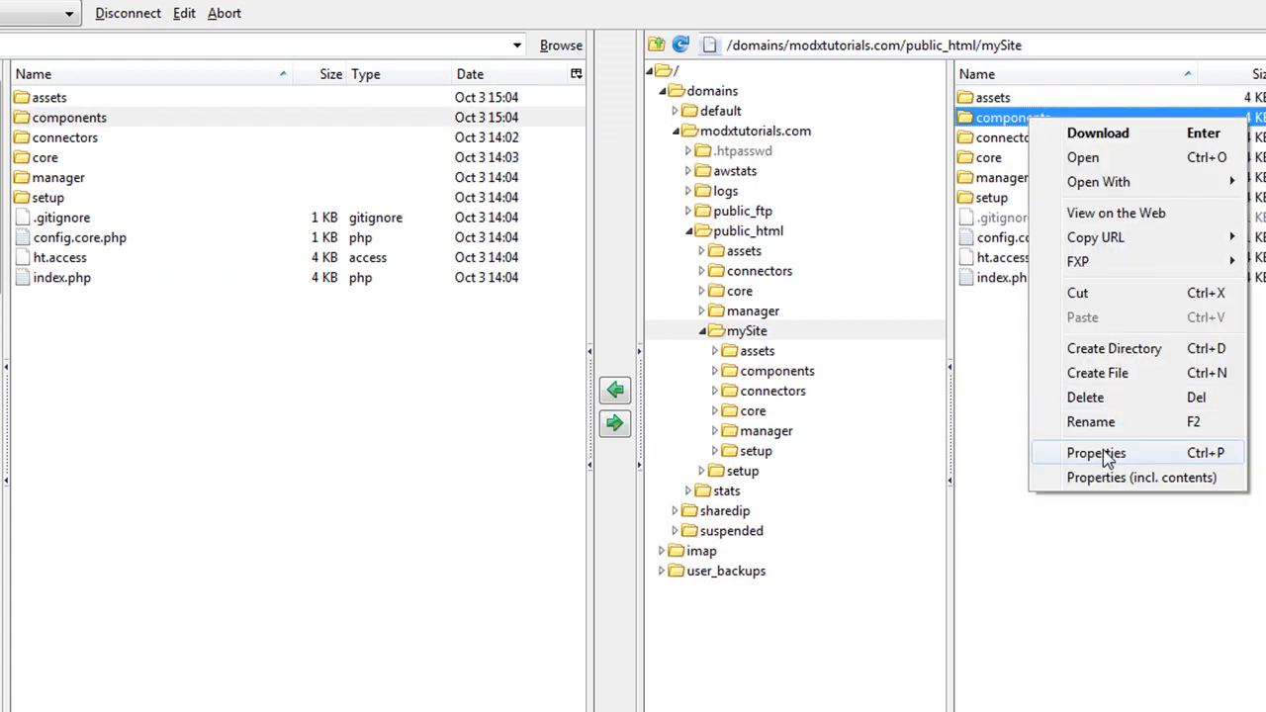
click(1096, 453)
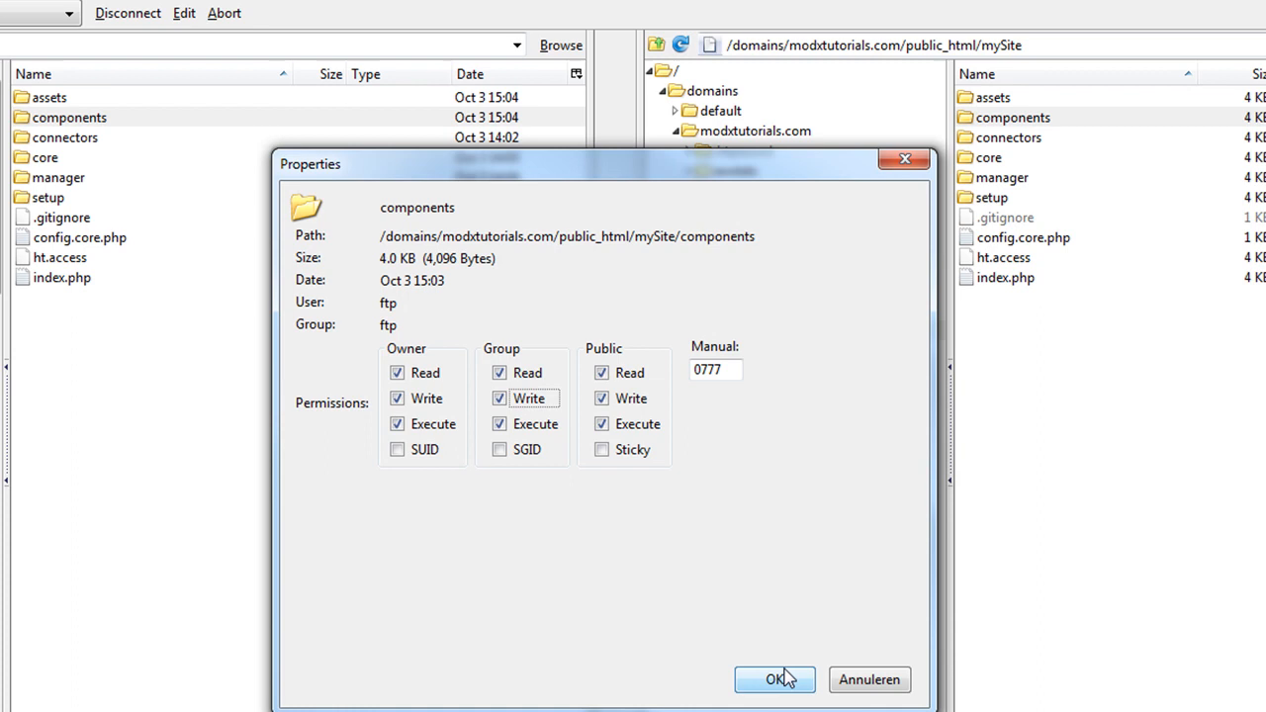
click(775, 678)
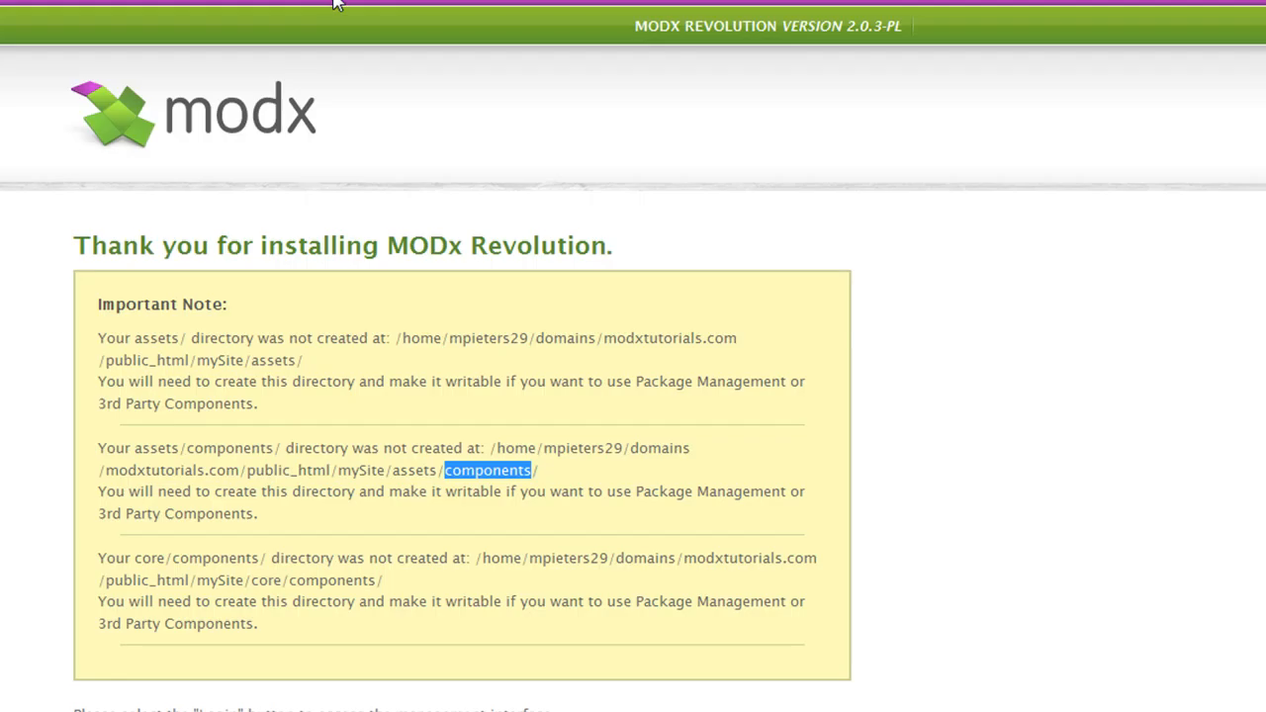
mouse_move(255, 580)
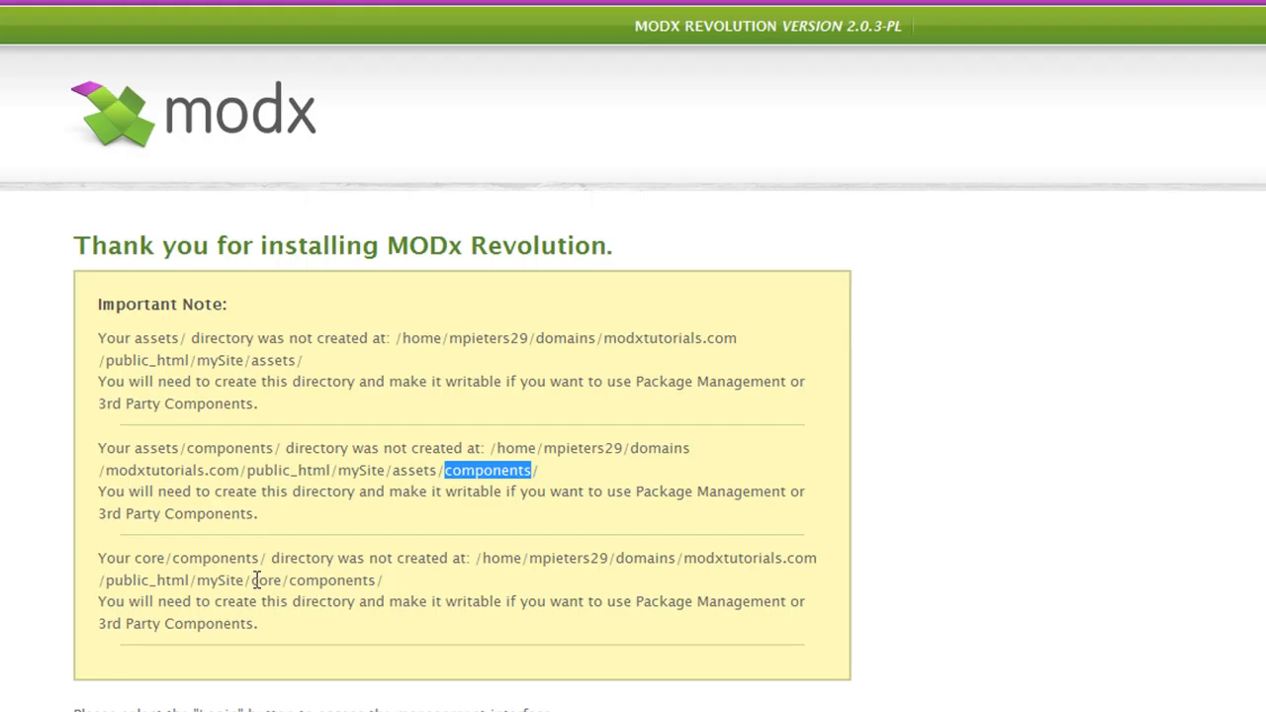
mouse_move(198, 581)
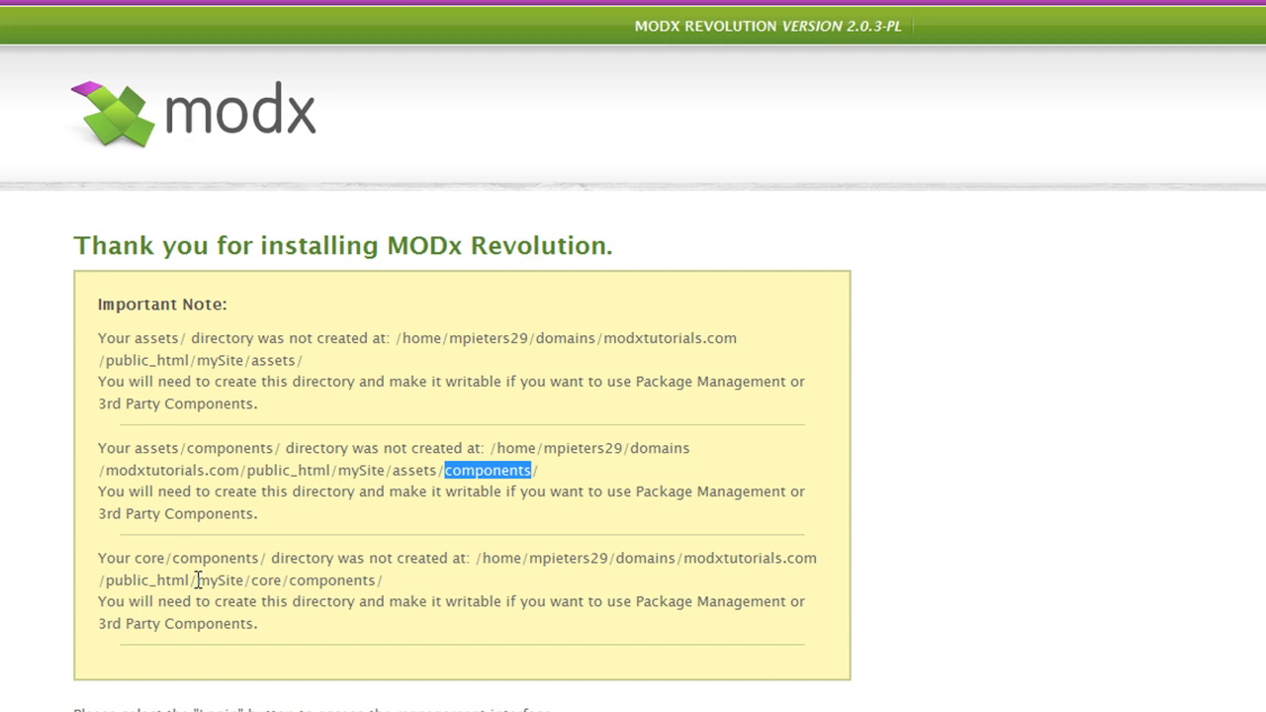
Create 'components' inside mySite/core, upload it, and give everyone write access.
double_click(331, 580)
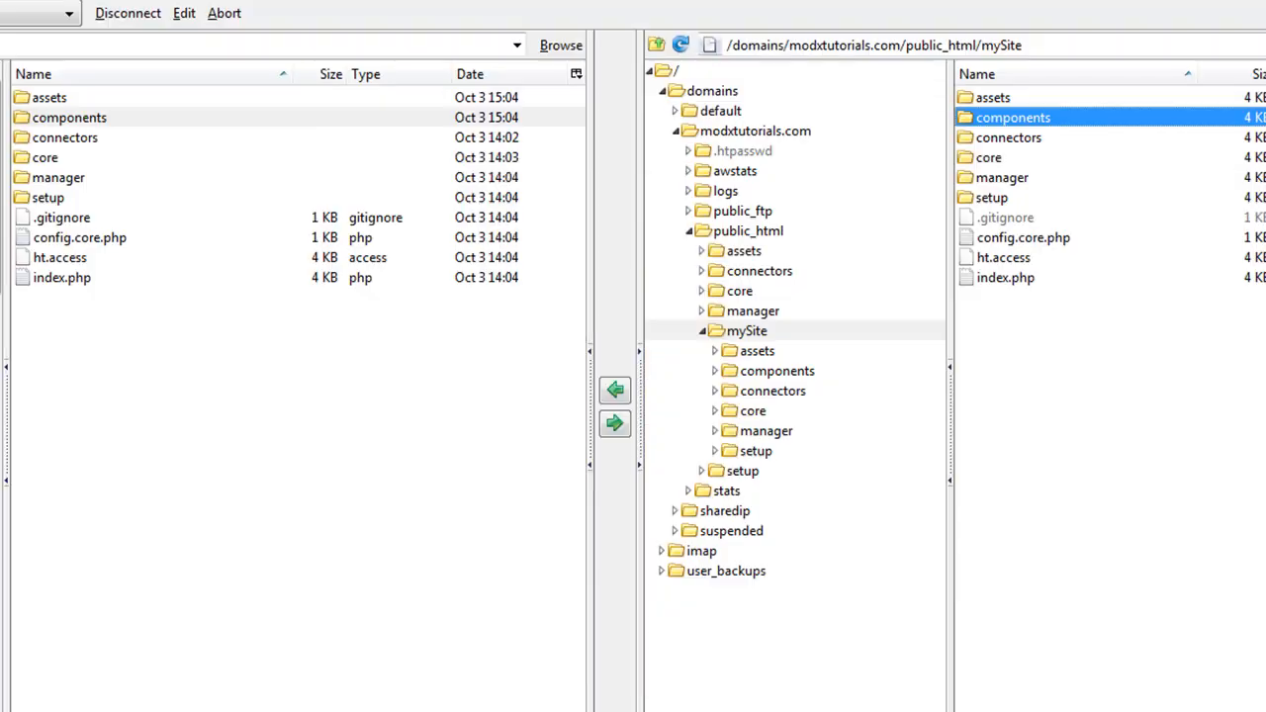
click(654, 45)
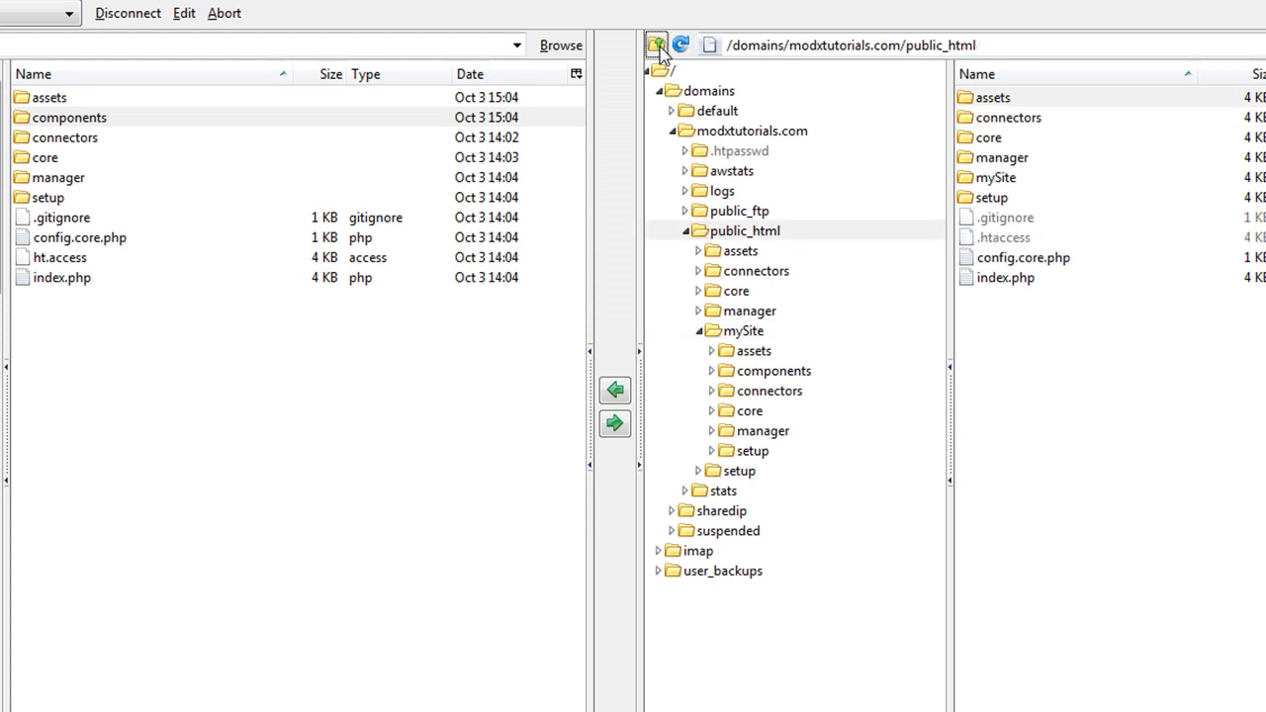
click(733, 289)
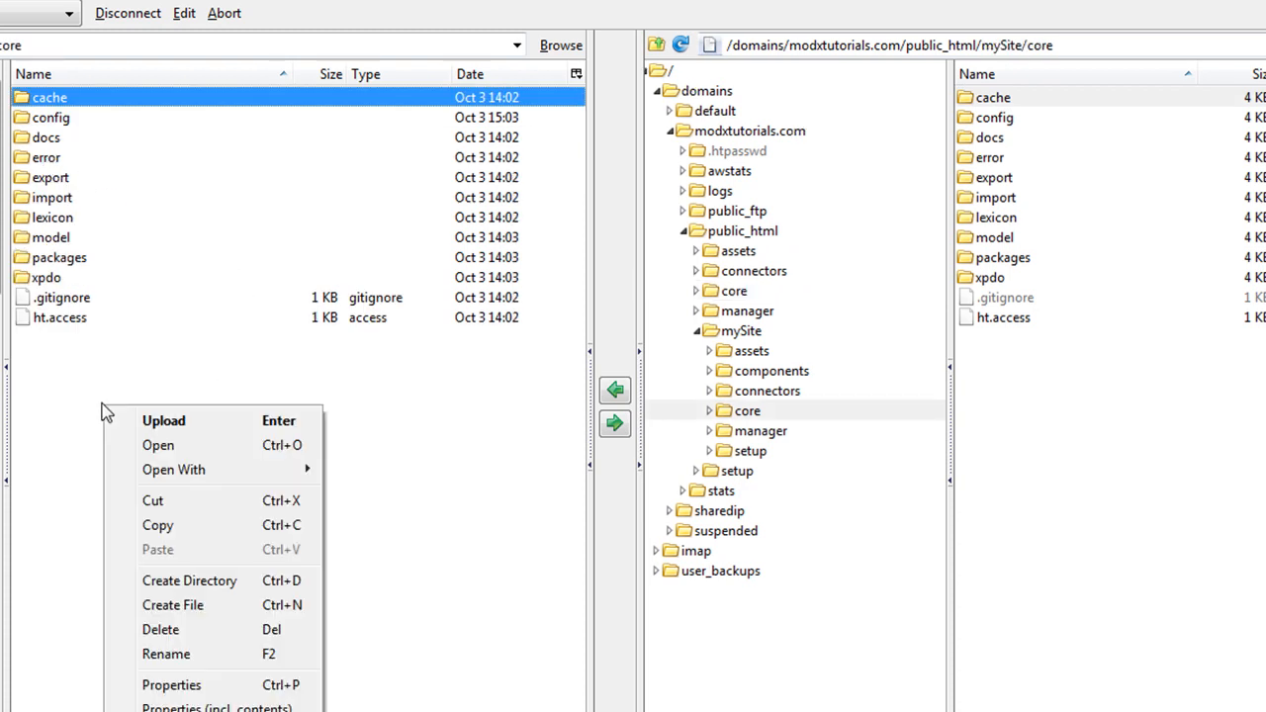
click(189, 581)
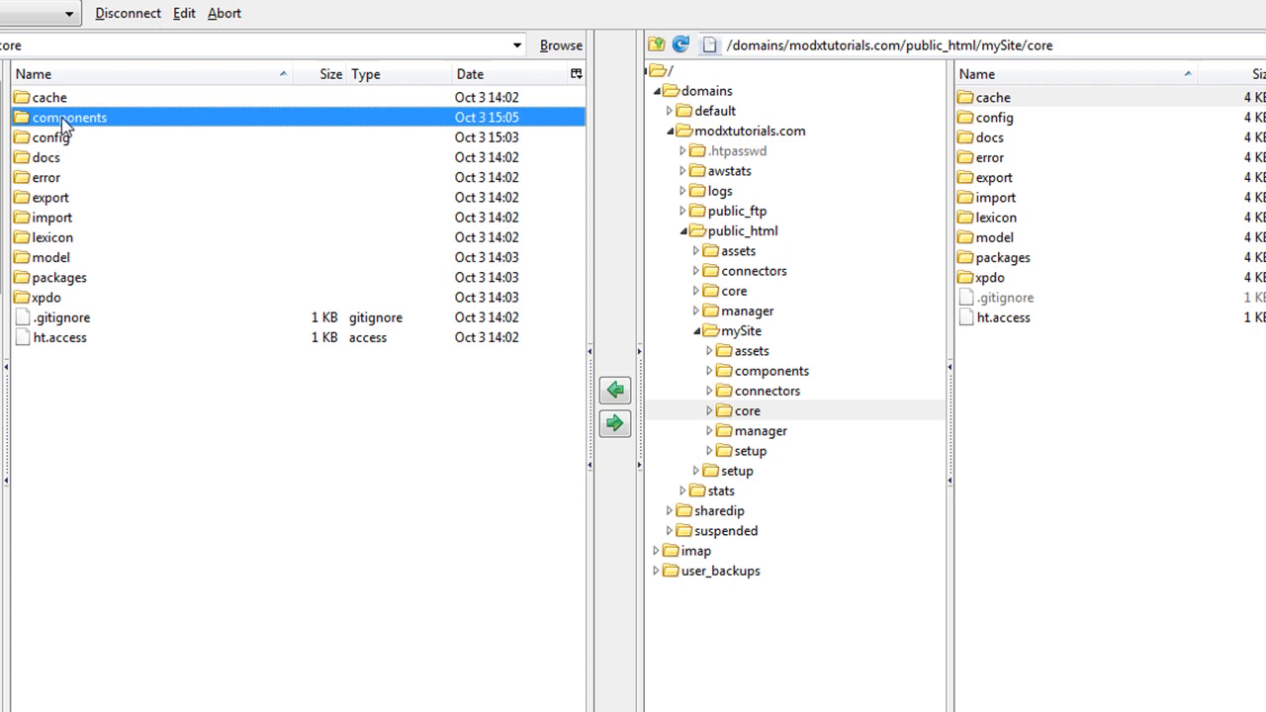
click(1013, 117)
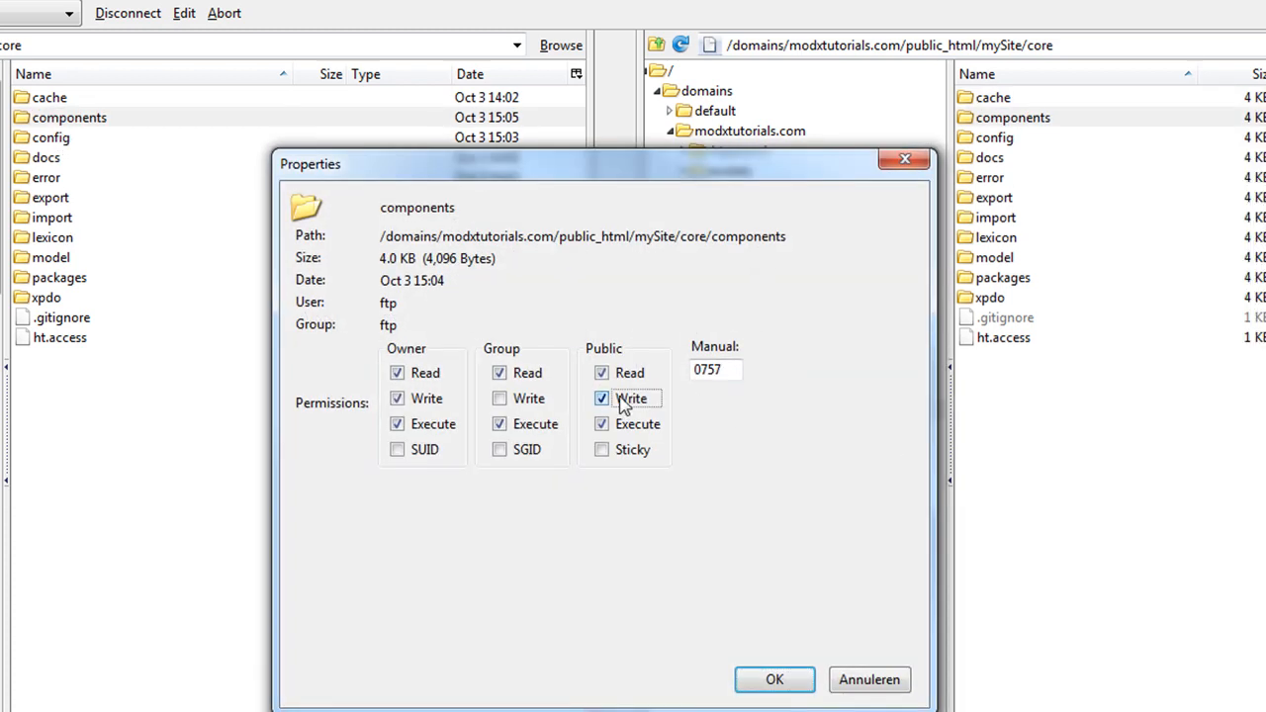
click(774, 679)
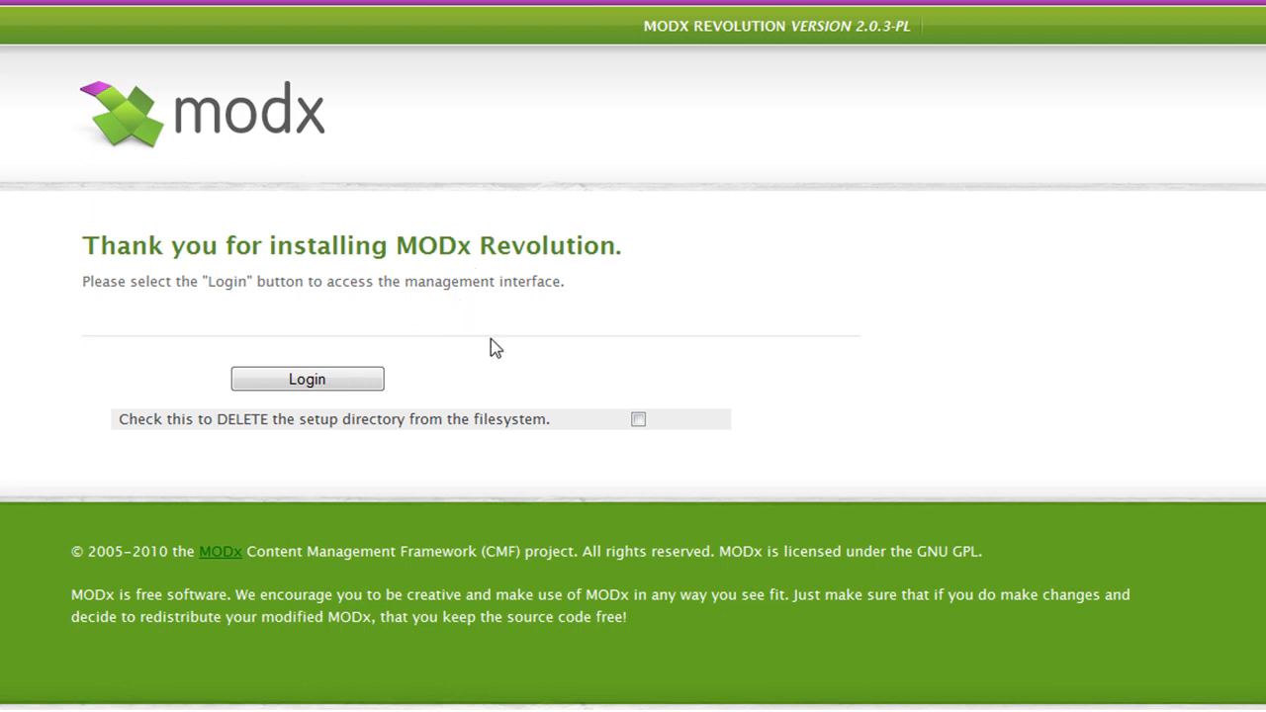
click(638, 419)
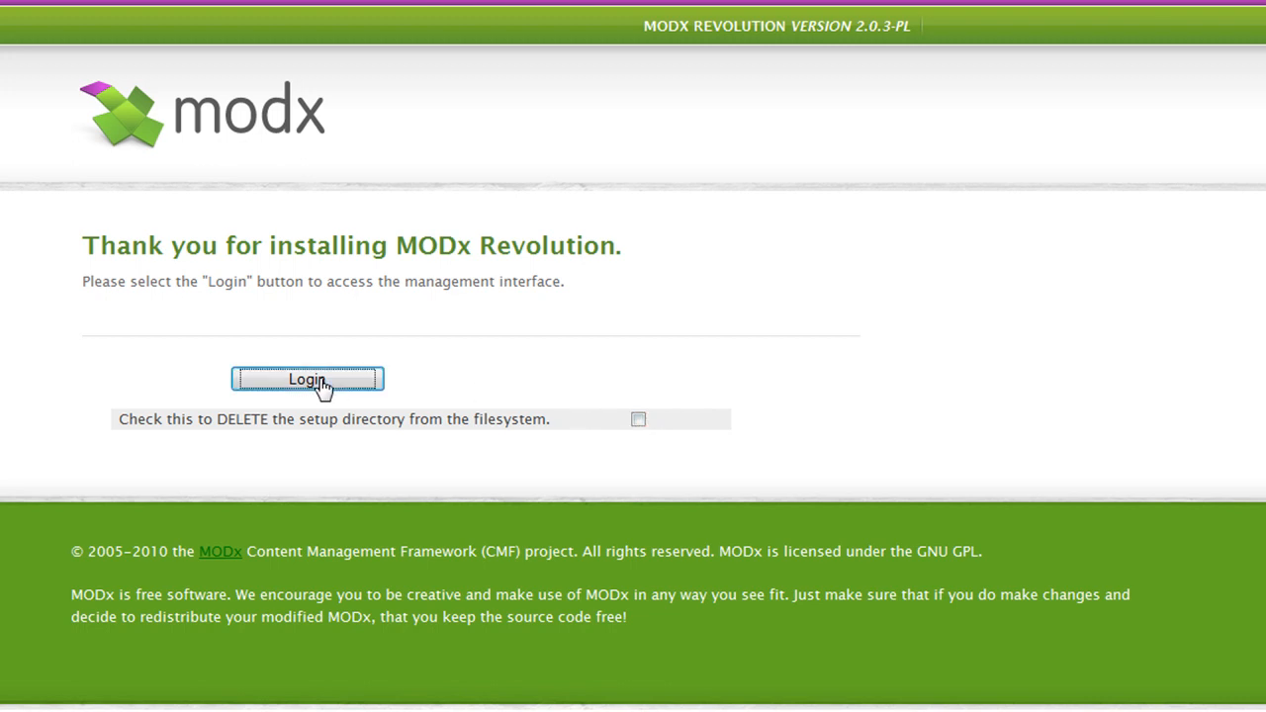
Log into the MODX manager with the saved autocomplete username and Remember me ticked.
click(307, 378)
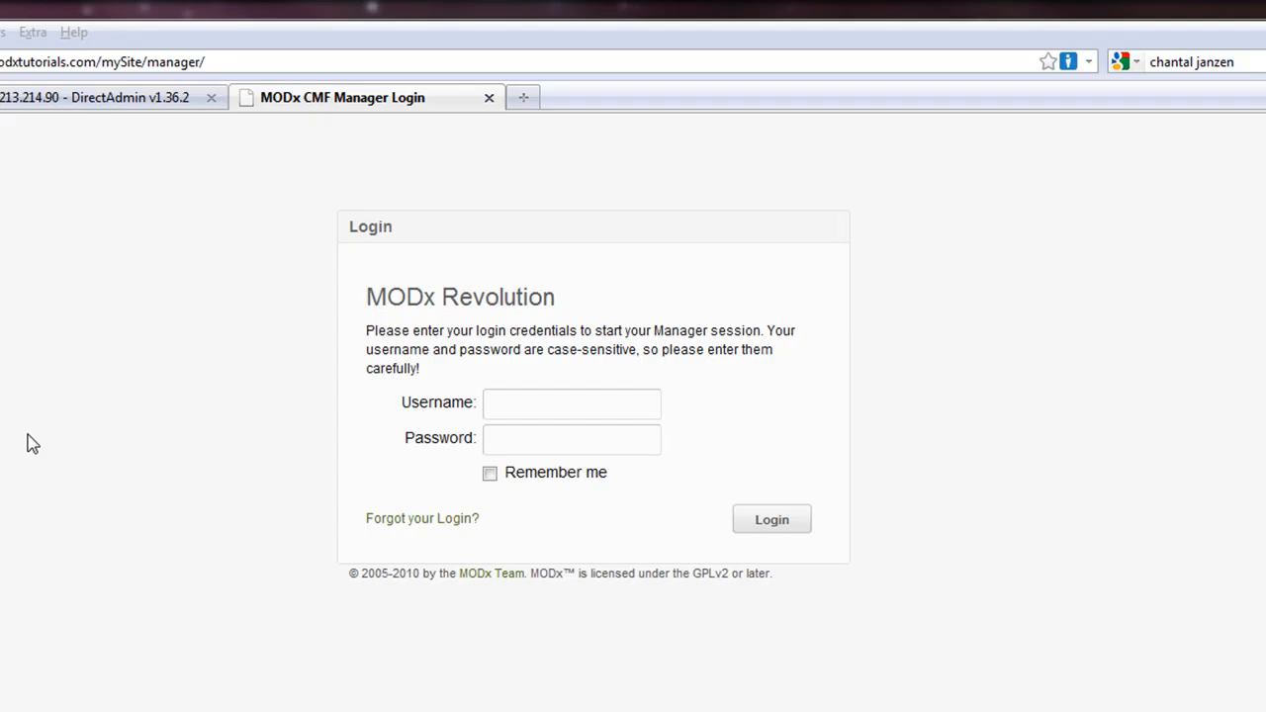
click(571, 403)
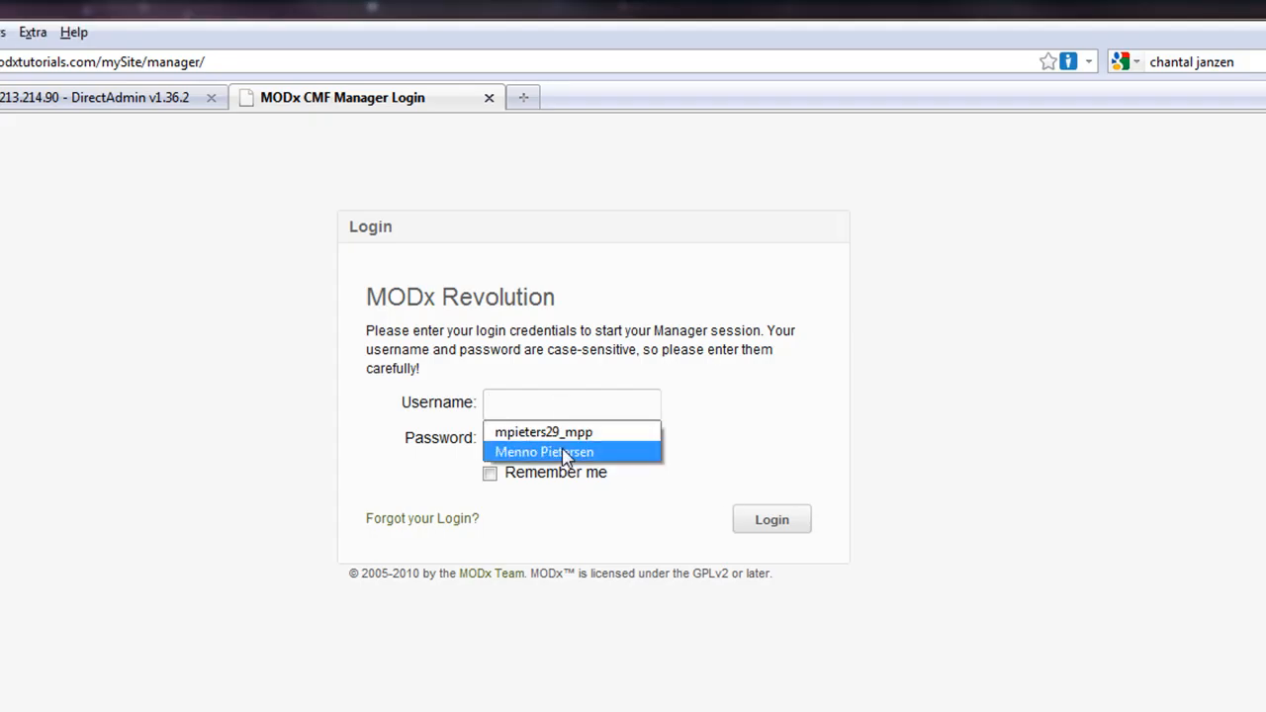
click(561, 450)
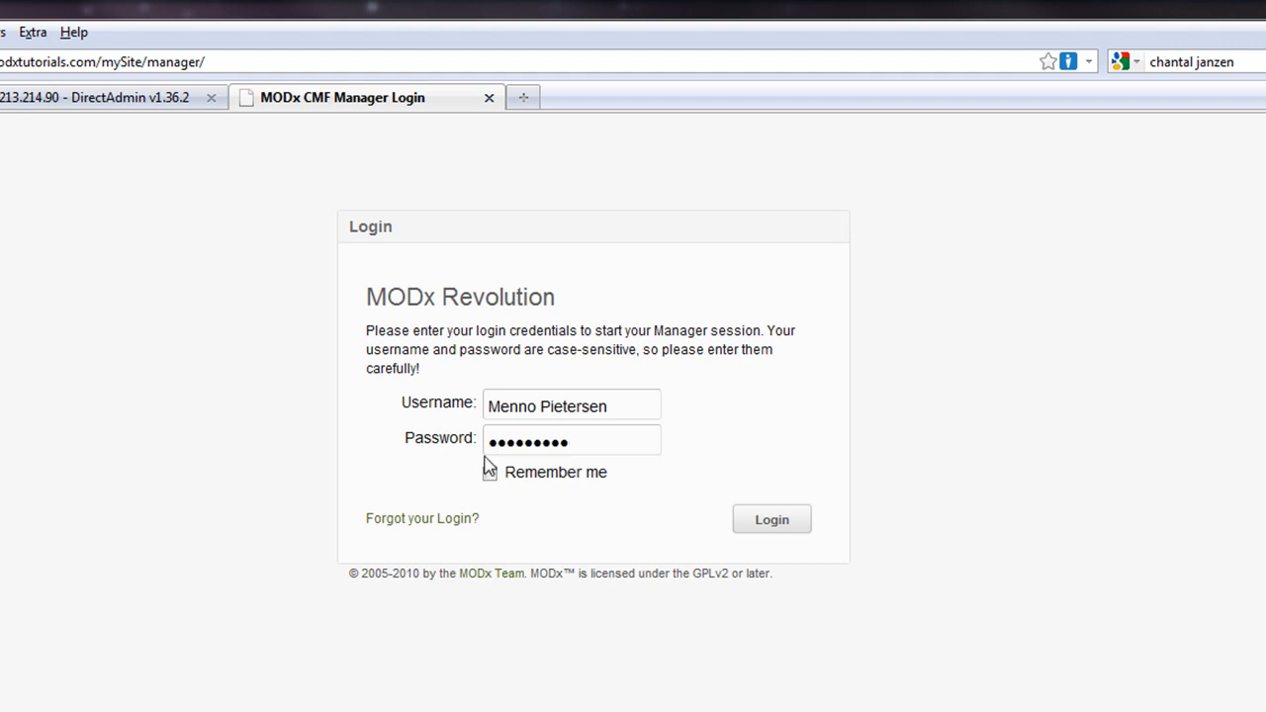
click(771, 518)
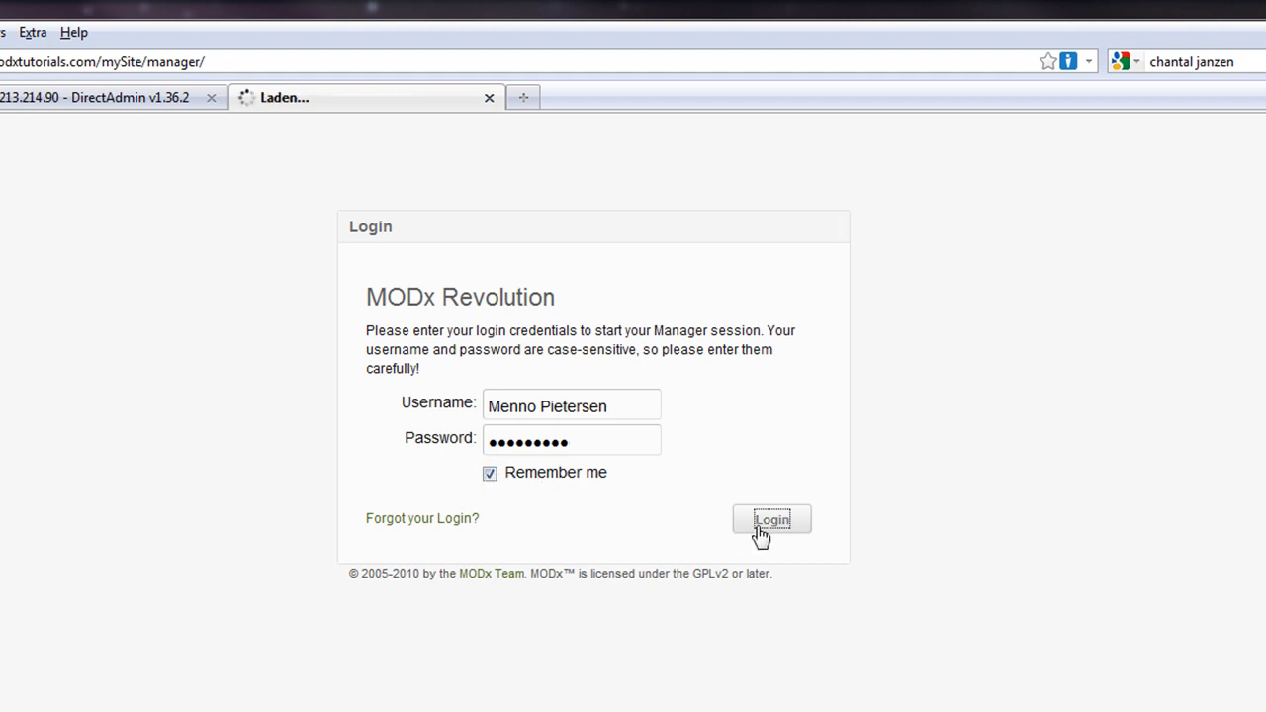
click(772, 518)
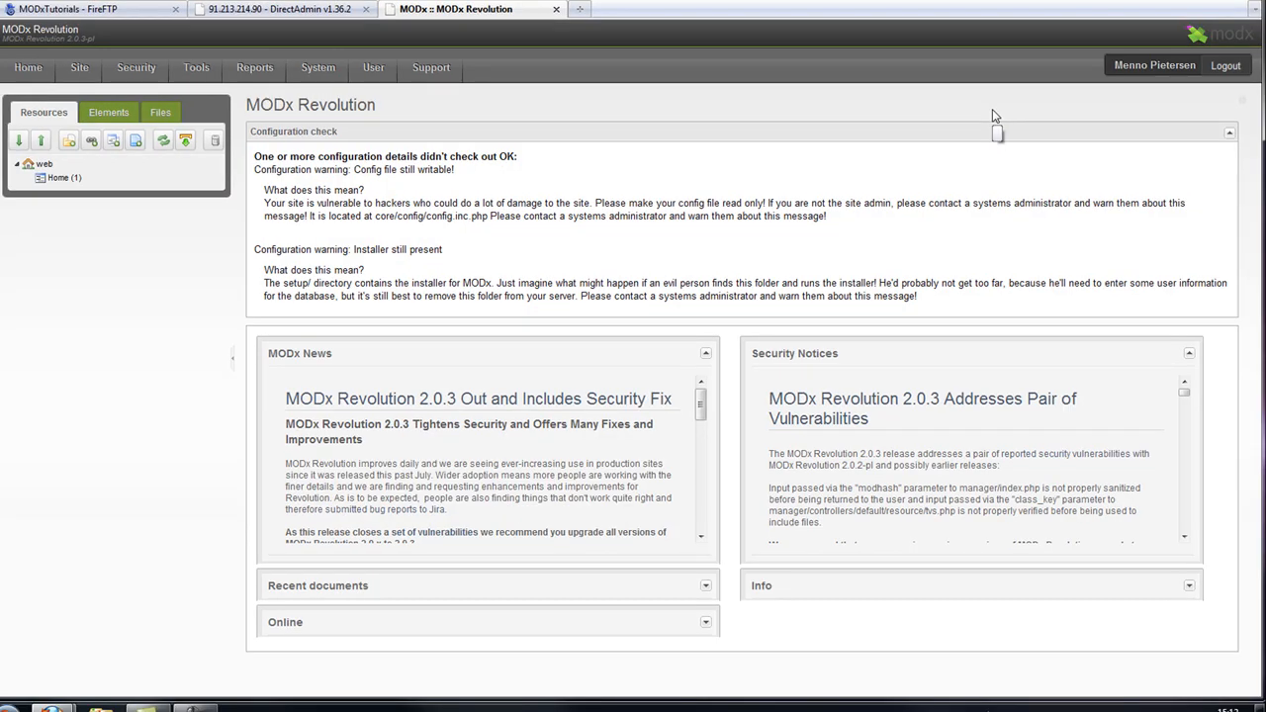
mouse_move(962, 122)
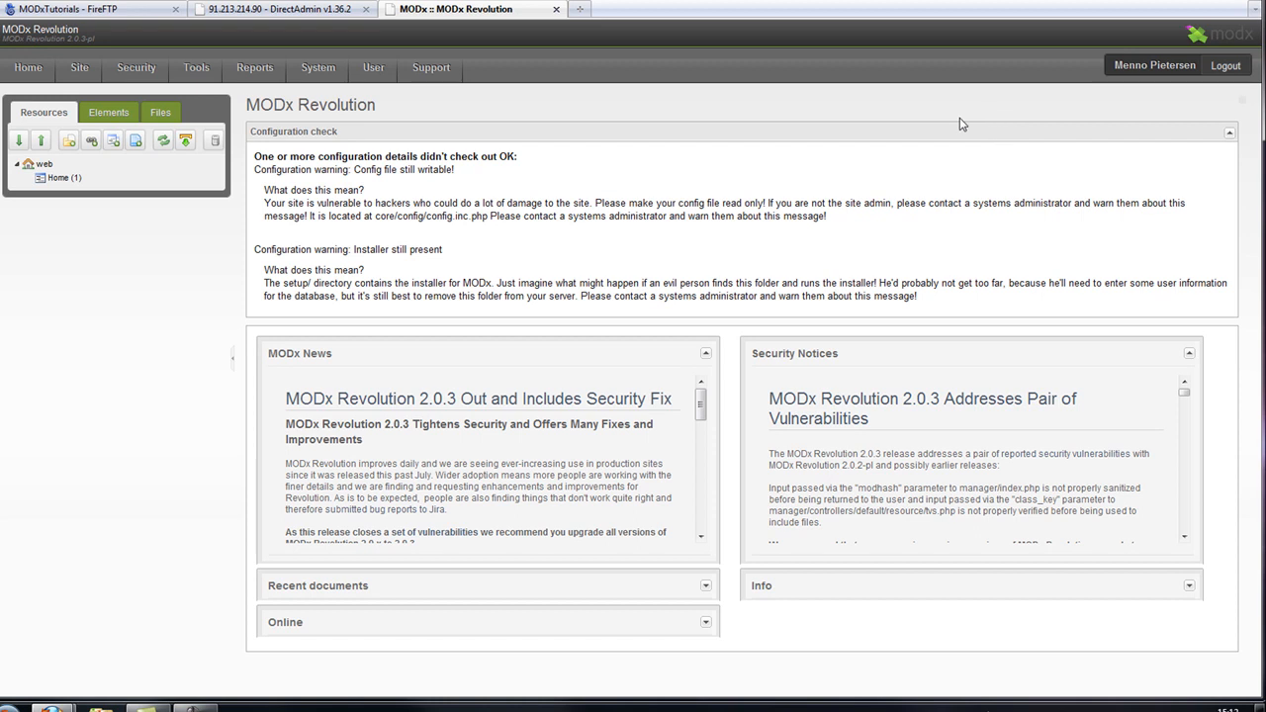
mouse_move(466, 184)
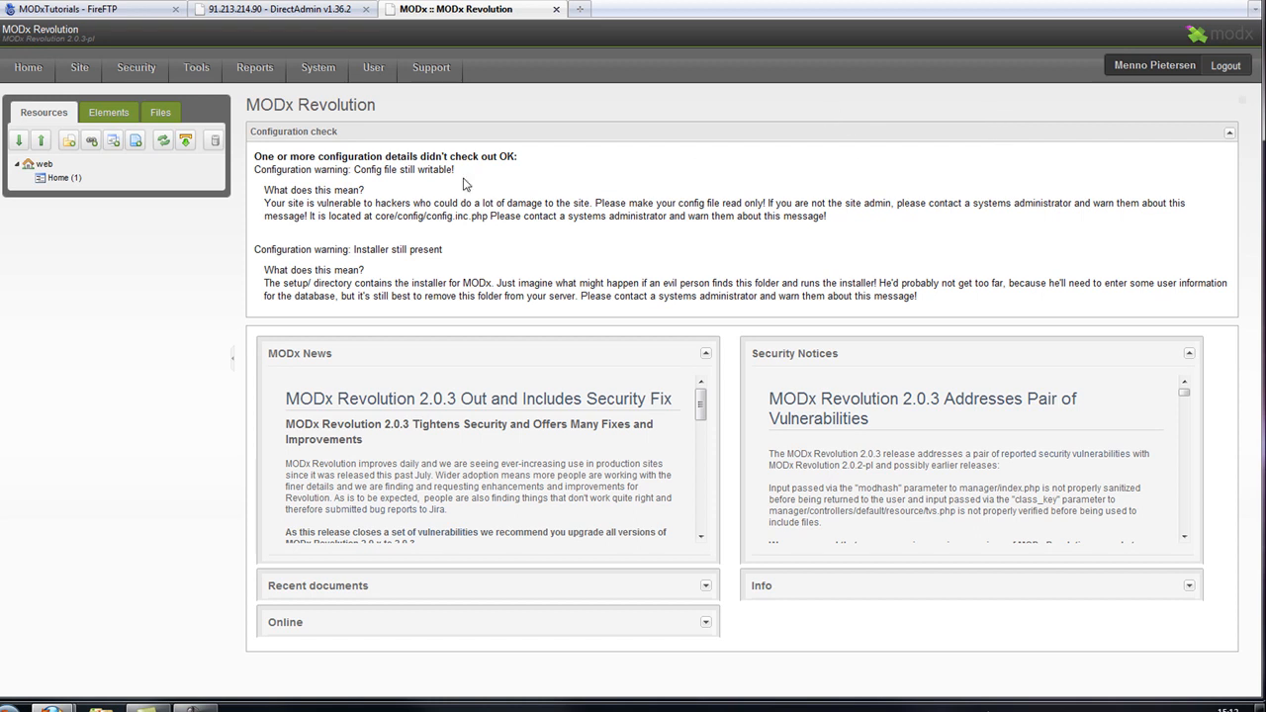
mouse_move(673, 225)
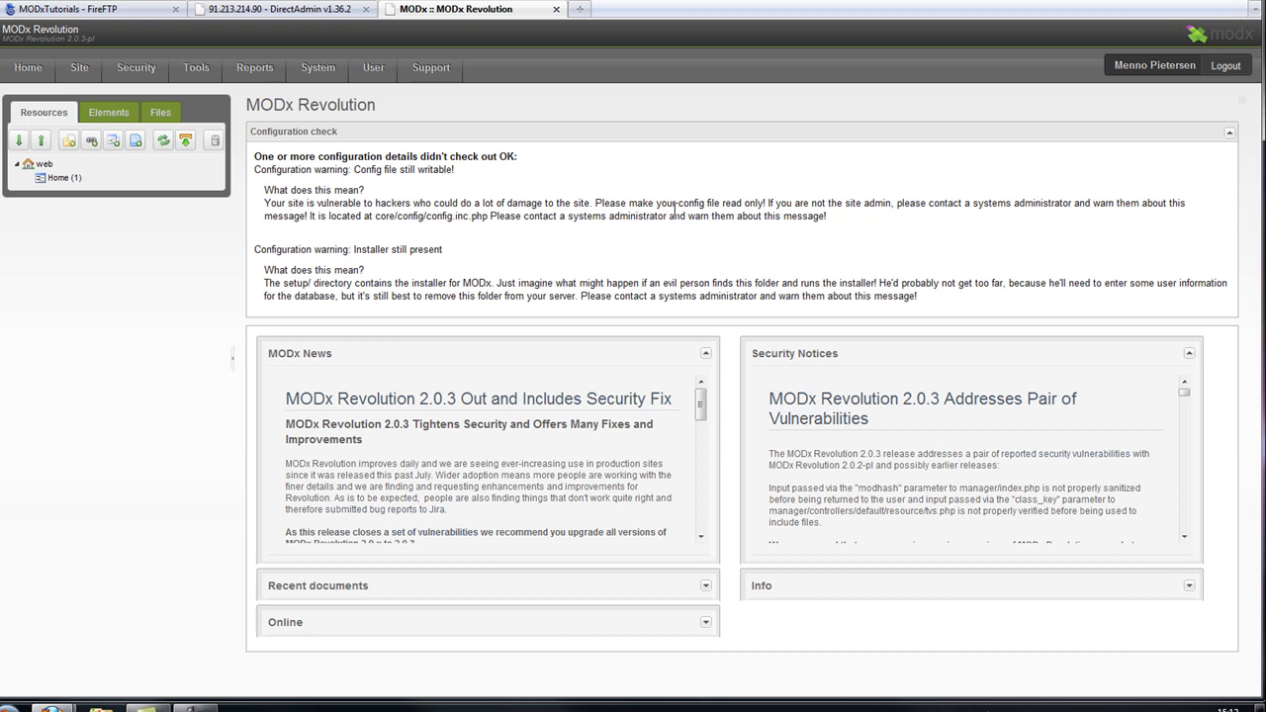
Browse the Elements and Resources trees and bring up the Home resource's actions for previewing.
click(373, 67)
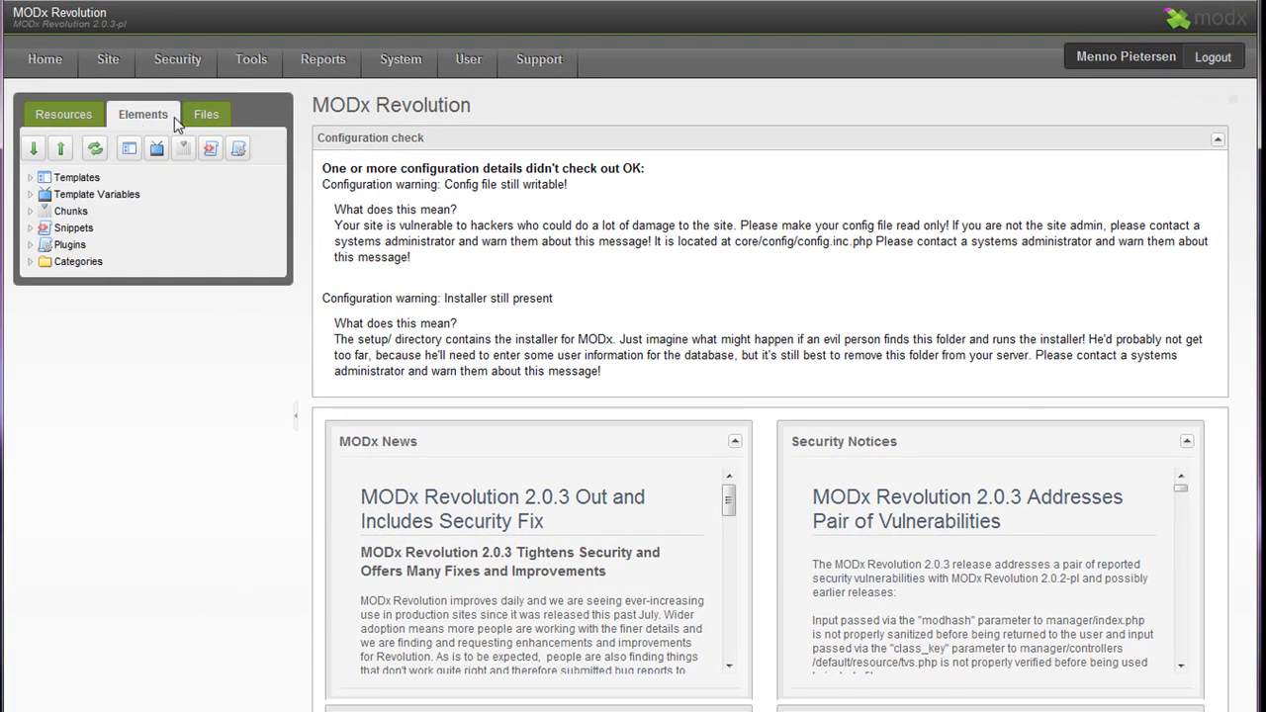
click(62, 114)
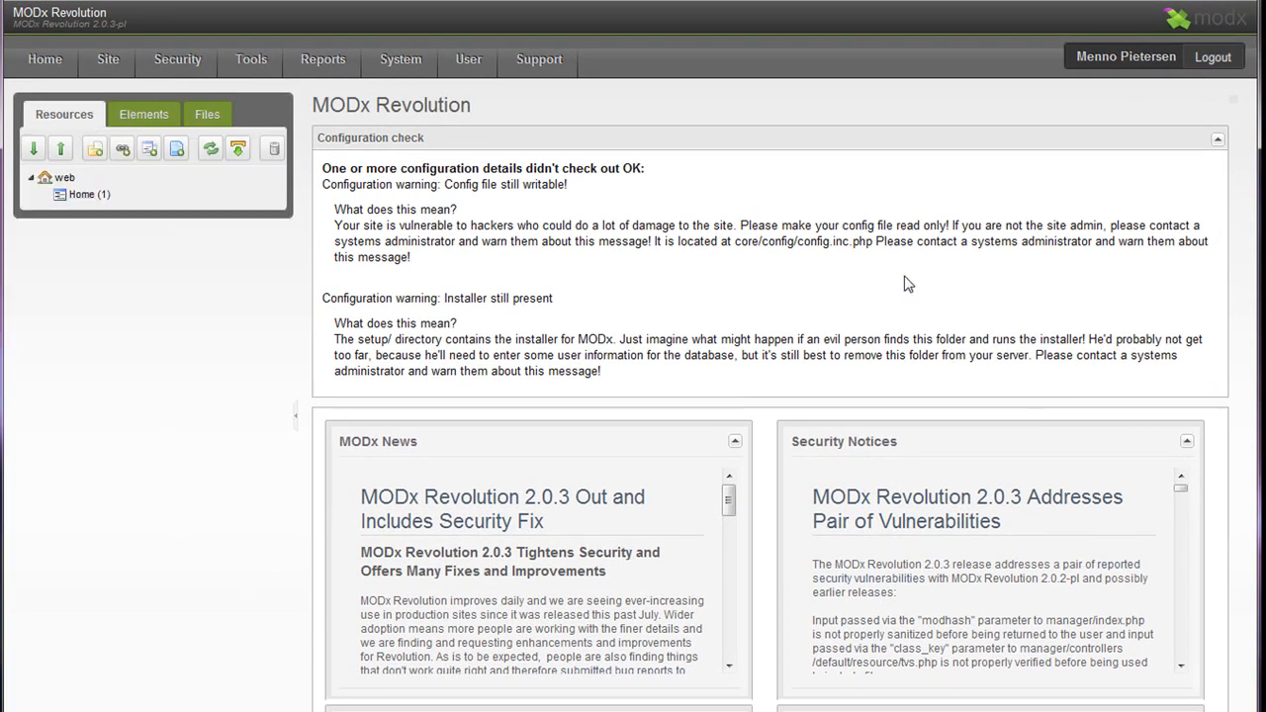
click(176, 59)
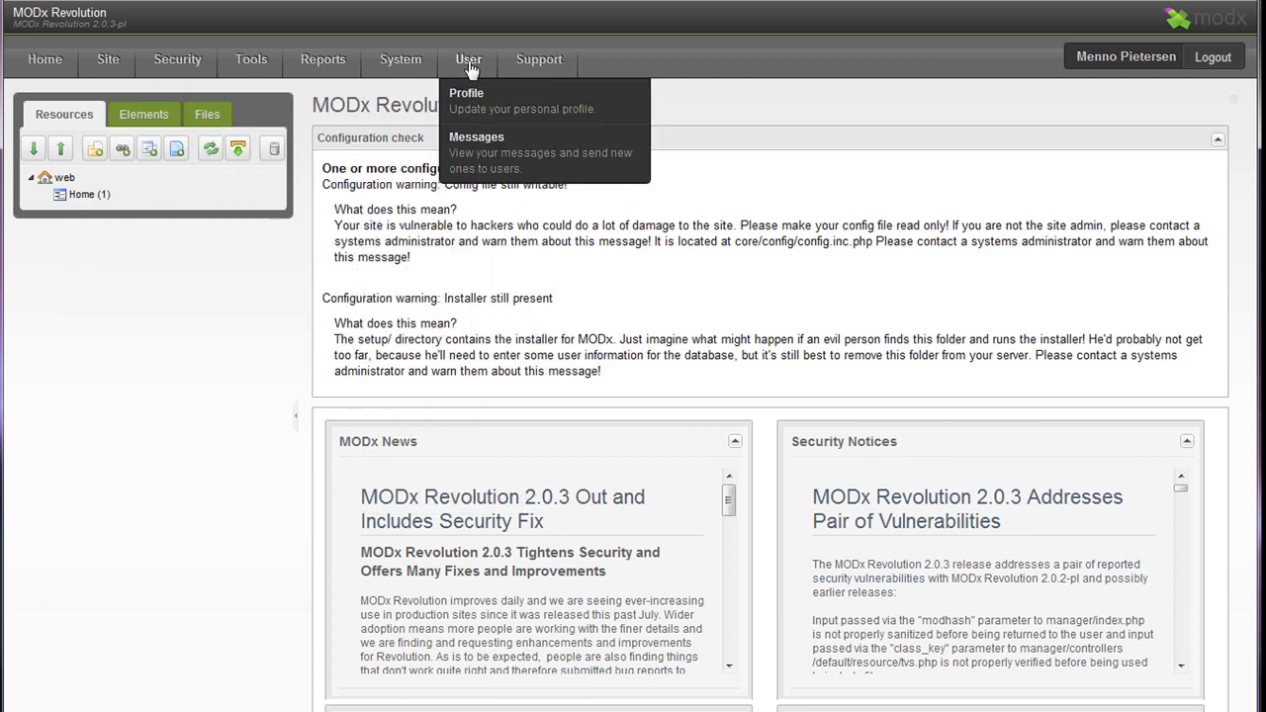
right_click(89, 194)
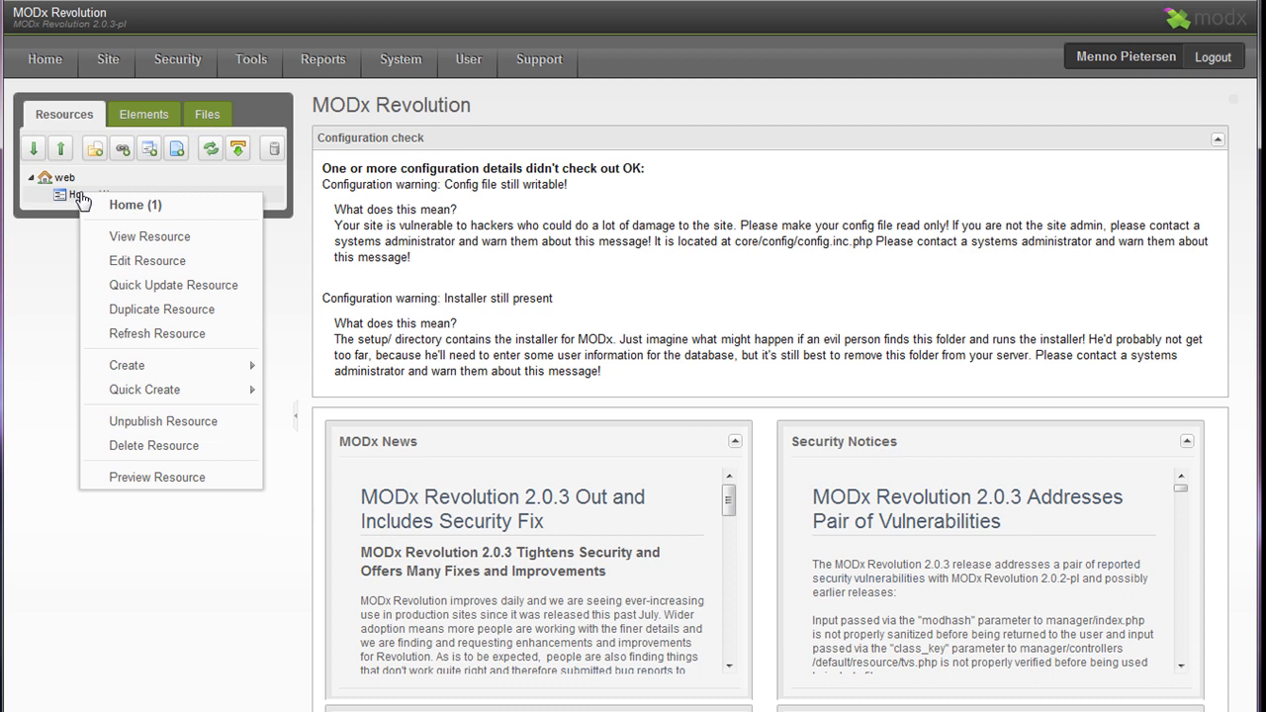
mouse_move(175, 384)
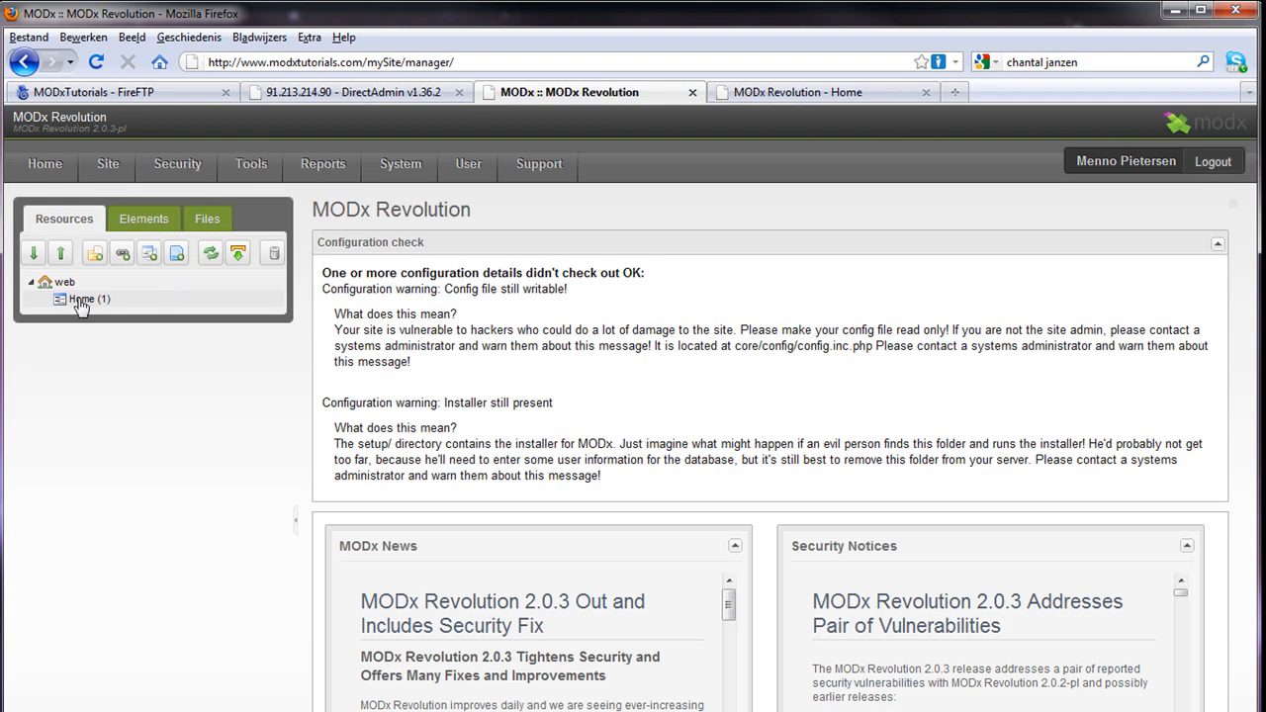
Enter "This is the content." in the Home resource's content box and save.
click(83, 300)
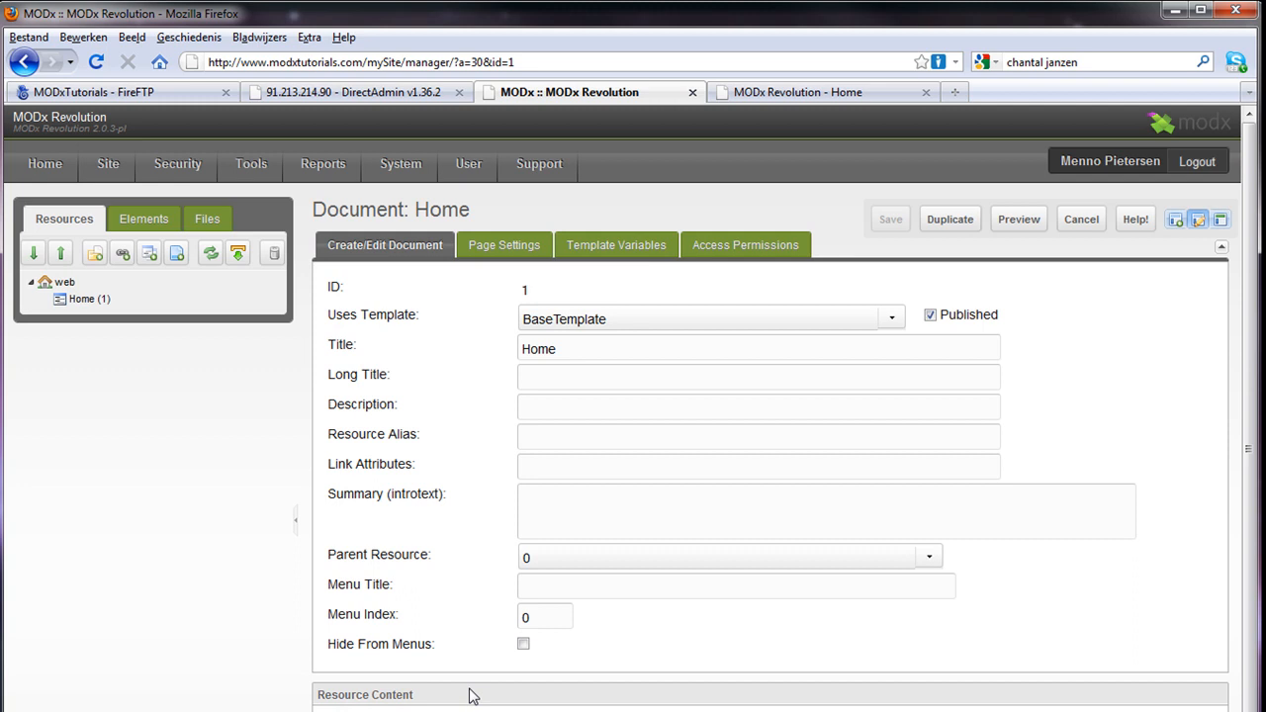
double_click(538, 348)
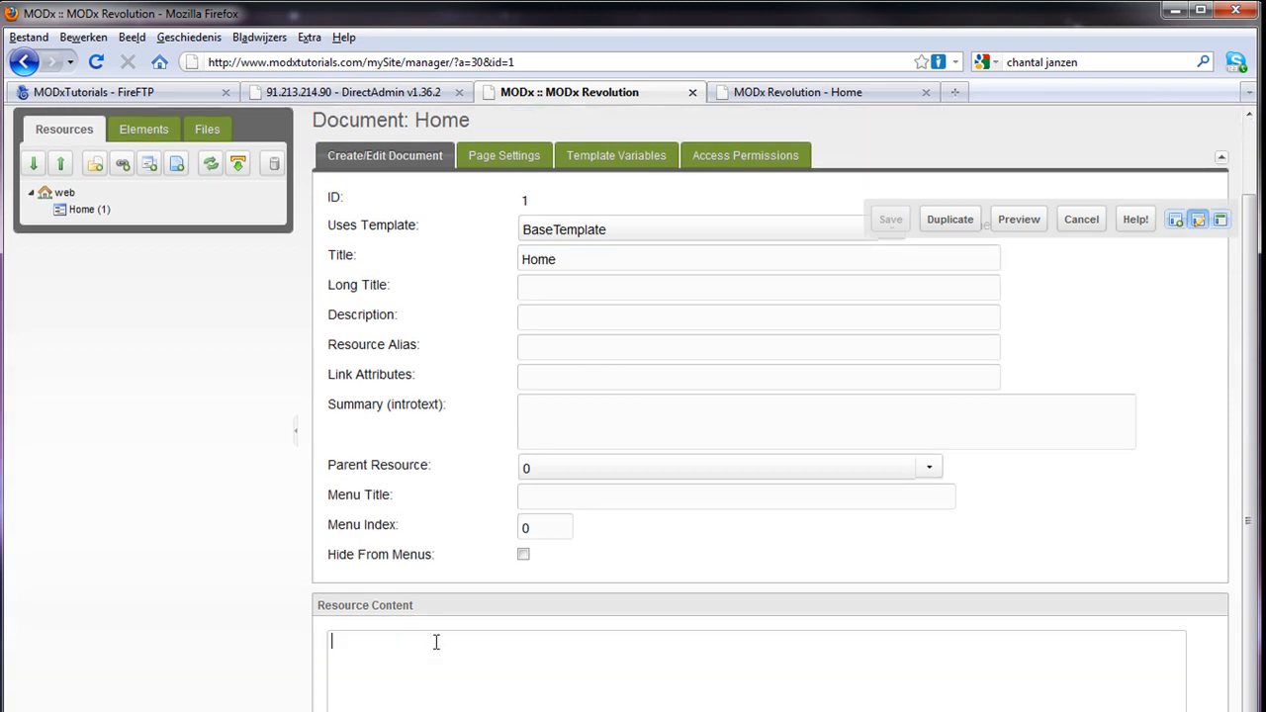
text(This is the content.)
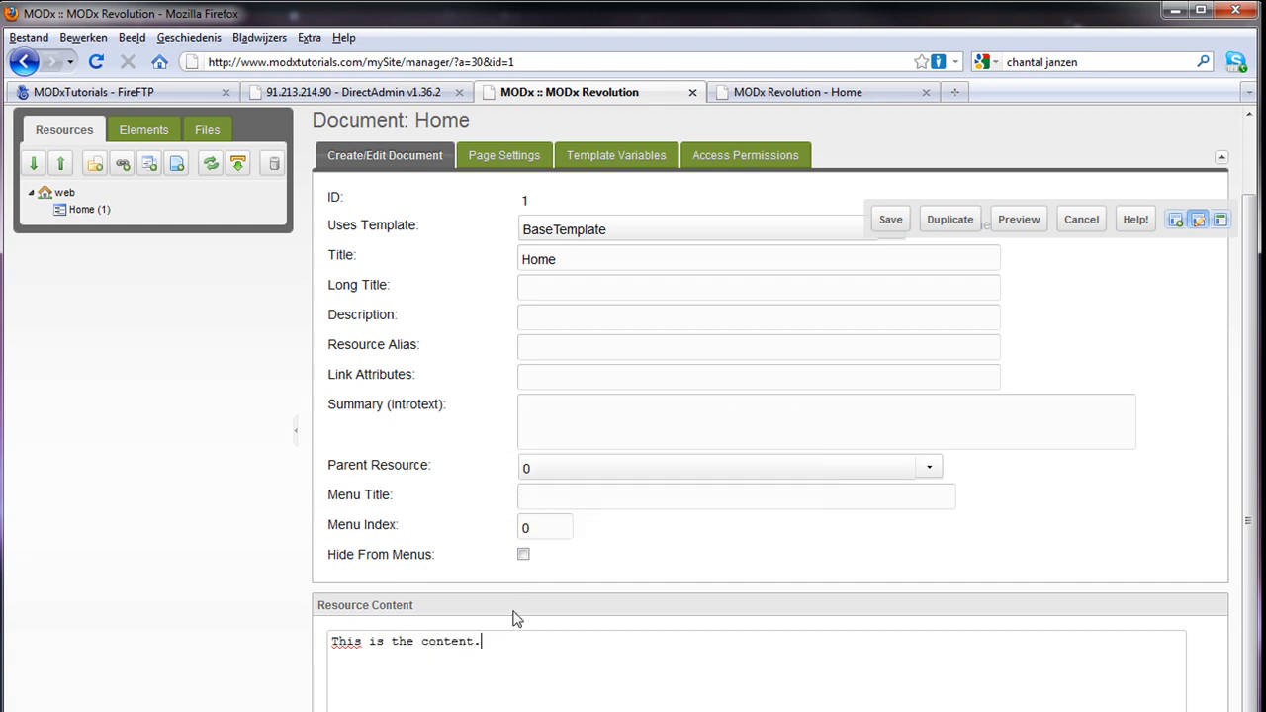
click(890, 219)
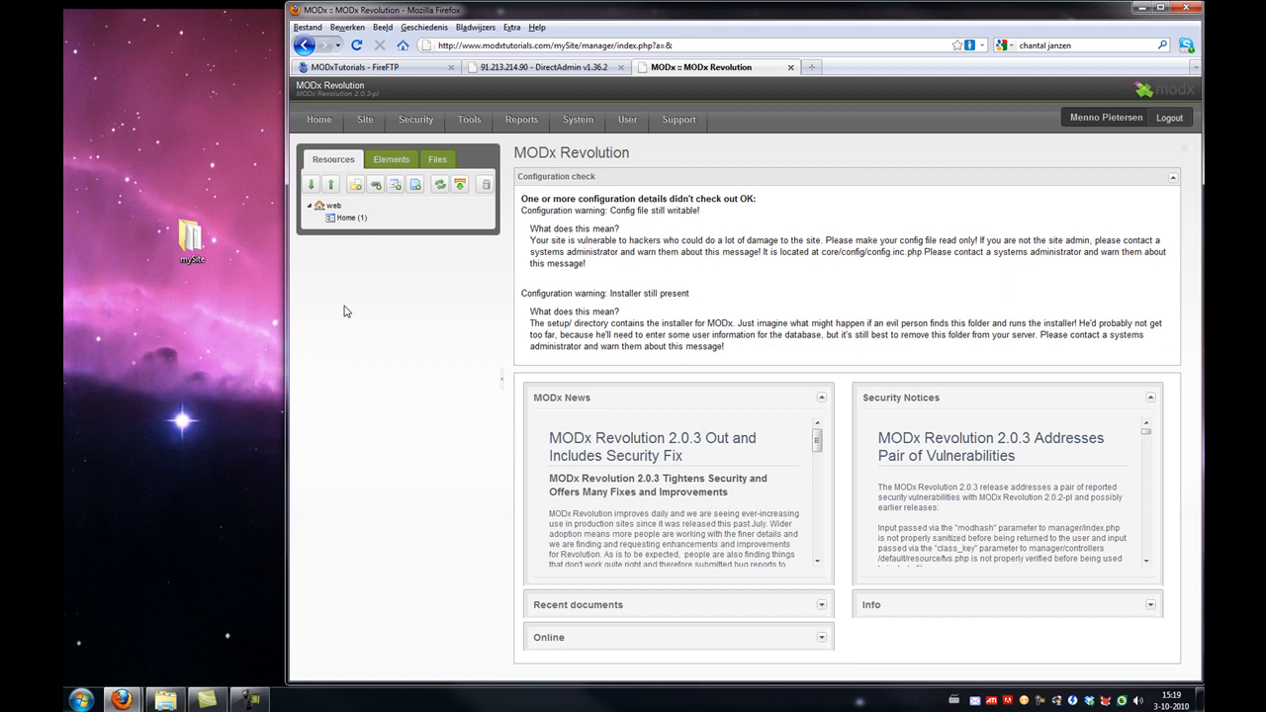
mouse_move(349, 220)
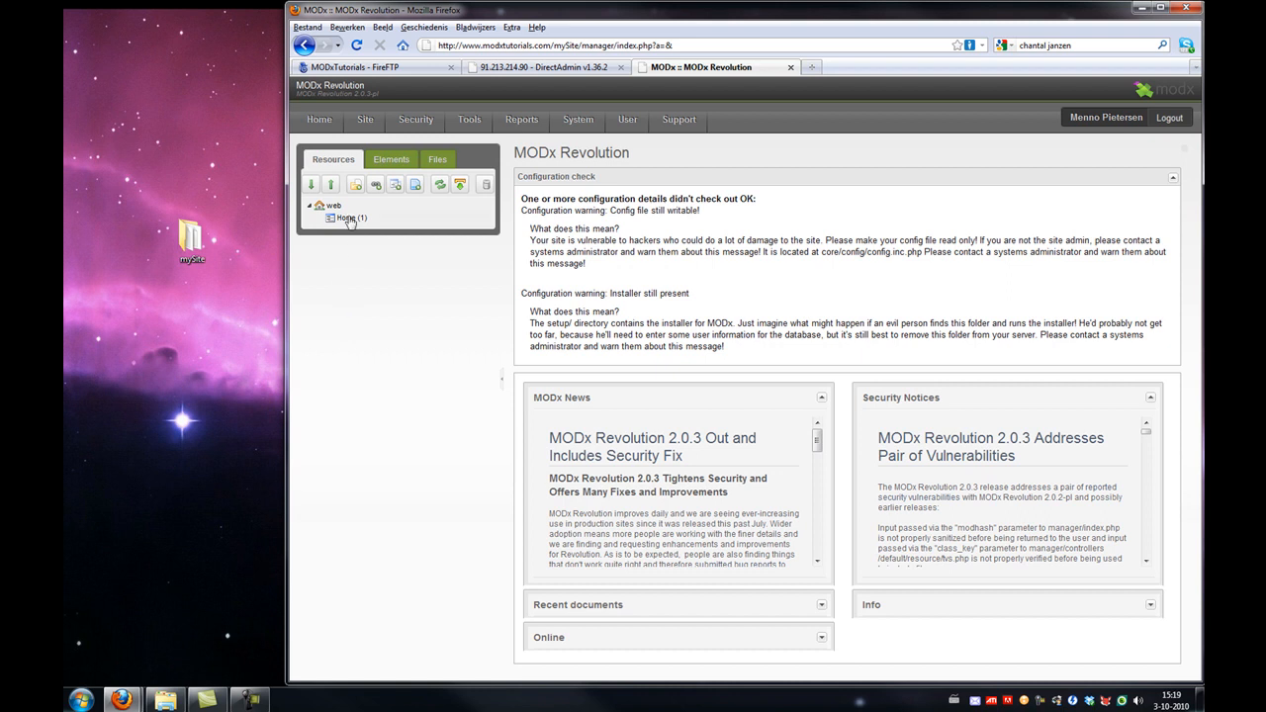